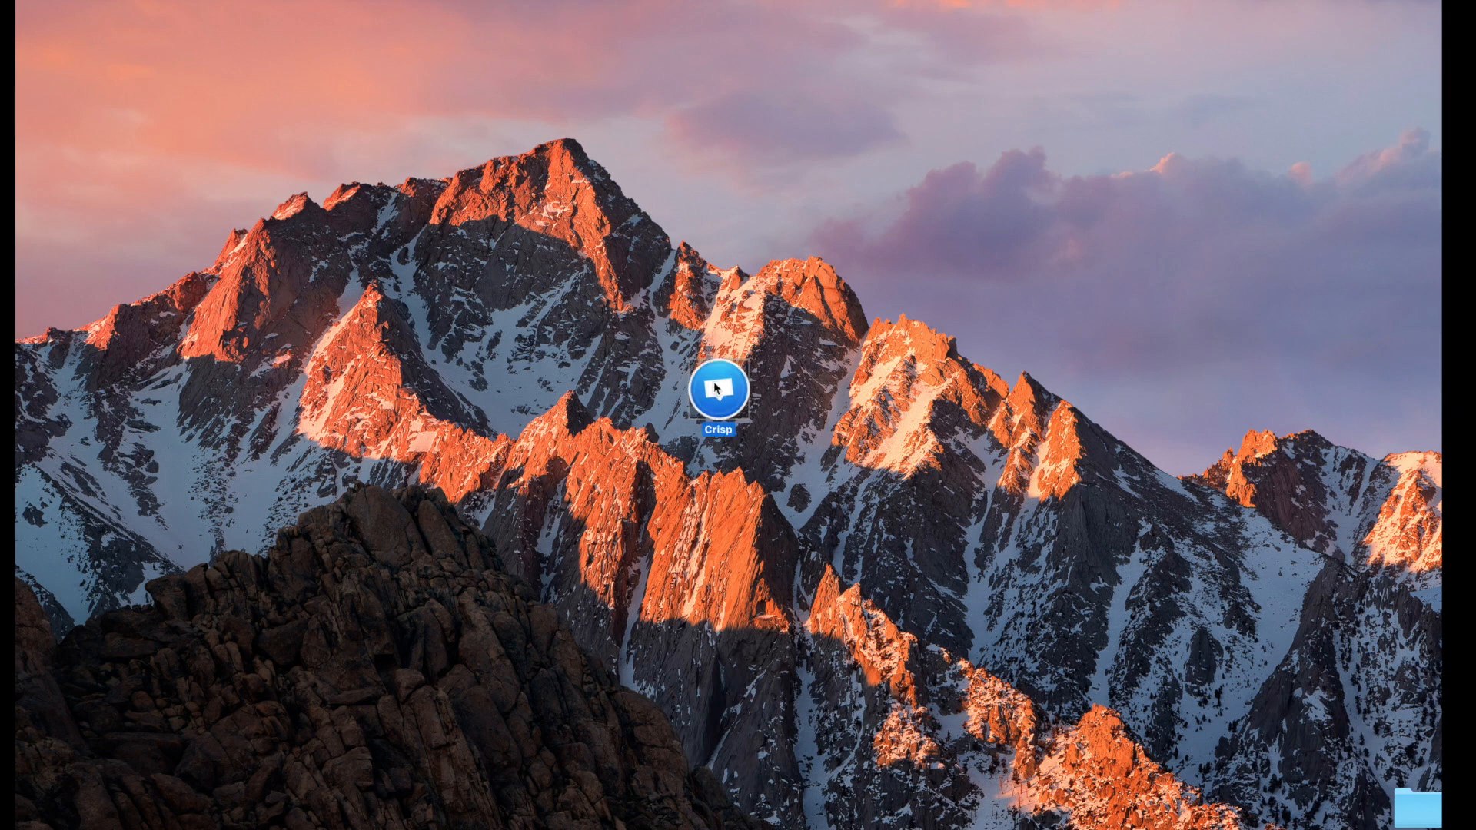
Step: Launch Crisp from the desktop and show its installed Plugins page
{"action": "double_click", "coordinate": [721, 408]}
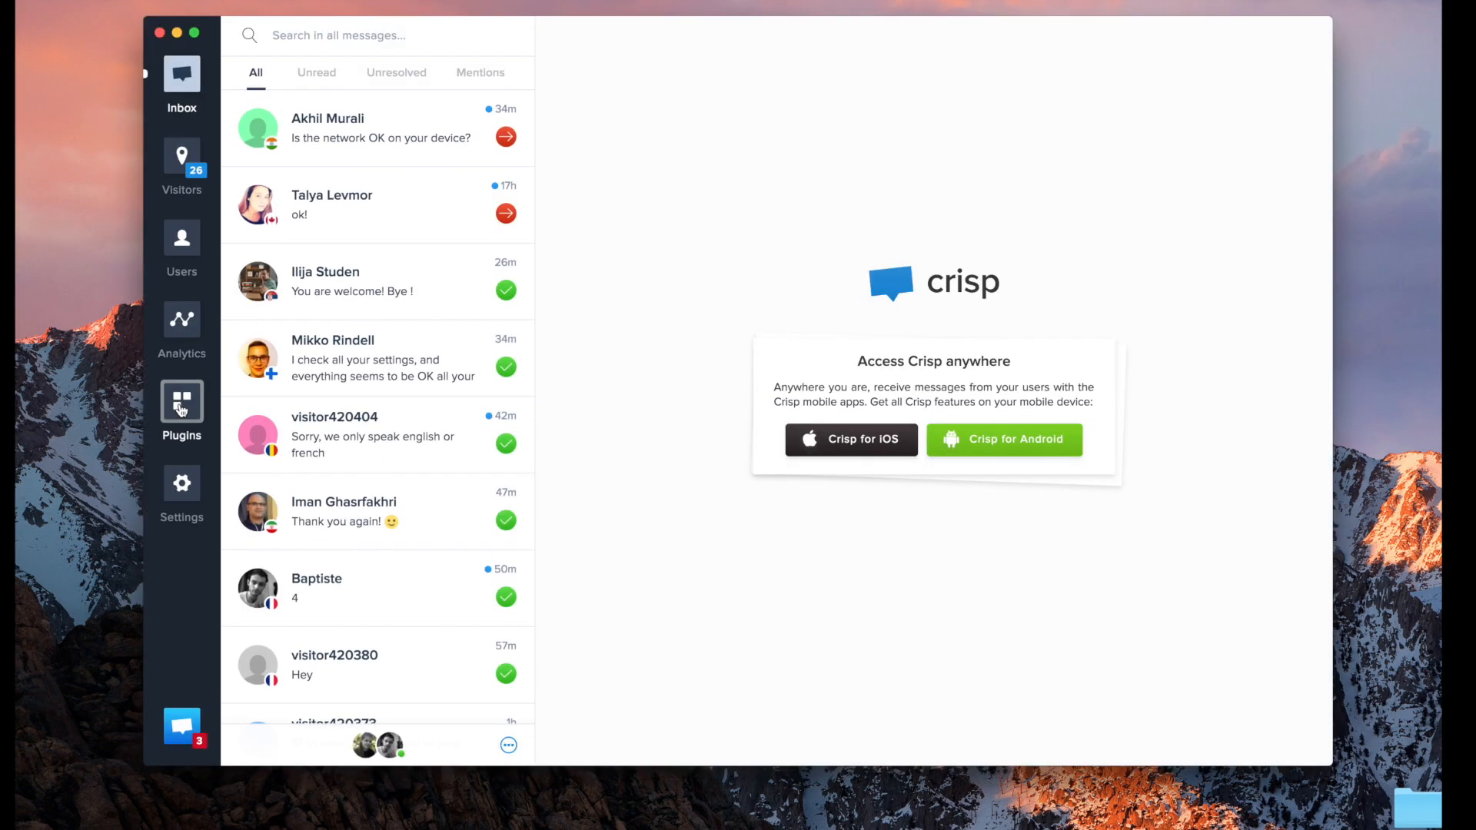
{"action": "left_click", "coordinate": [182, 402]}
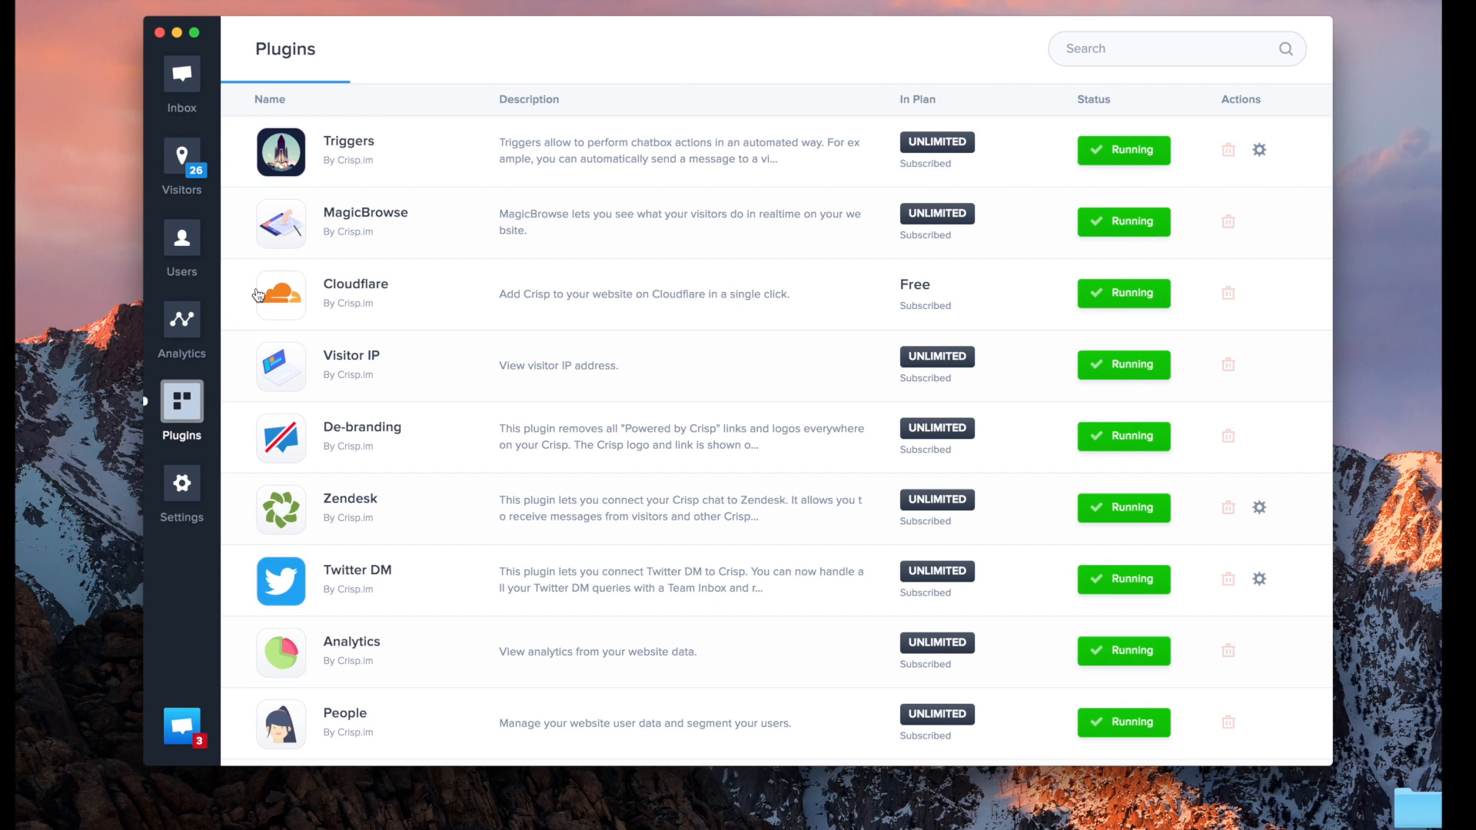
Step: Open the Triggers plugin listing Home Message, Pricing Message and User Leave Wizz
{"action": "left_click", "coordinate": [1256, 149]}
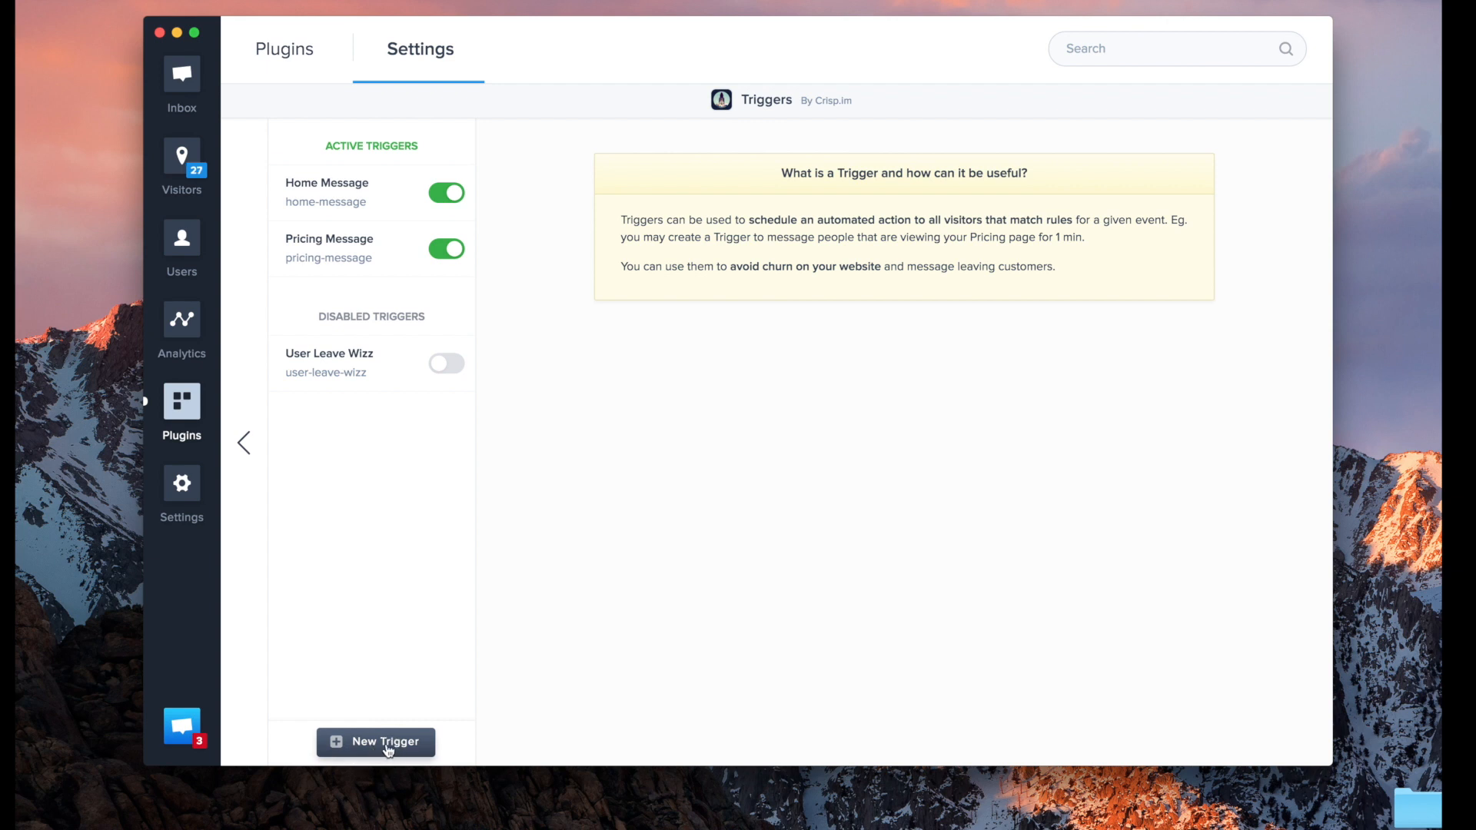
Step: Add a new trigger, naming it Growth Hack and setting its identifier to growth-hack
{"action": "left_click", "coordinate": [375, 742]}
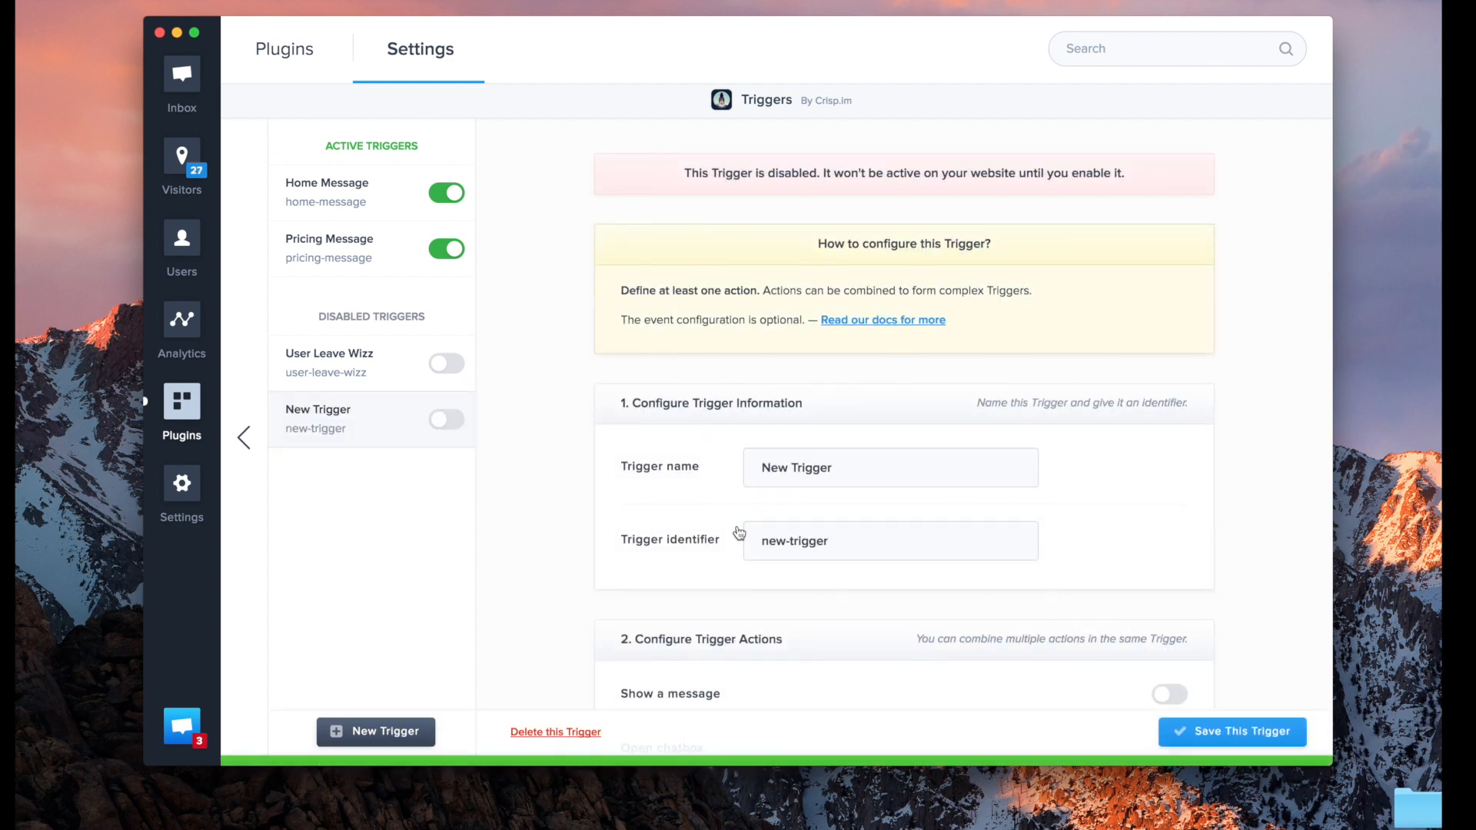
{"action": "left_click", "coordinate": [1231, 732]}
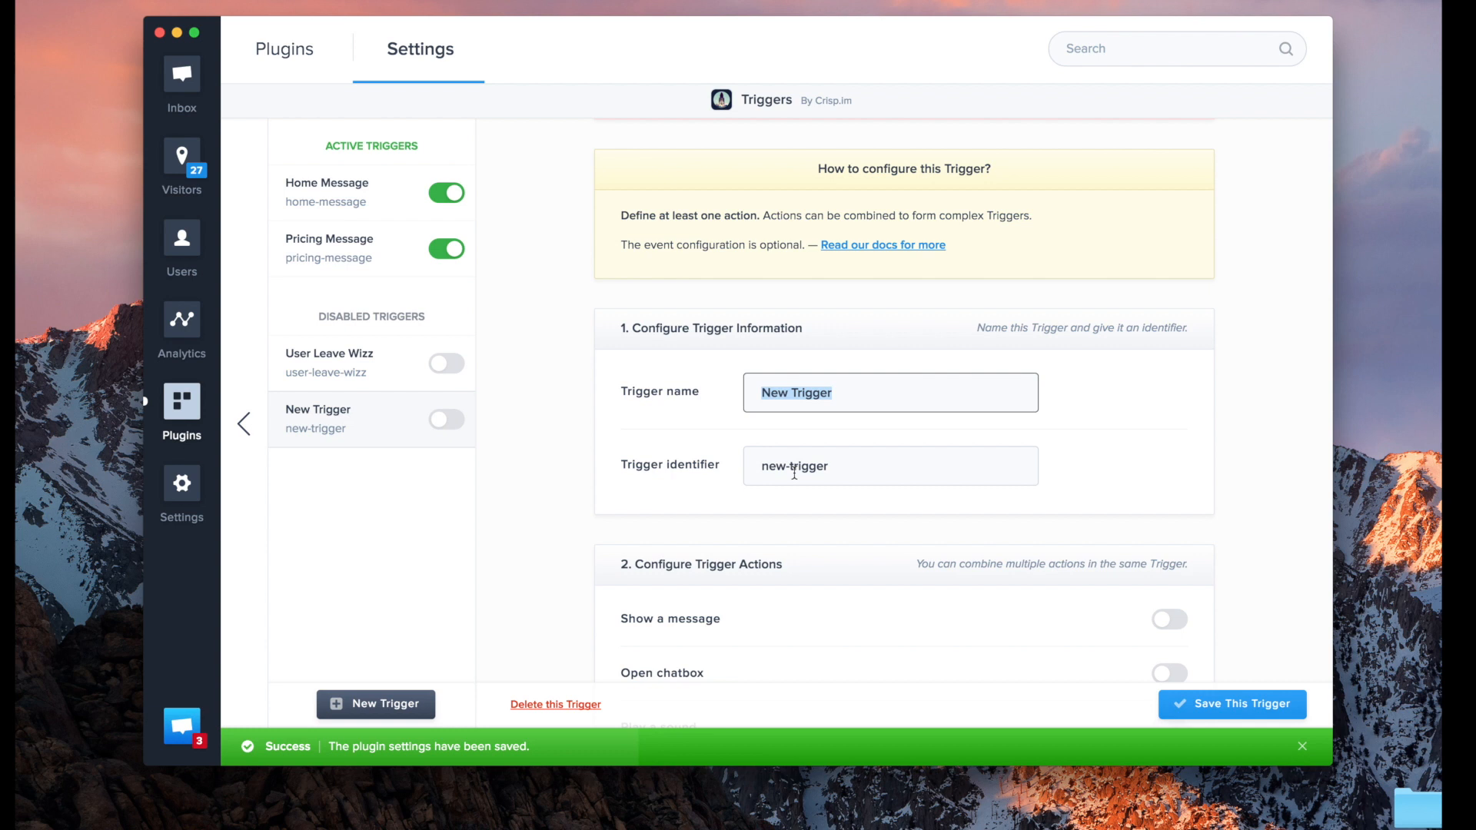
{"action": "type", "text": "Growth"}
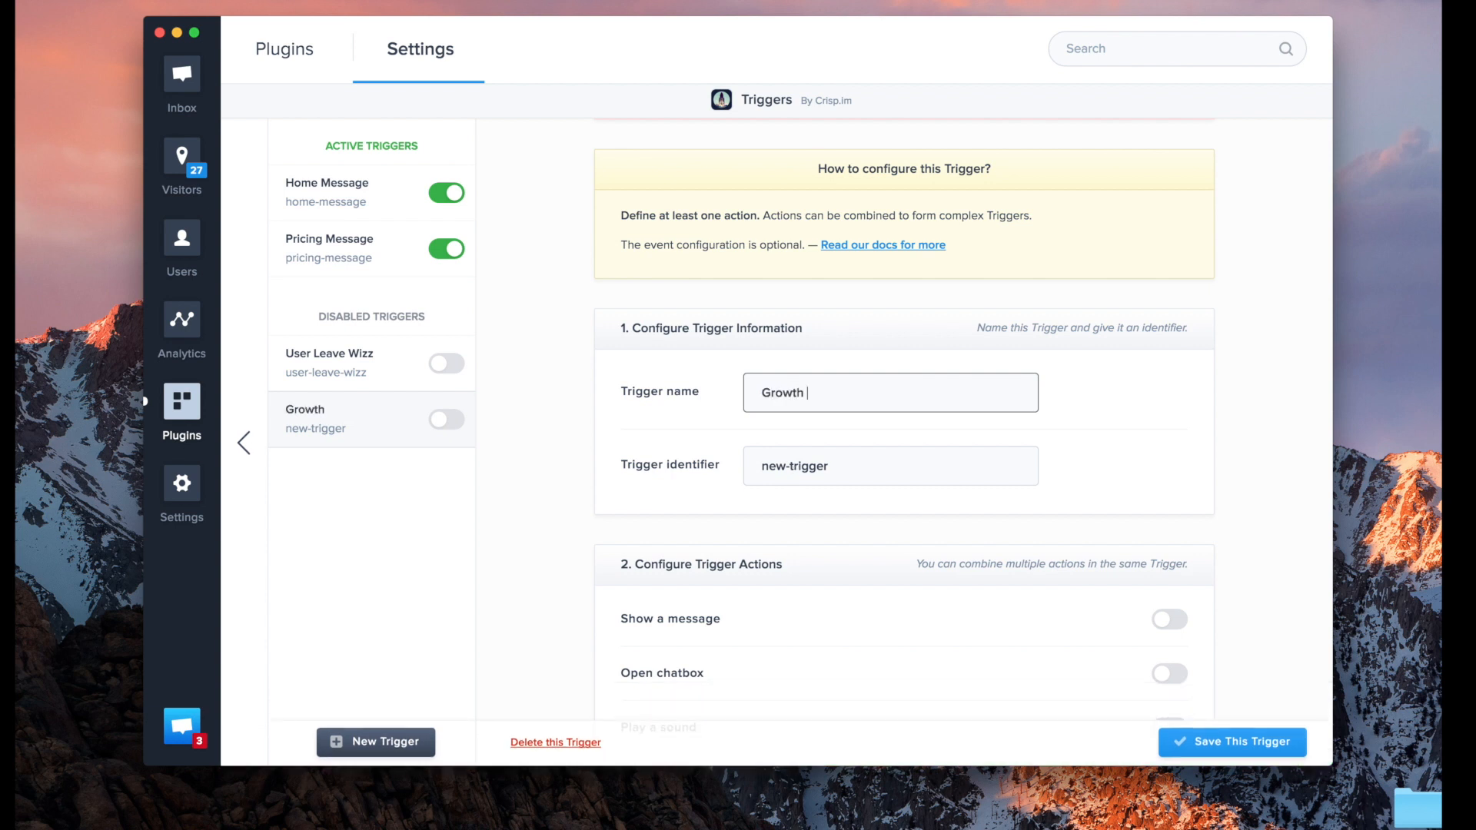
{"action": "type", "text": "Hack"}
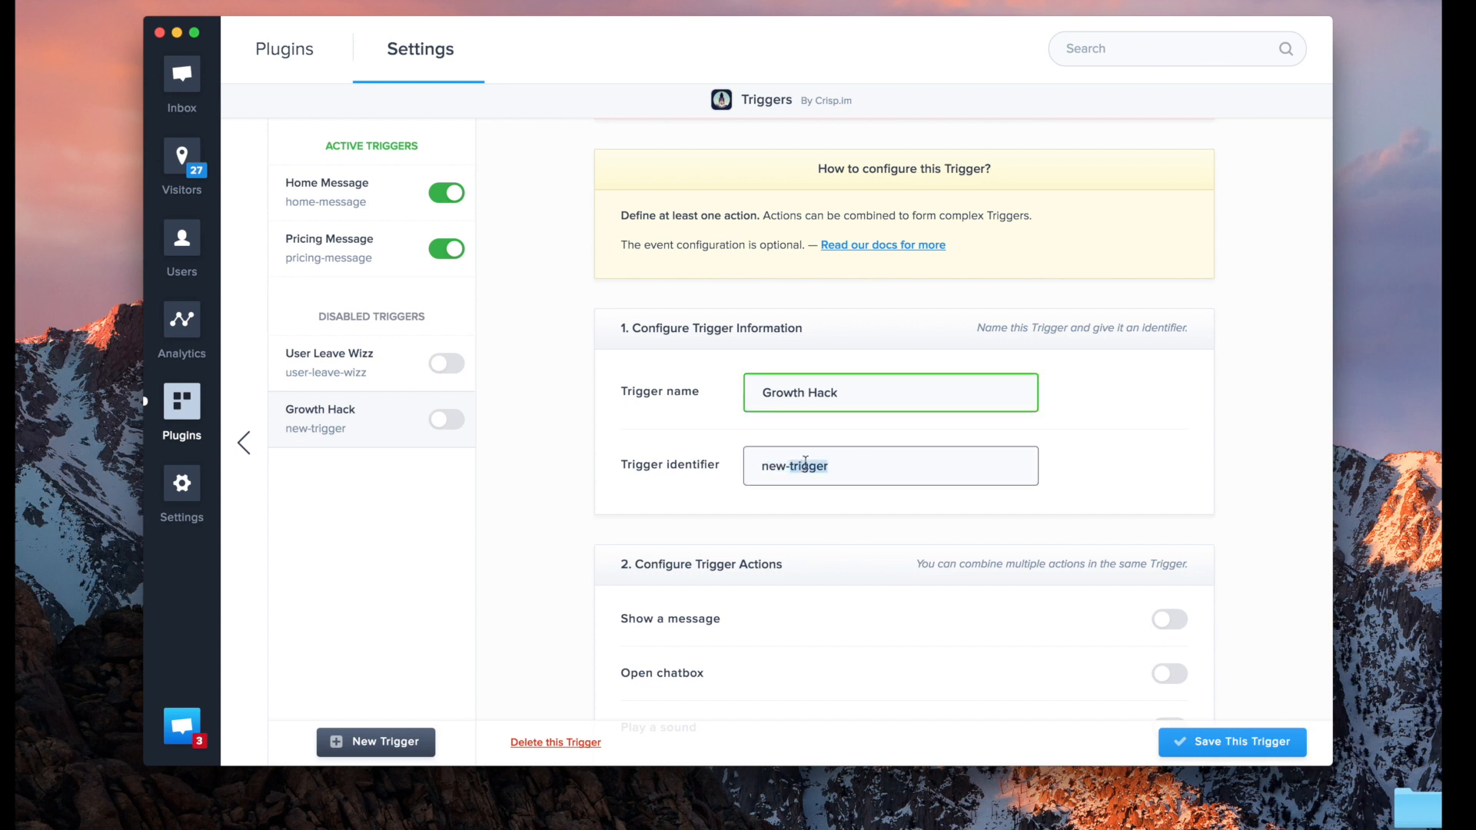
{"action": "double_click", "coordinate": [795, 466]}
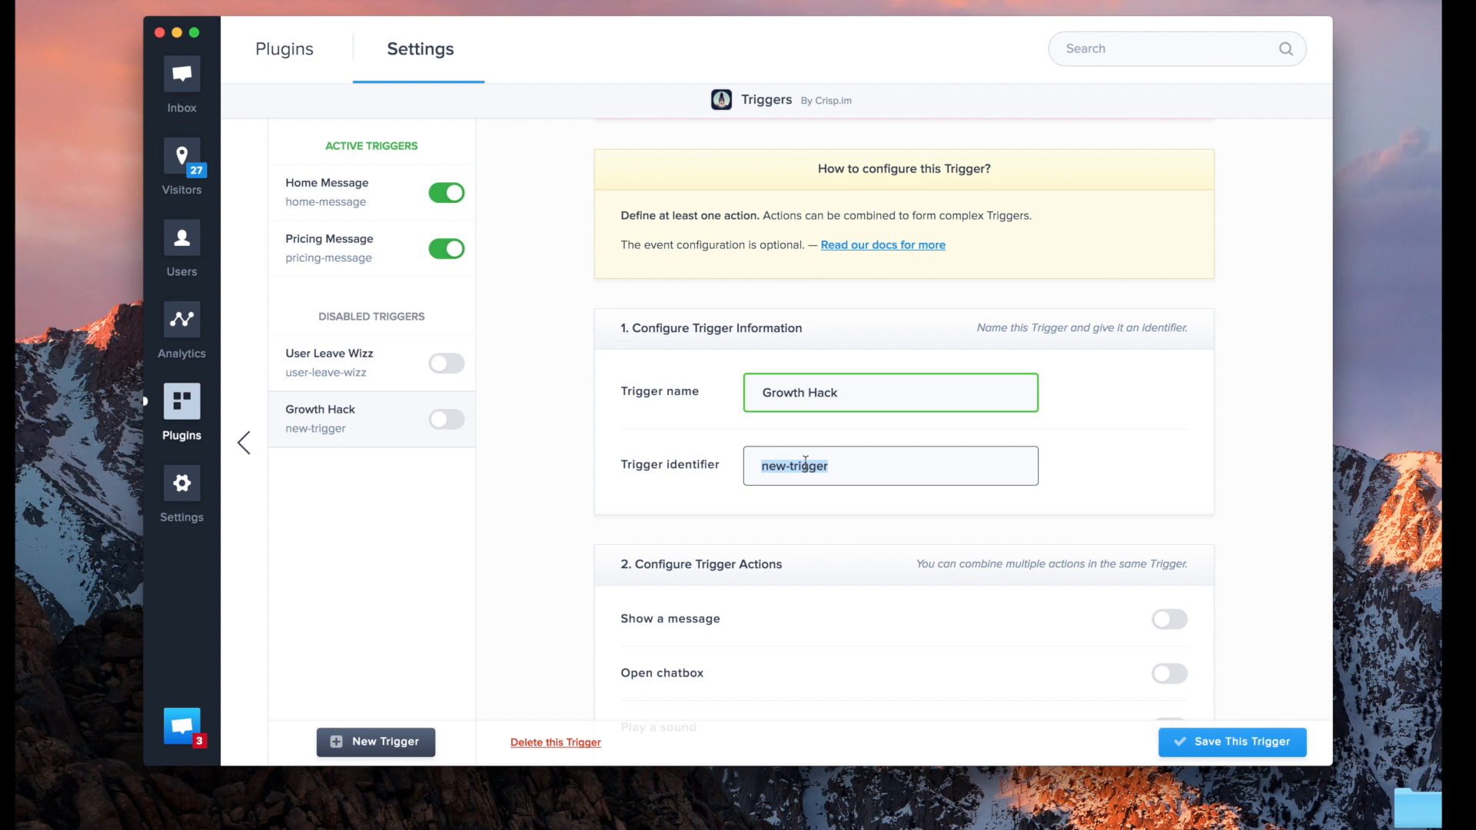
{"action": "type", "text": "growth-"}
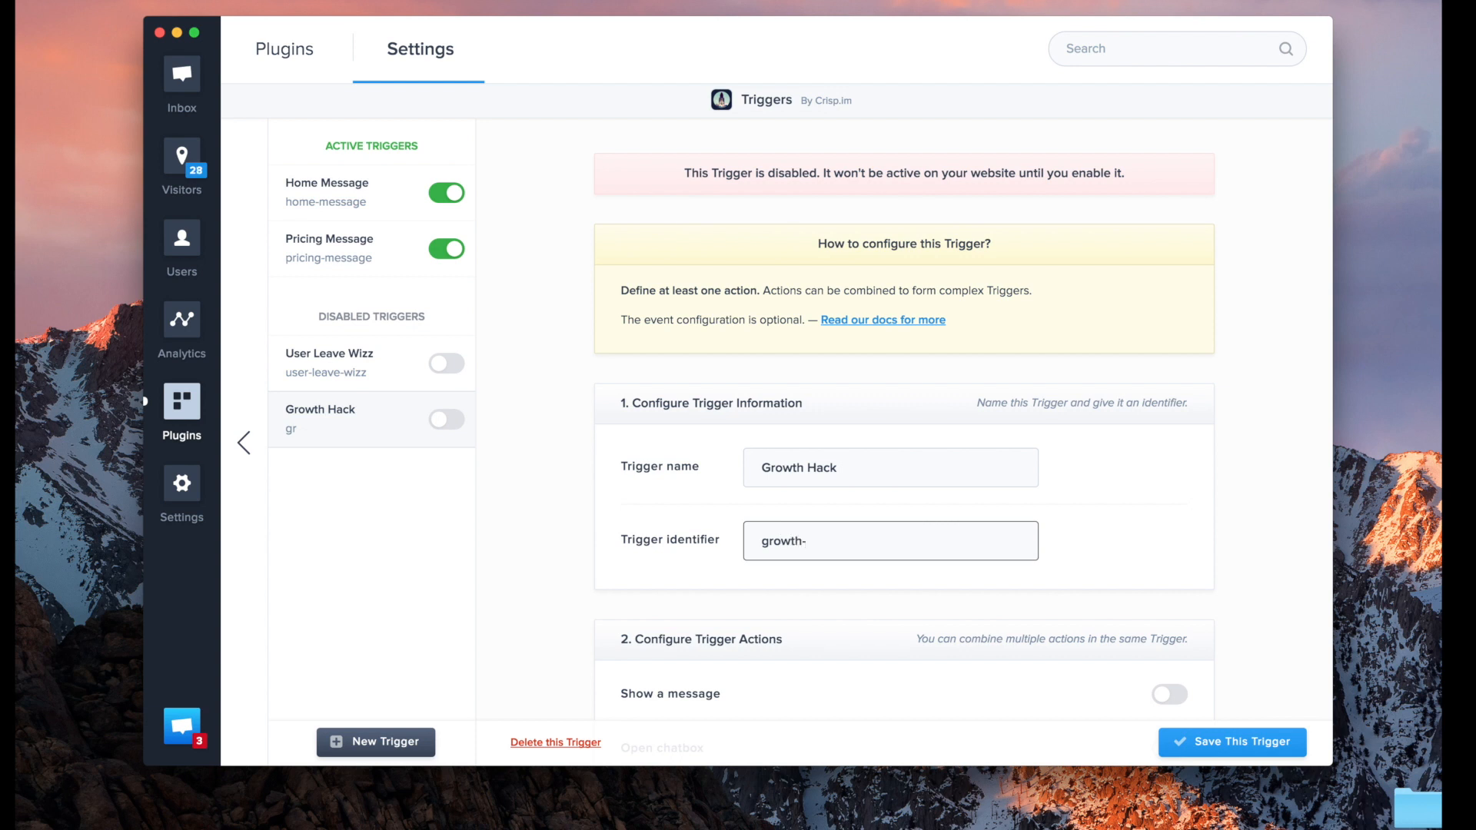
{"action": "type", "text": "hack"}
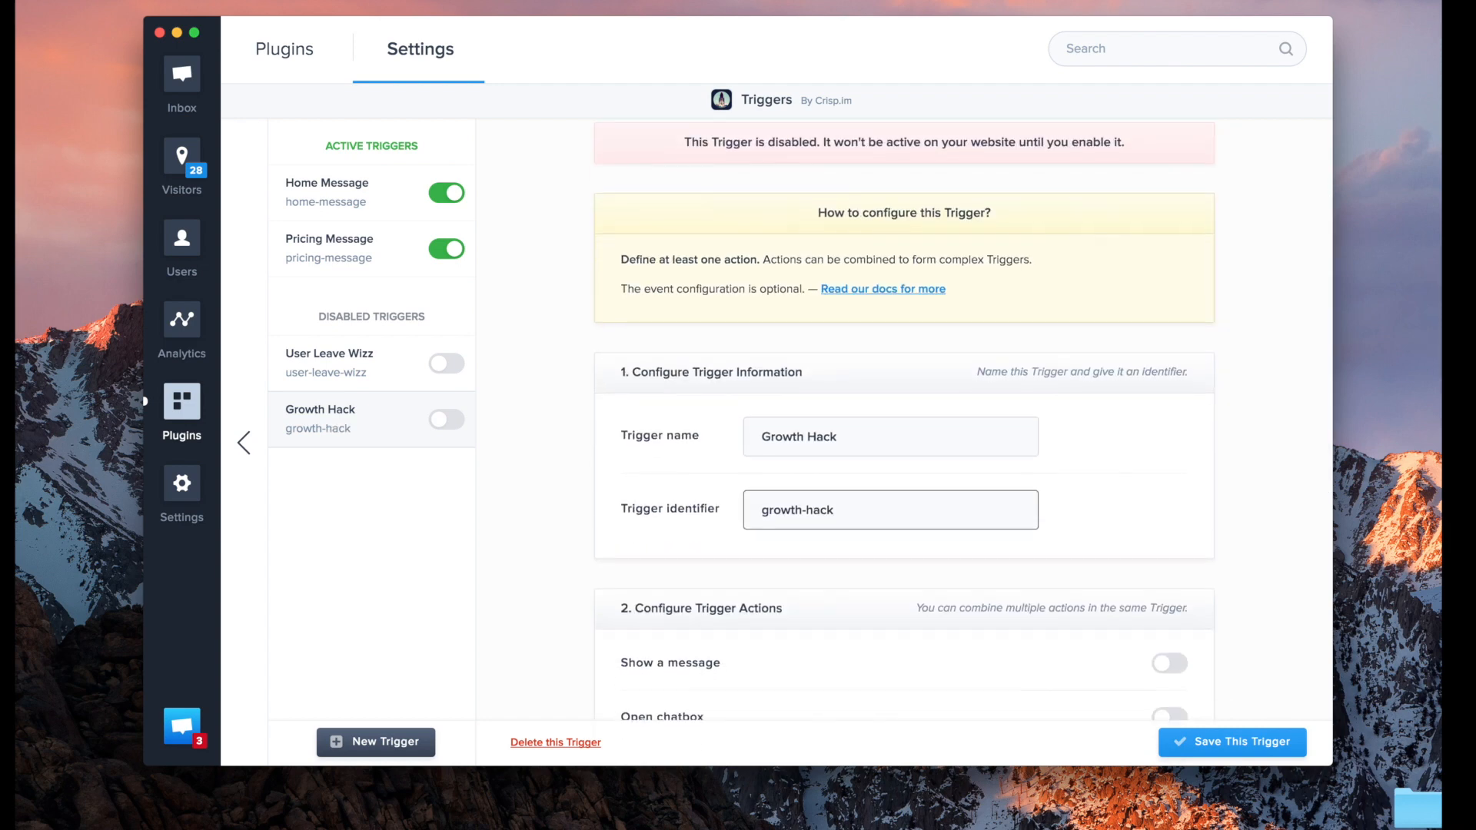
Step: Switch on the Show a message action under Configure Trigger Actions
{"action": "scroll", "scroll_direction": "down", "scroll_amount": 3}
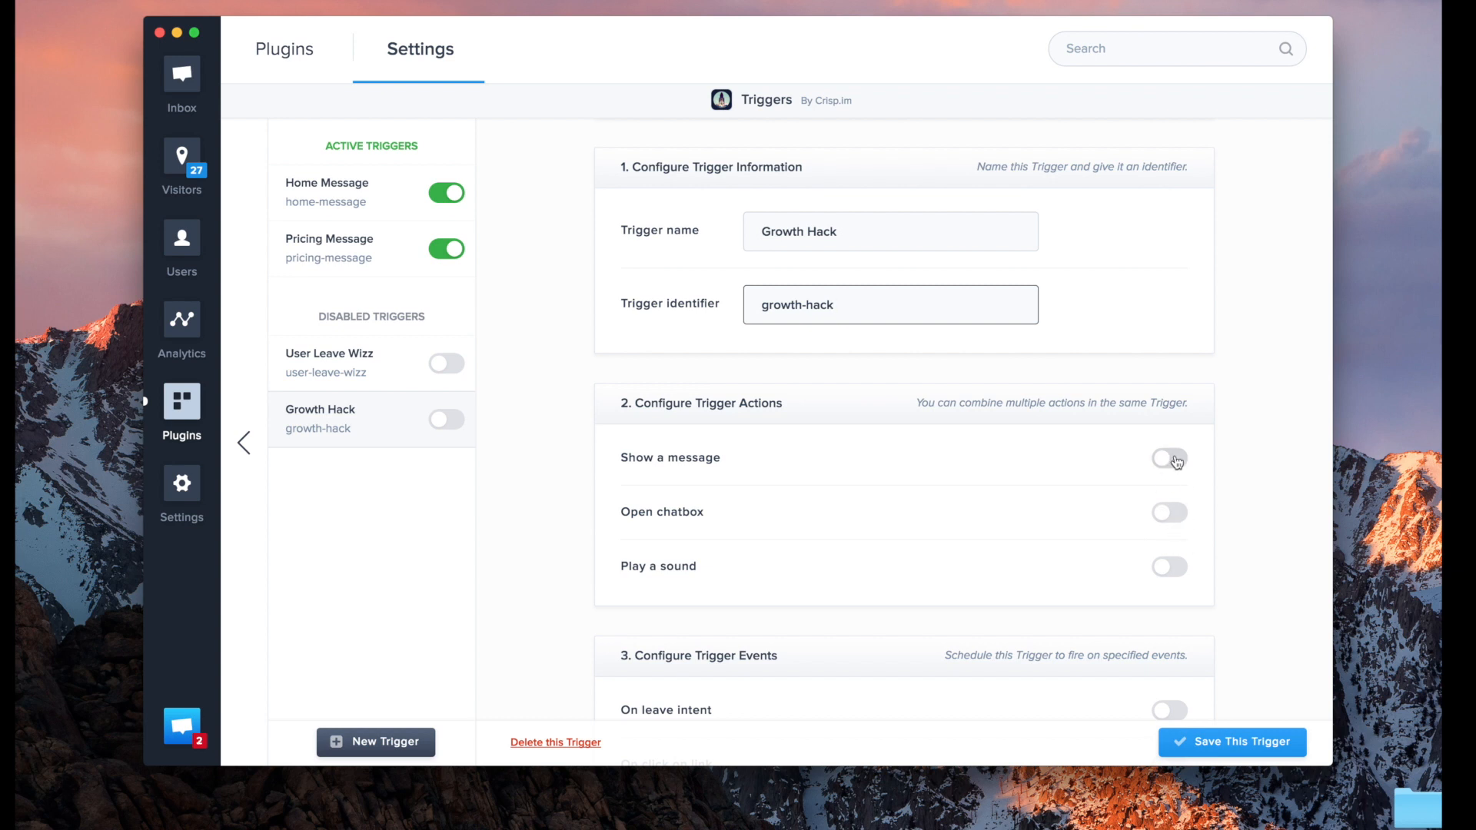
{"action": "mouse_move", "coordinate": [1159, 560]}
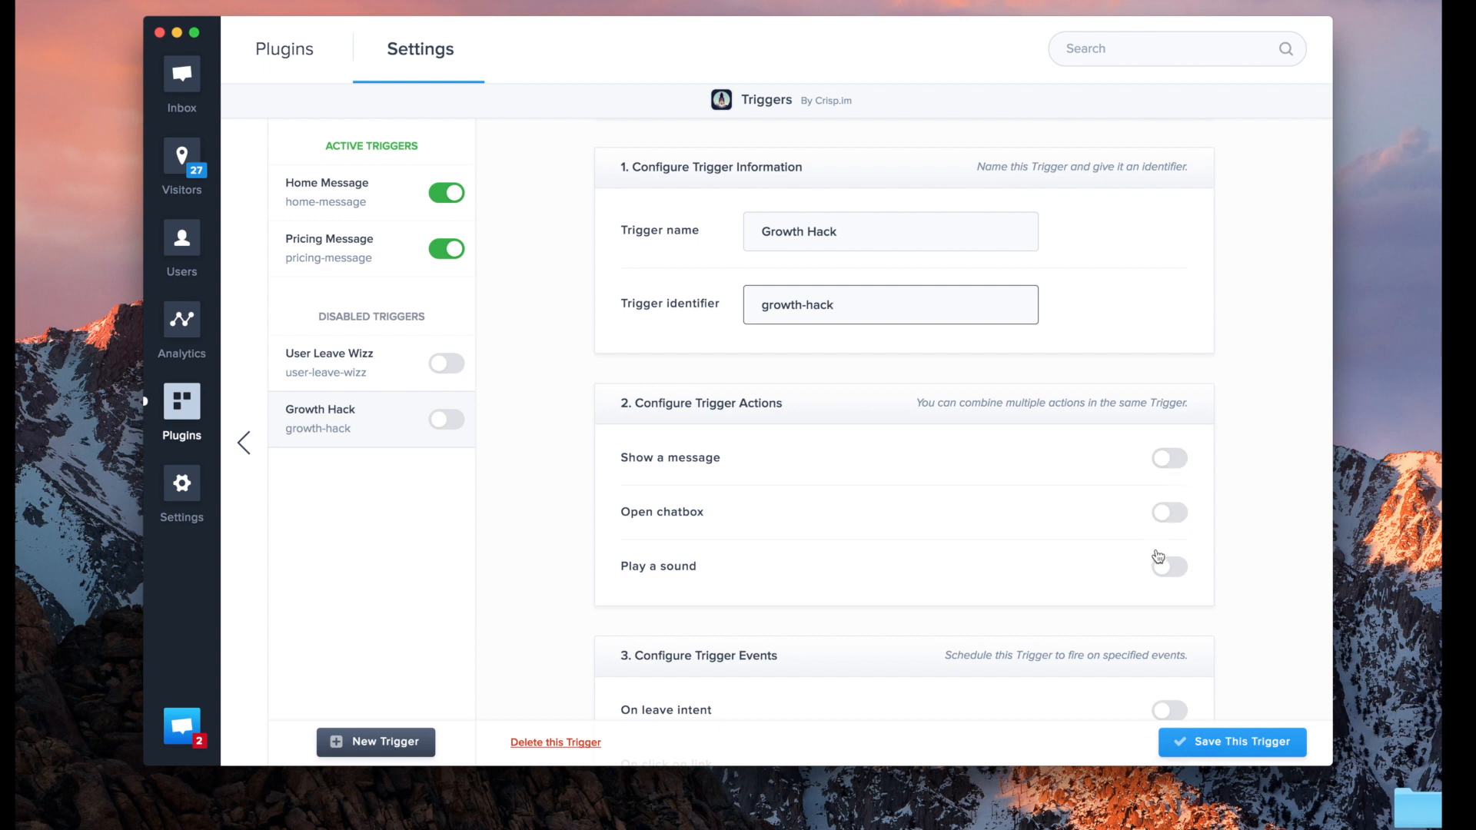
{"action": "mouse_move", "coordinate": [1166, 574]}
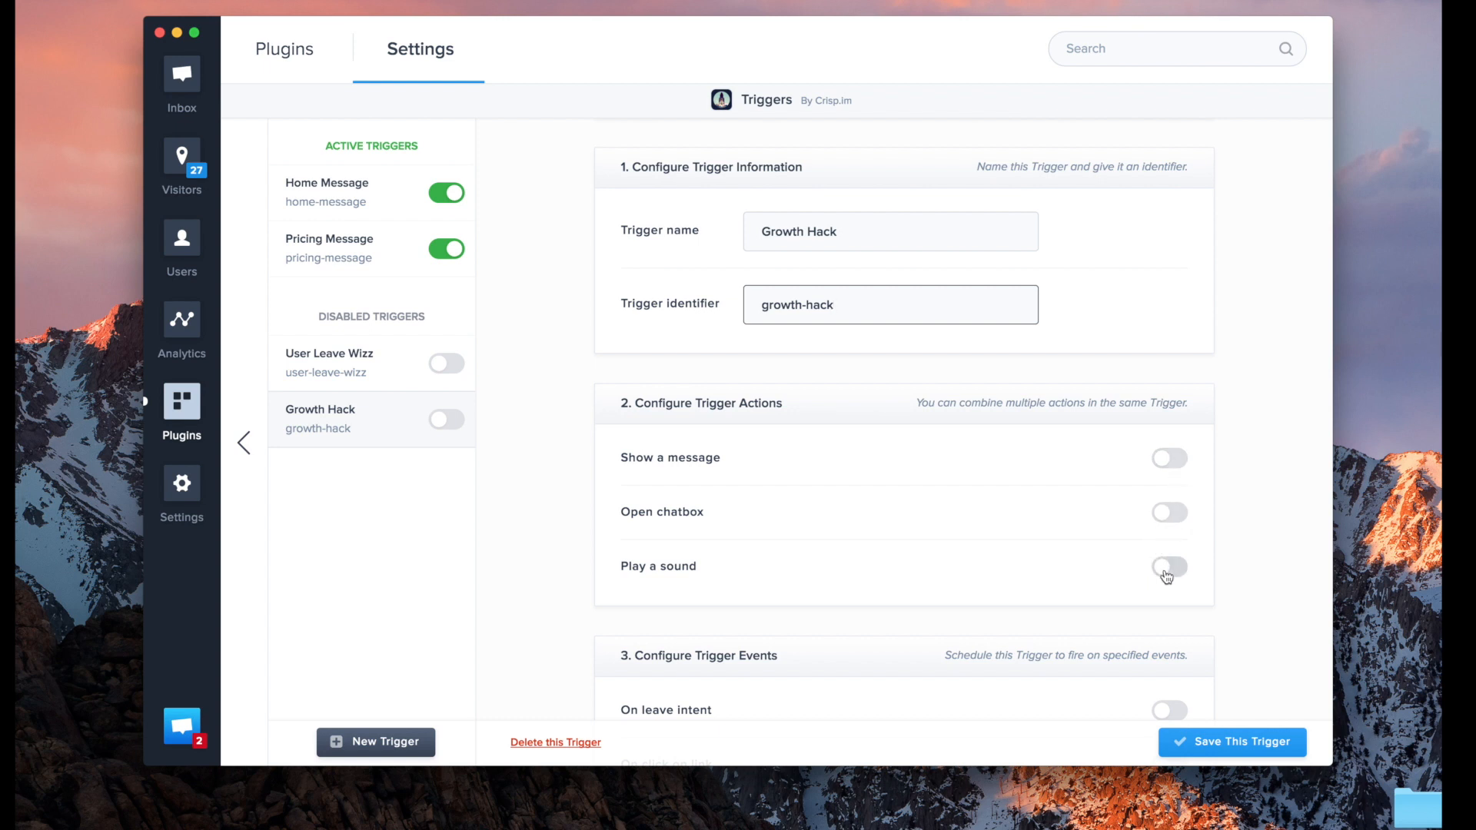
{"action": "mouse_move", "coordinate": [1175, 467]}
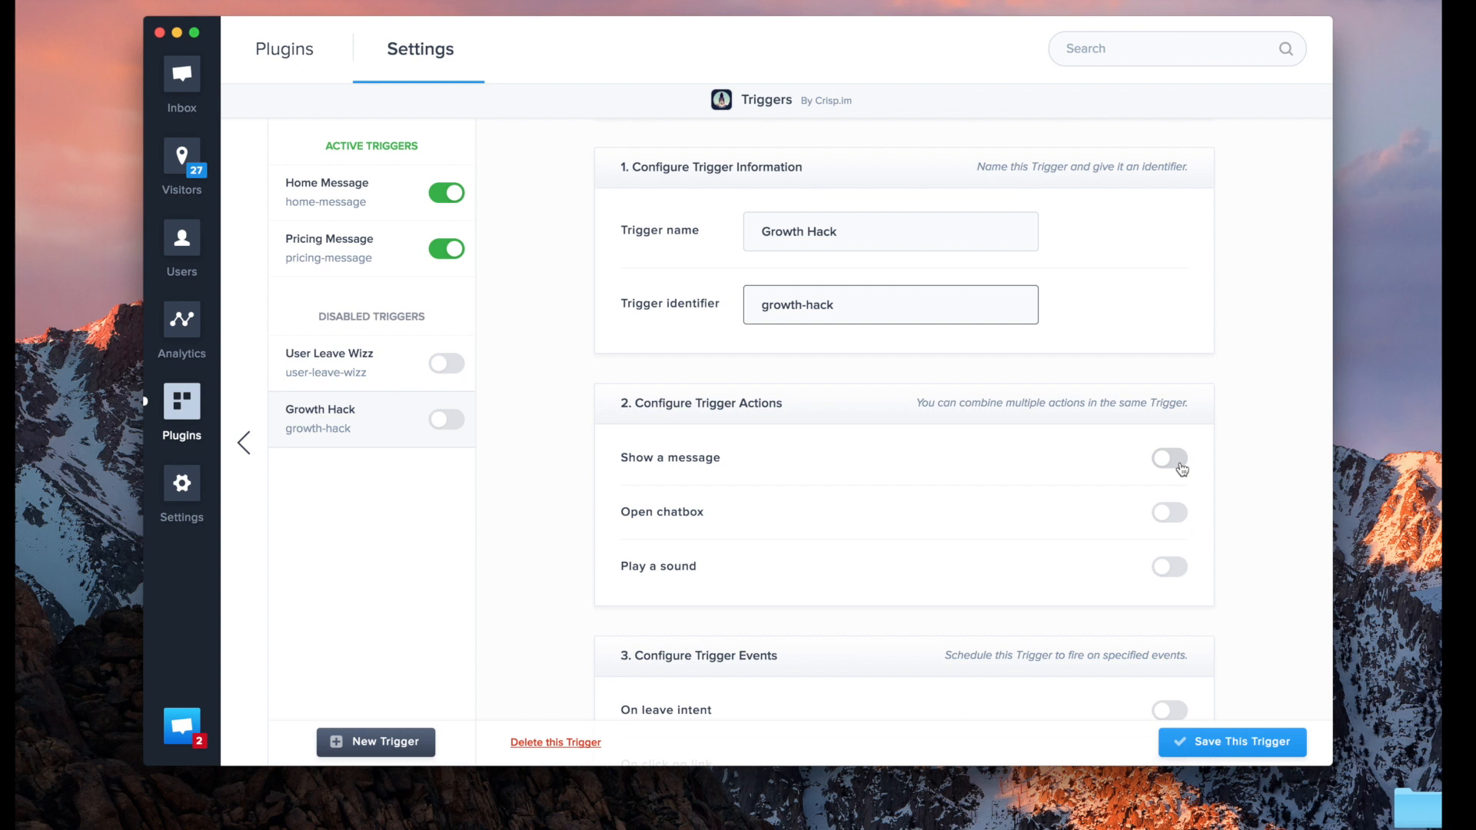
{"action": "mouse_move", "coordinate": [1184, 458]}
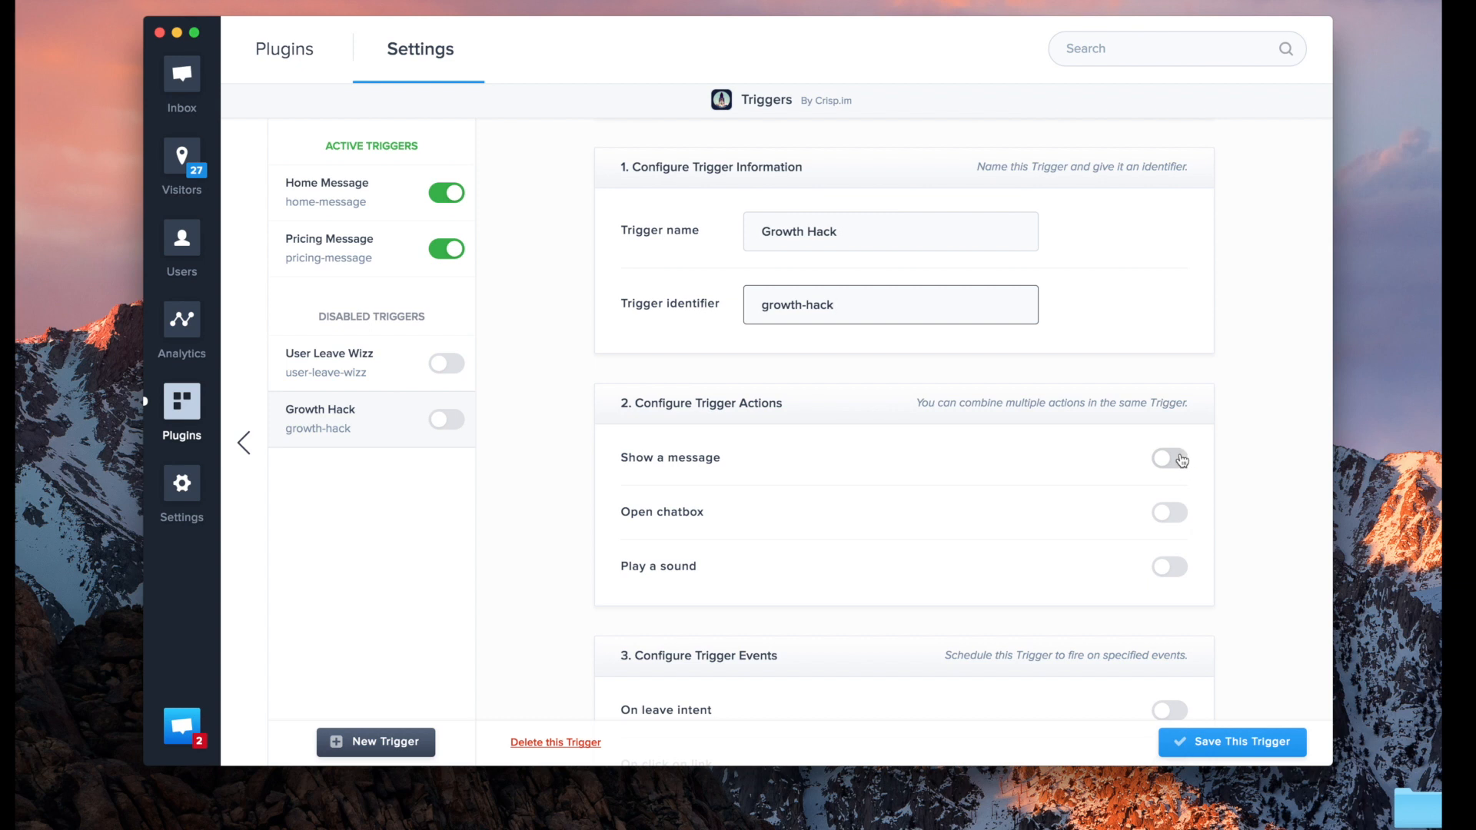
{"action": "left_click", "coordinate": [1168, 458]}
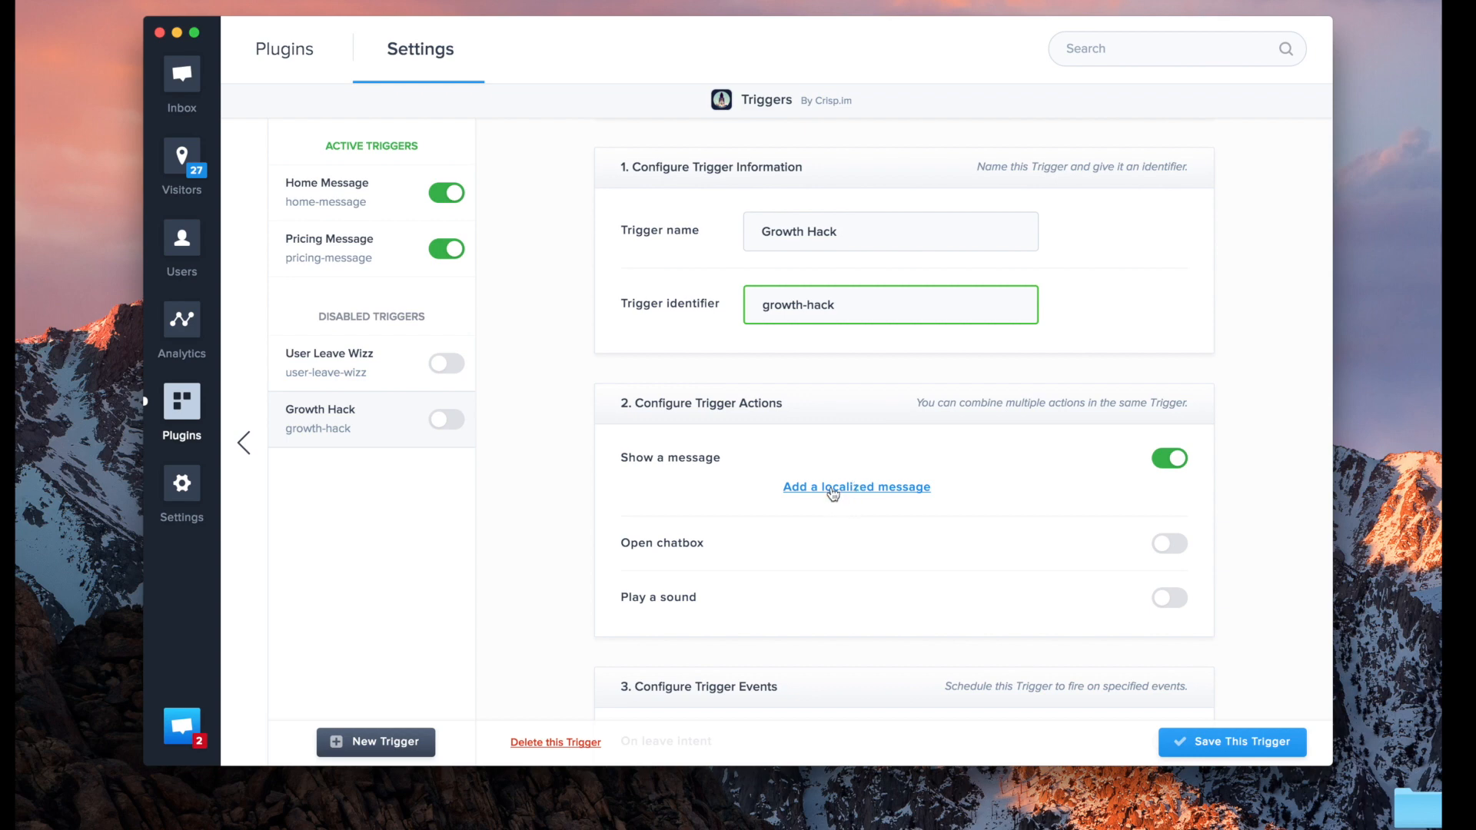
Step: Start a localized message and keep the default locale as its language
{"action": "left_click", "coordinate": [857, 488]}
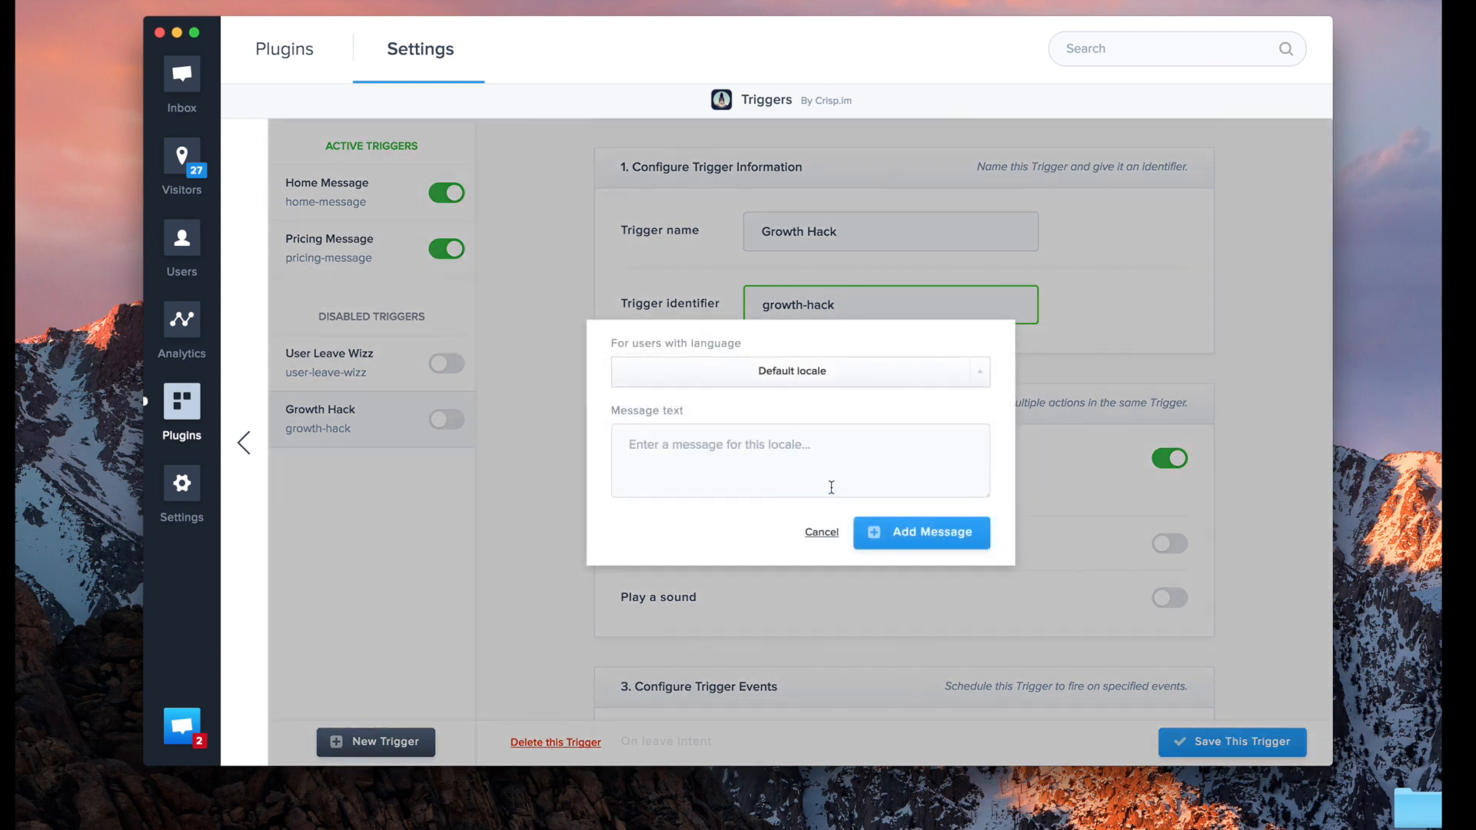
{"action": "mouse_move", "coordinate": [707, 349]}
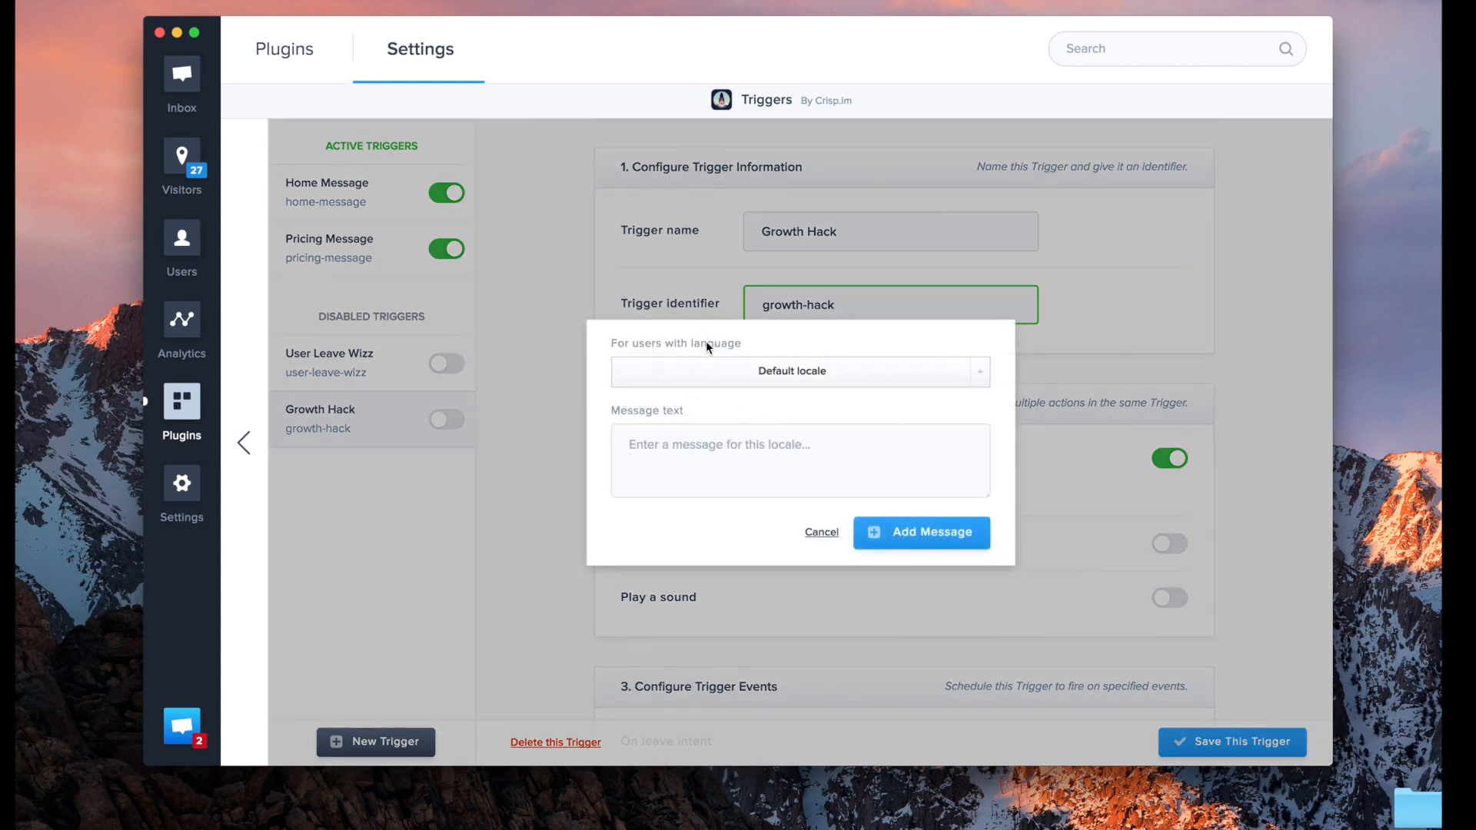
{"action": "mouse_move", "coordinate": [741, 378]}
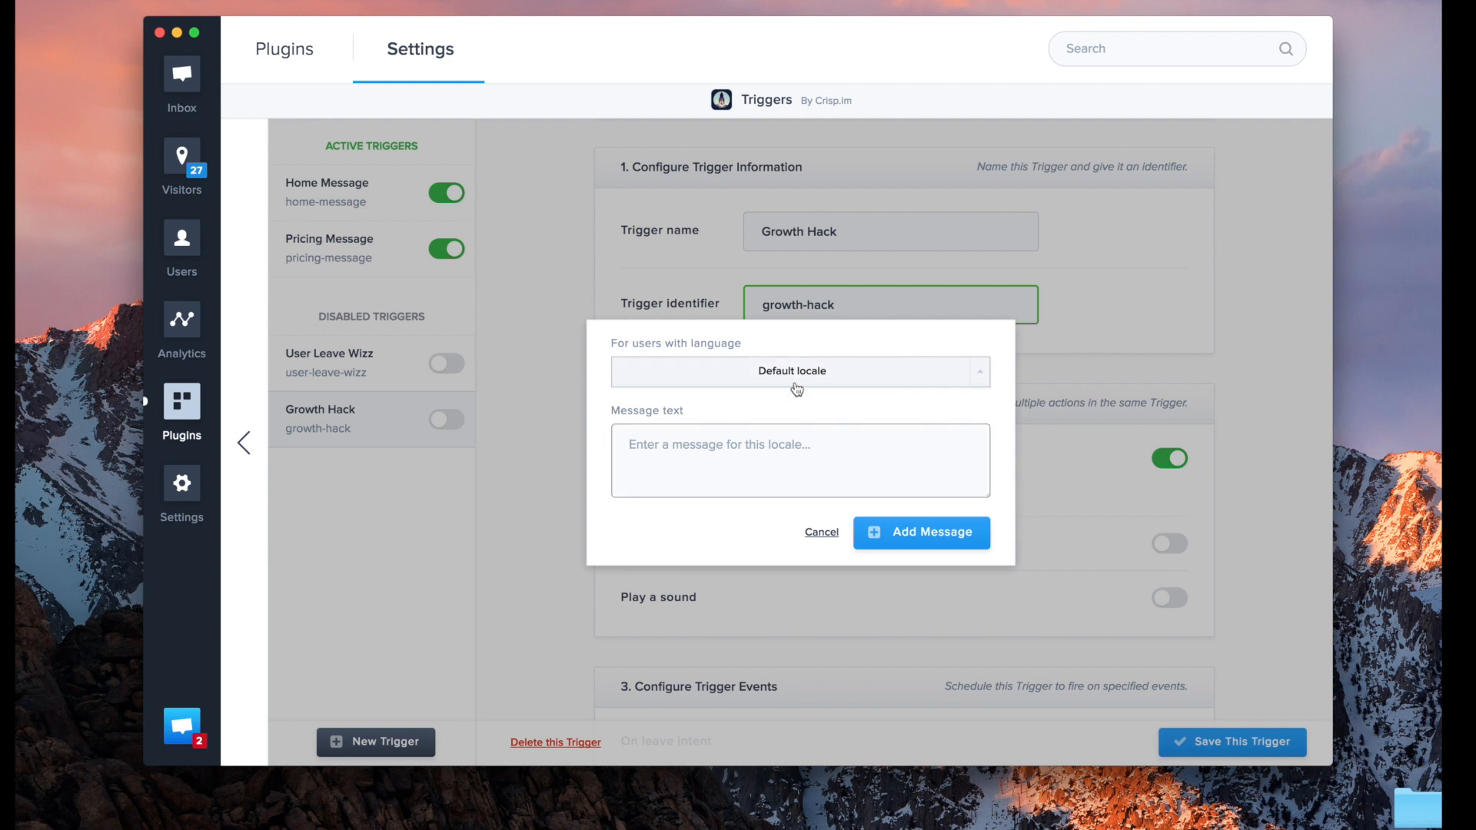
{"action": "left_click", "coordinate": [800, 371]}
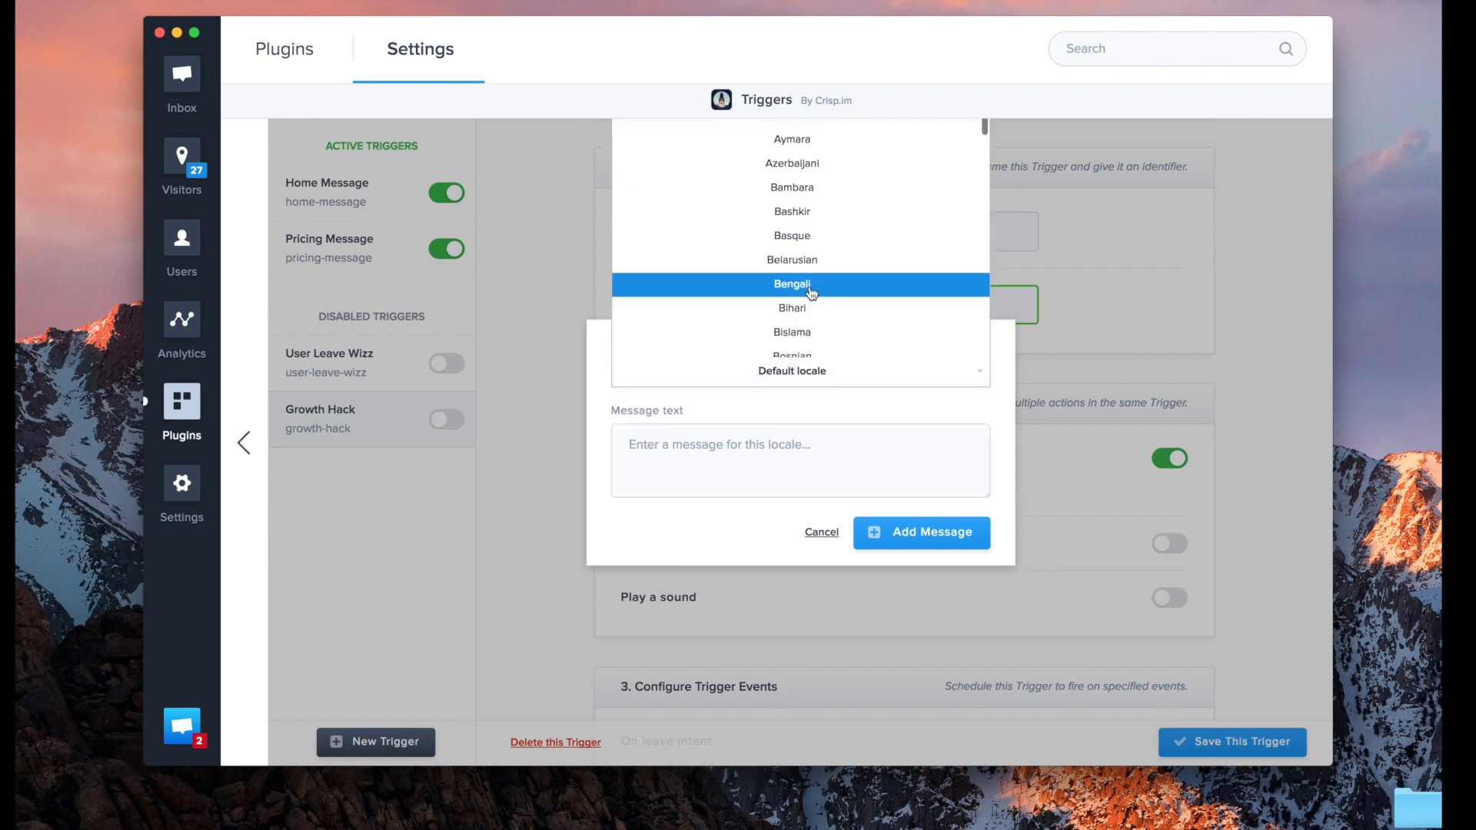
{"action": "scroll", "scroll_direction": "down", "scroll_amount": 3}
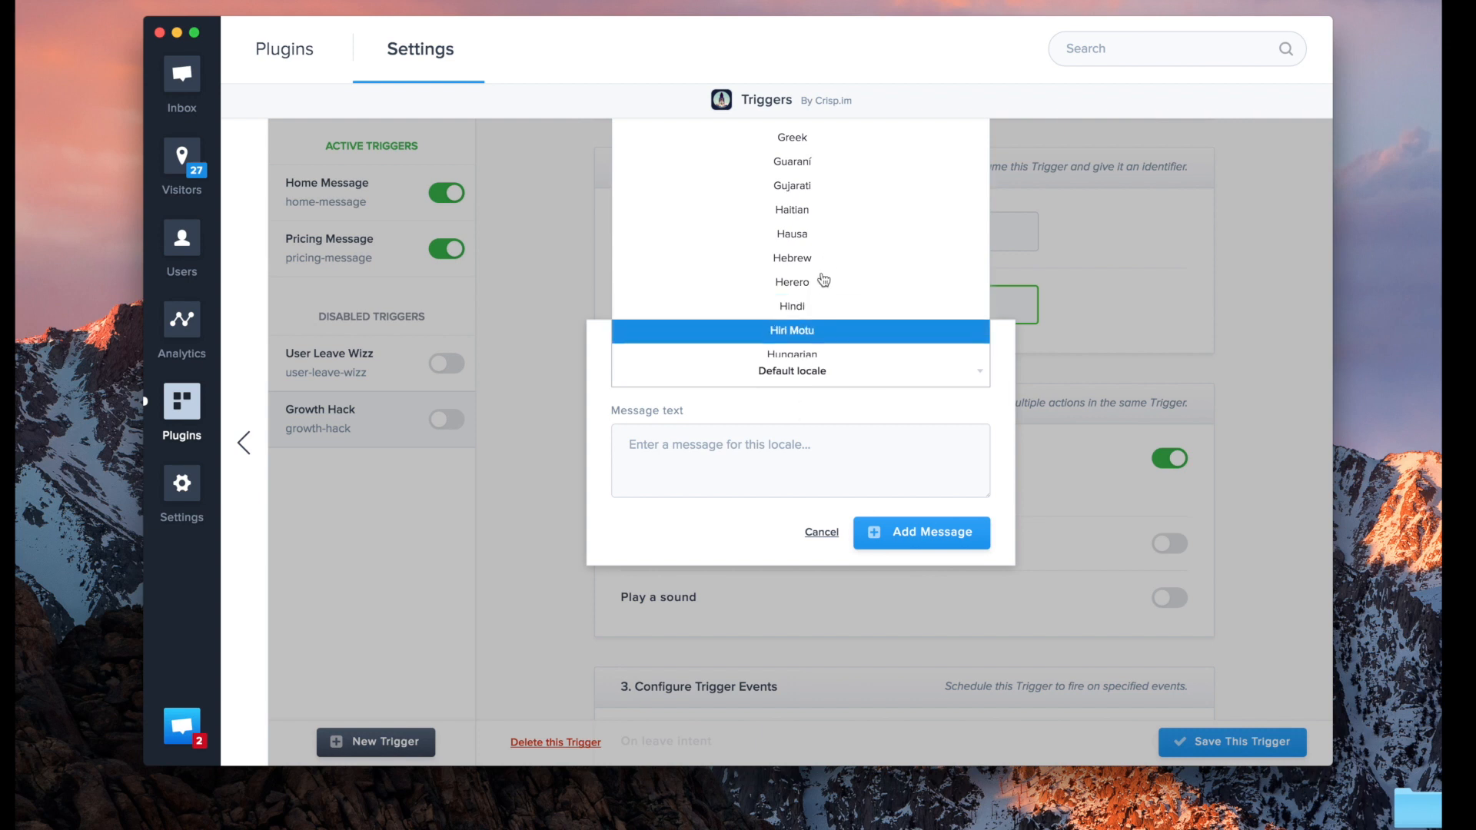
{"action": "mouse_move", "coordinate": [813, 374]}
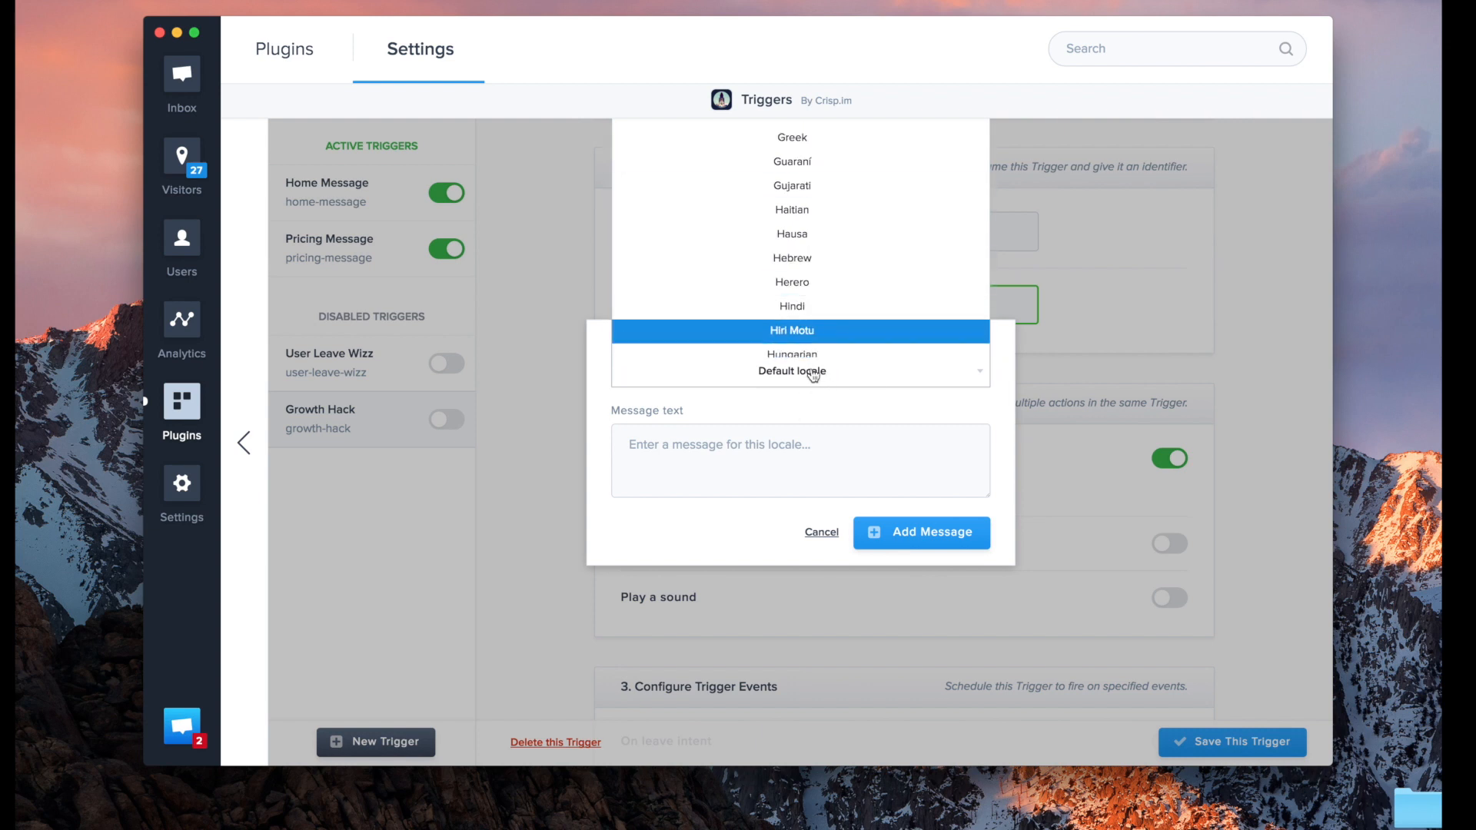
{"action": "left_click", "coordinate": [791, 370]}
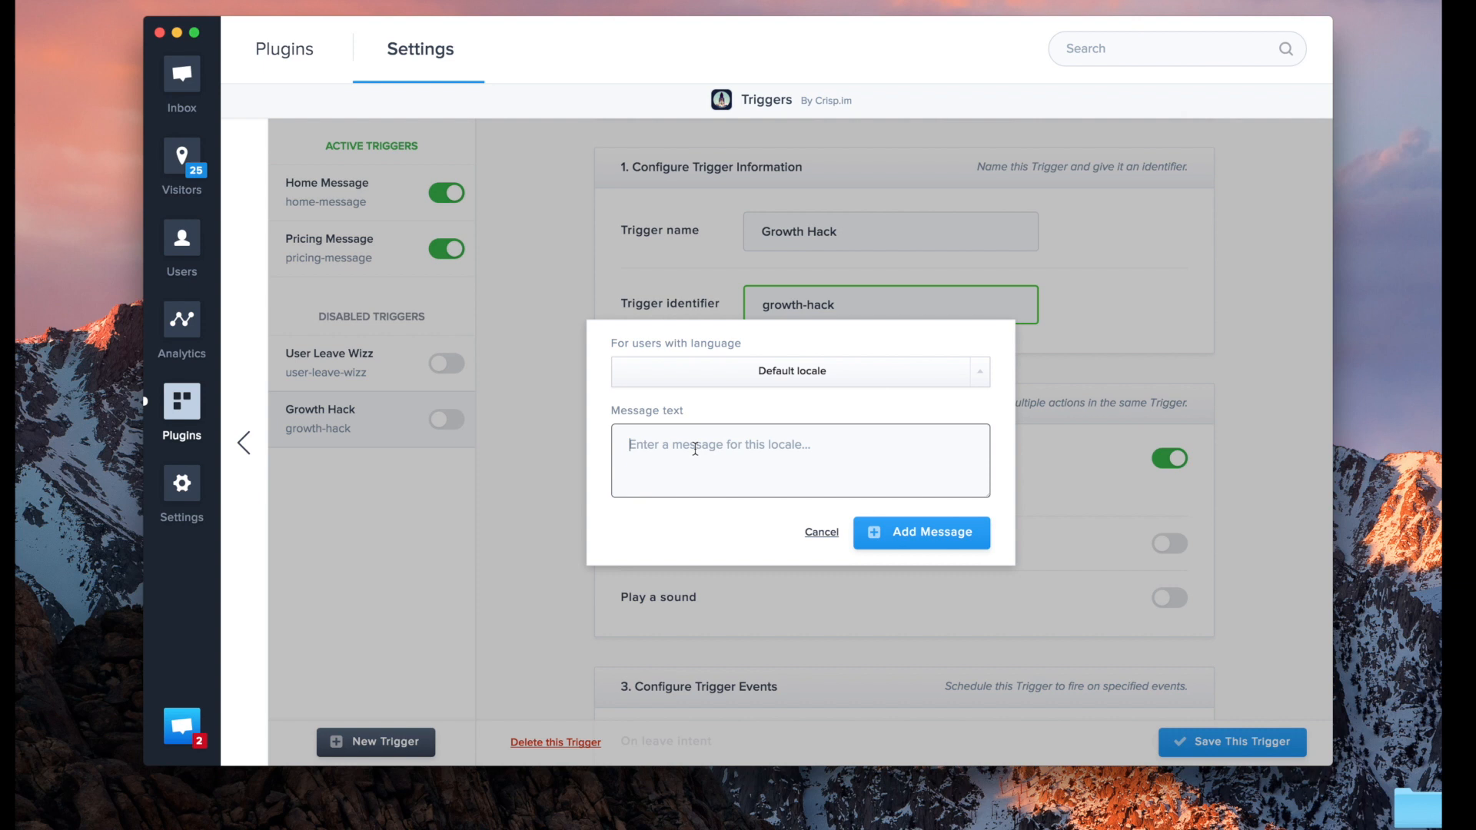
Step: Add the message "My first trigger. **Bold text**" to the trigger's actions
{"action": "type", "text": "My first t"}
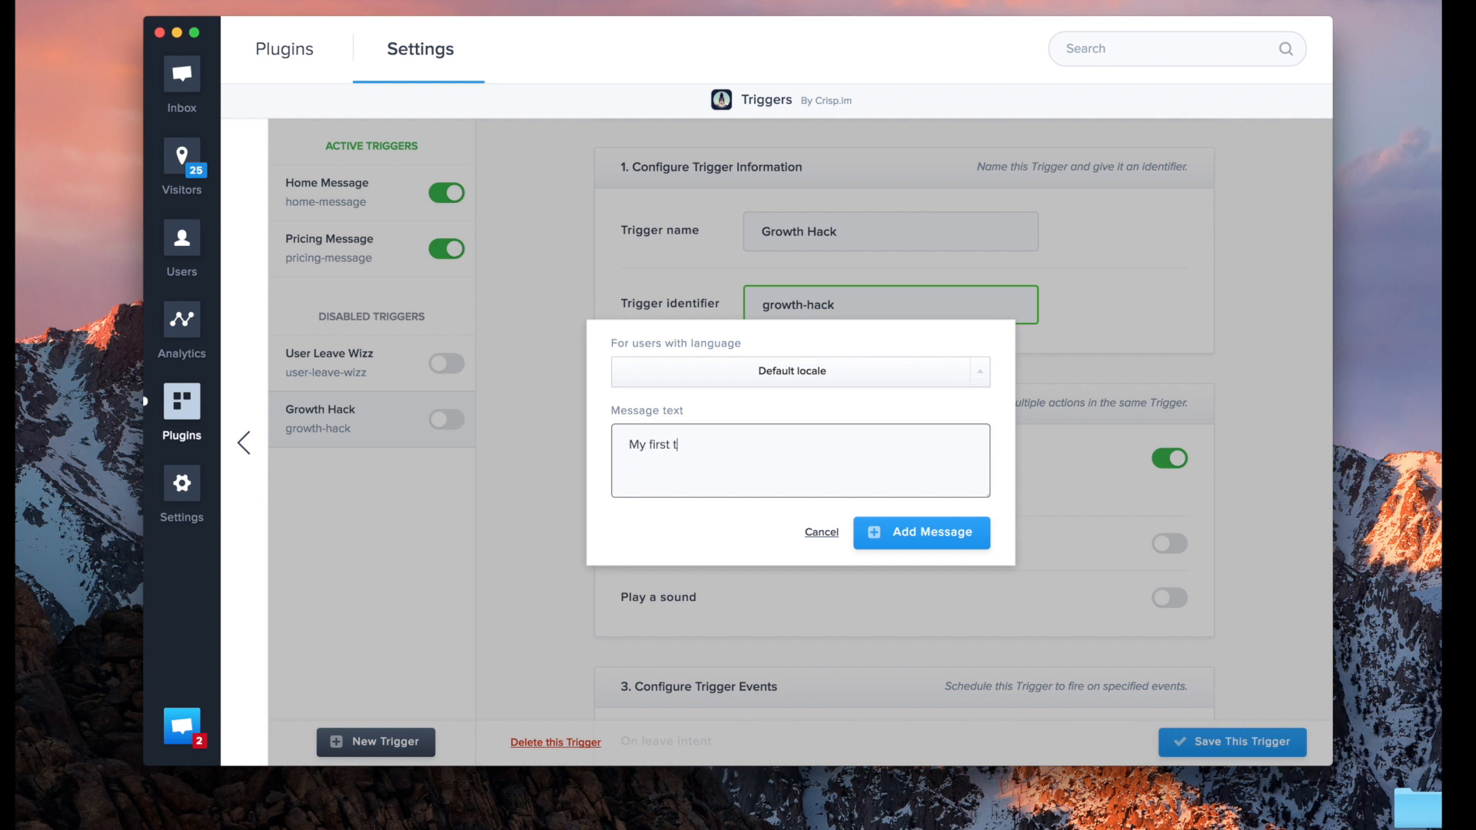
{"action": "type", "text": "rigger."}
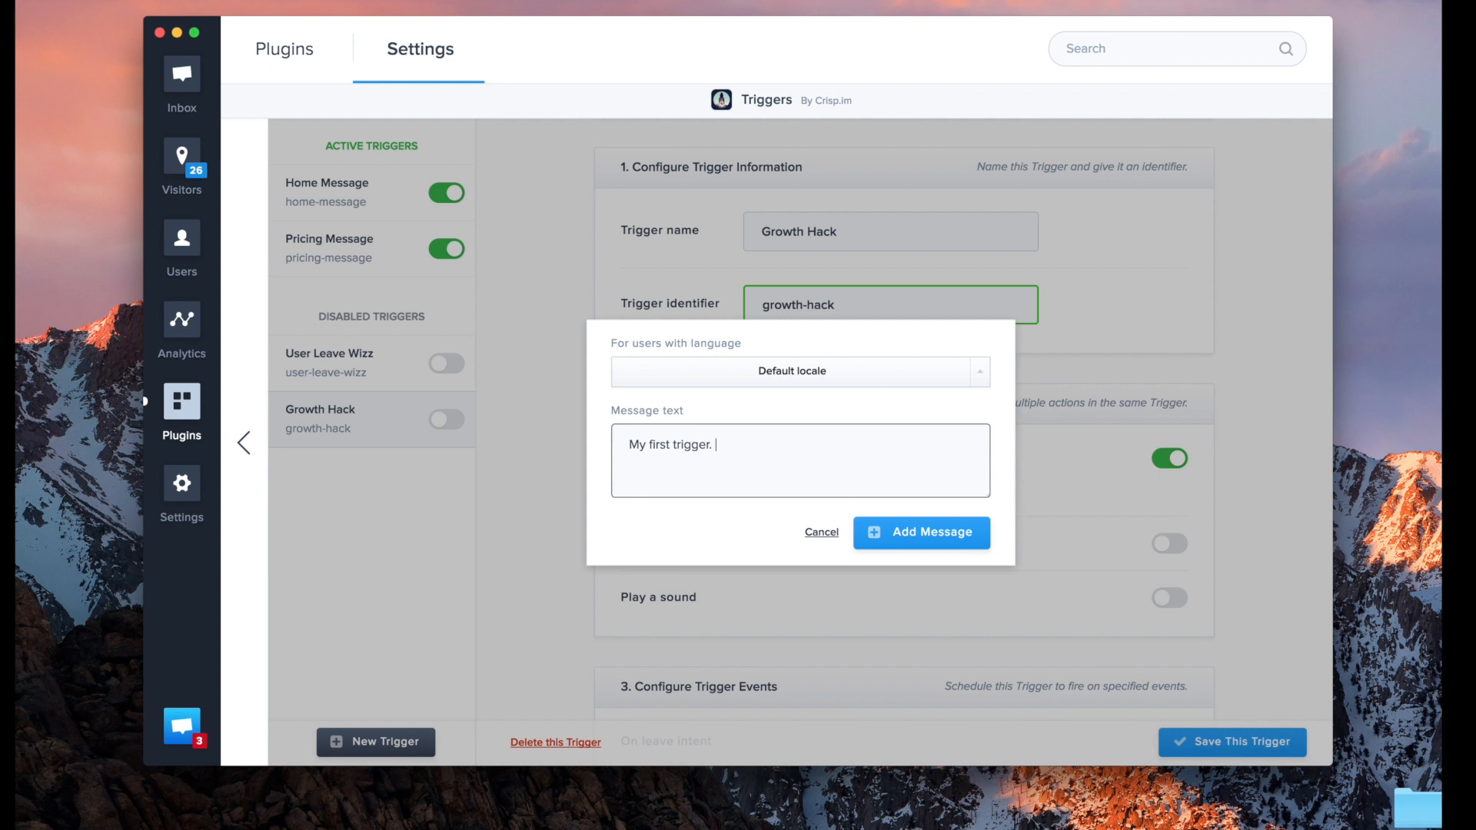
{"action": "type", "text": "**"}
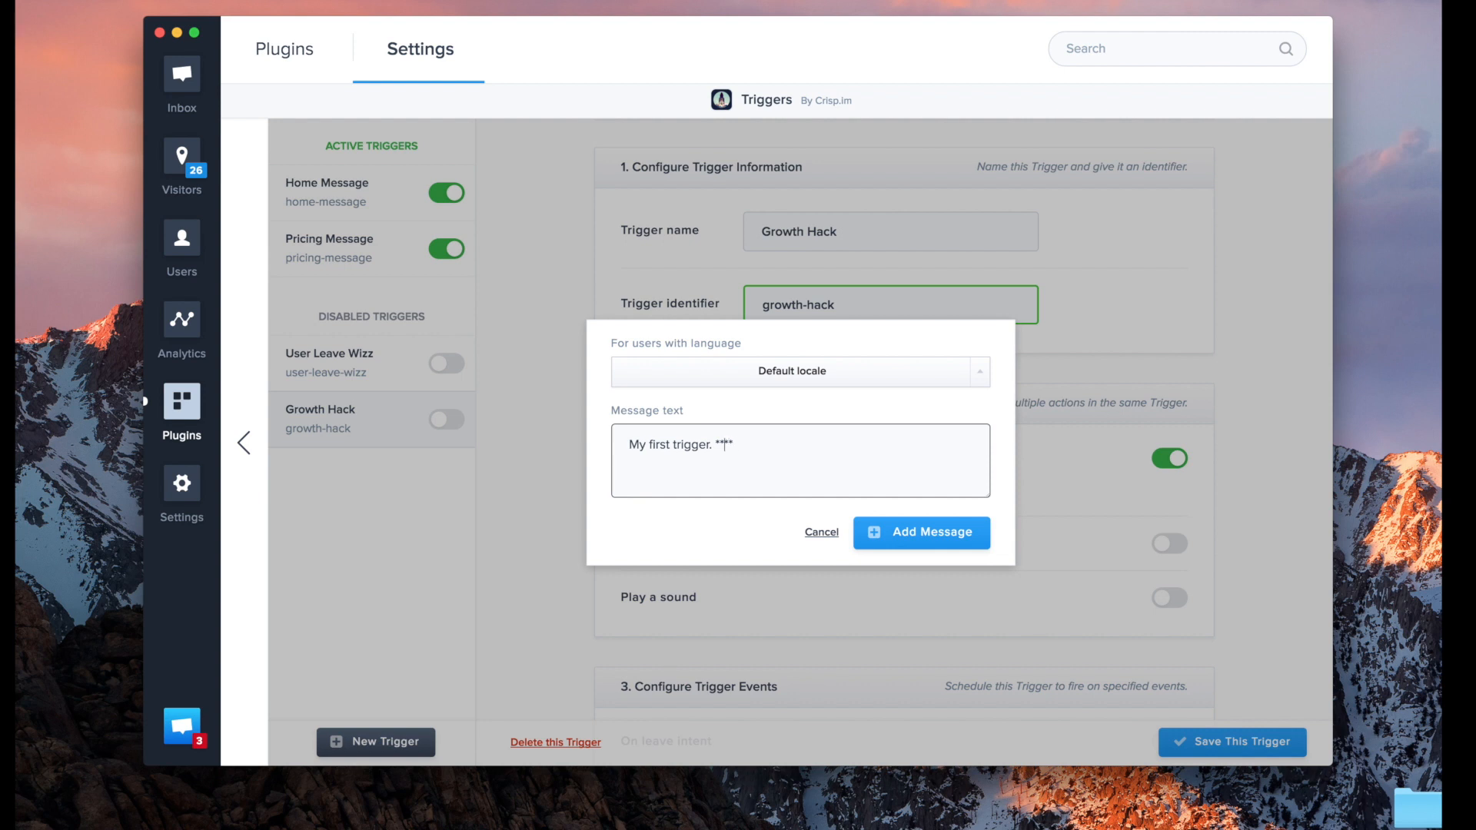
{"action": "type", "text": "Bold"}
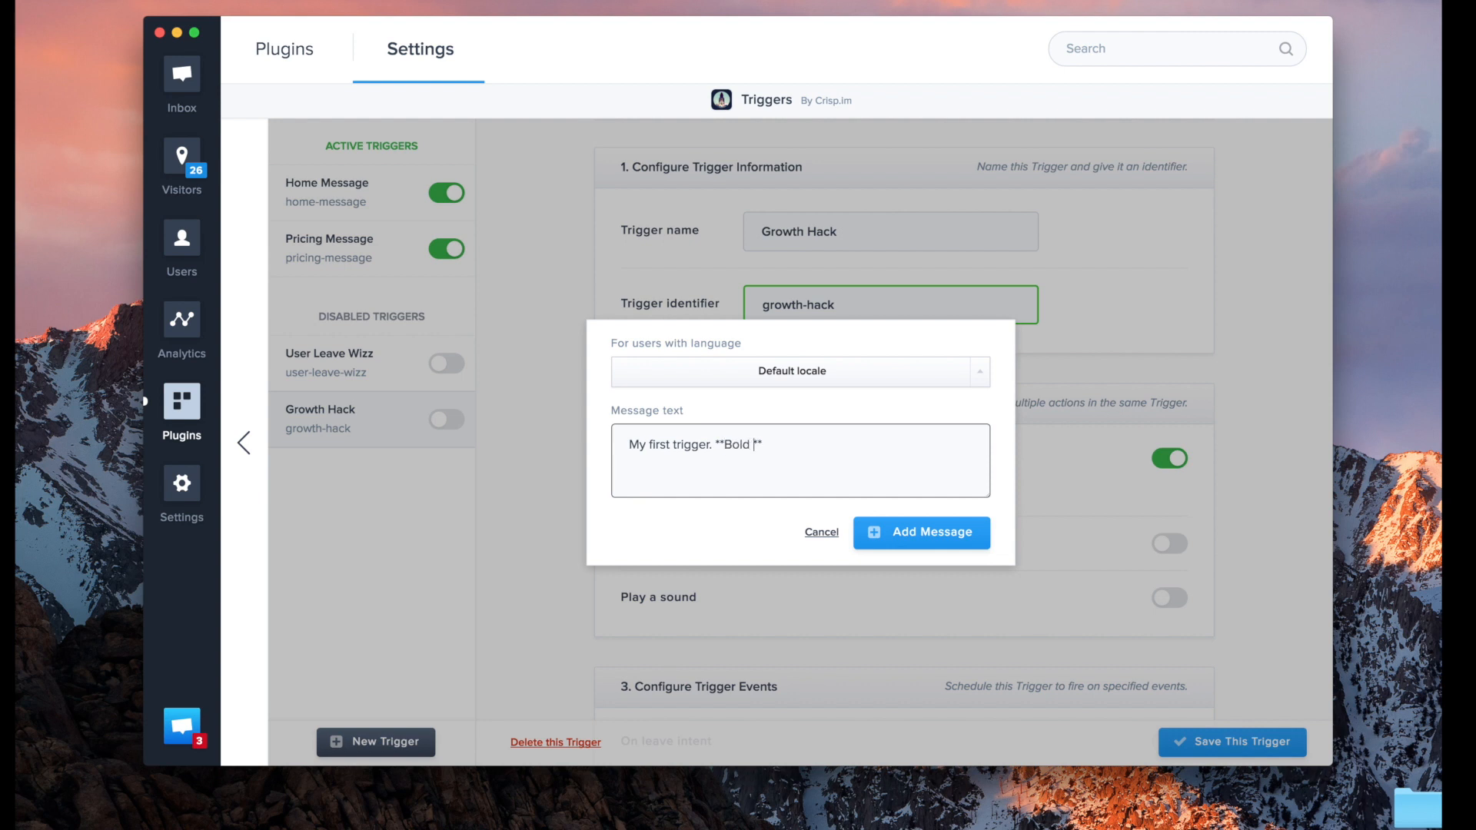
{"action": "type", "text": "text"}
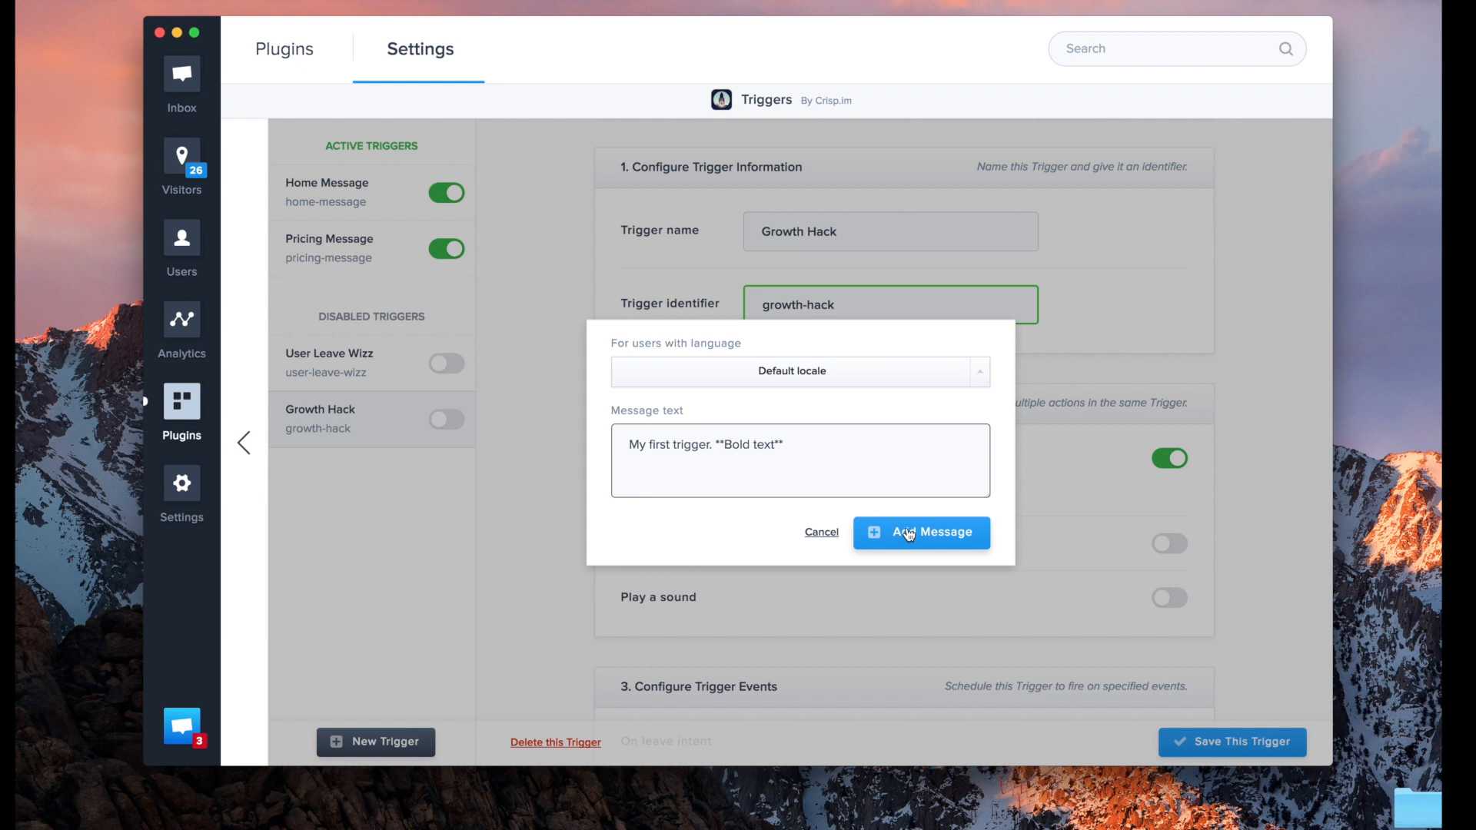
{"action": "left_click", "coordinate": [921, 532]}
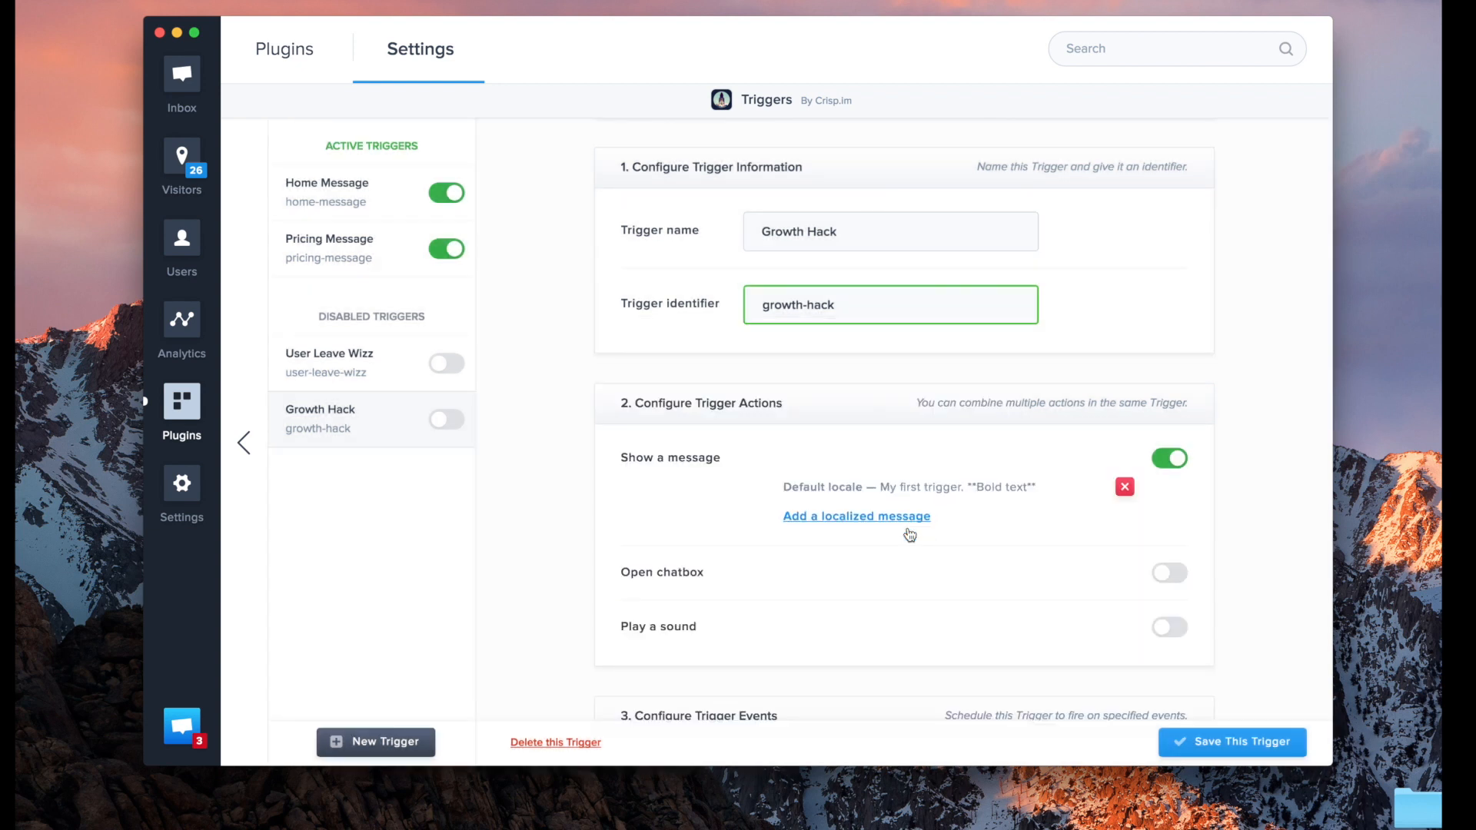
{"action": "scroll", "scroll_direction": "down", "scroll_amount": 3}
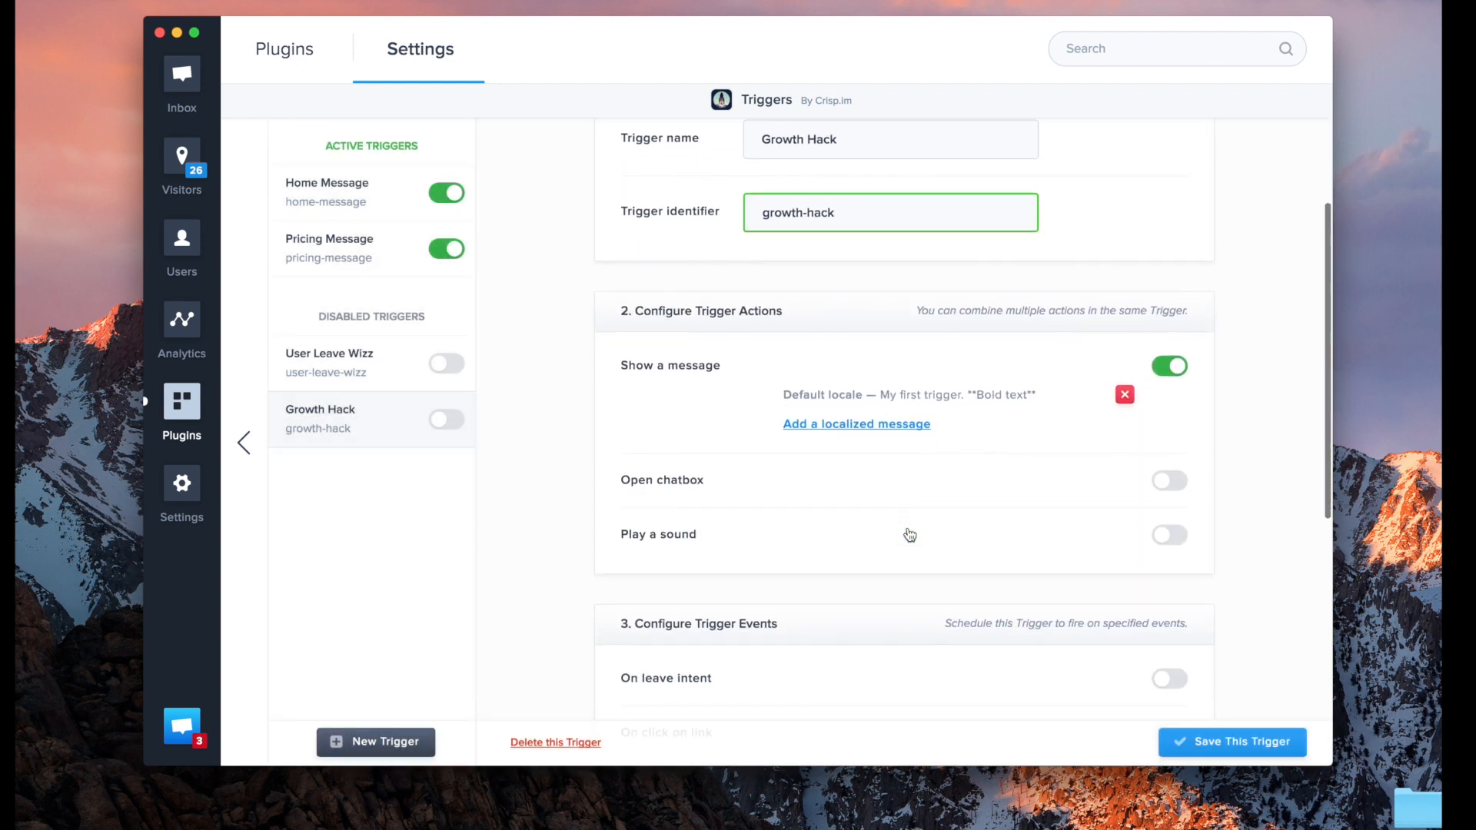
{"action": "scroll", "scroll_direction": "down", "scroll_amount": 3}
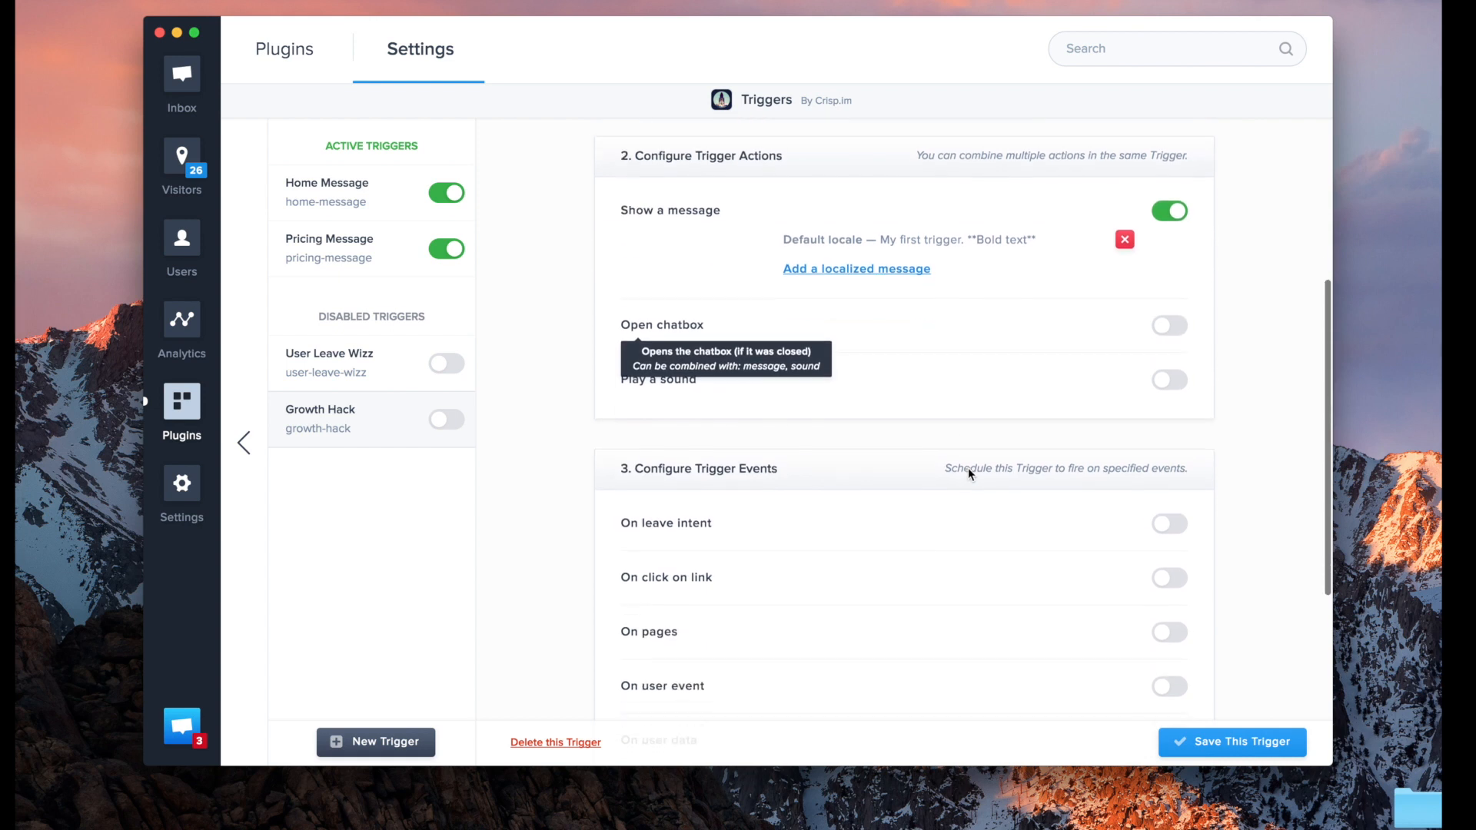
{"action": "scroll", "scroll_direction": "down", "scroll_amount": 3}
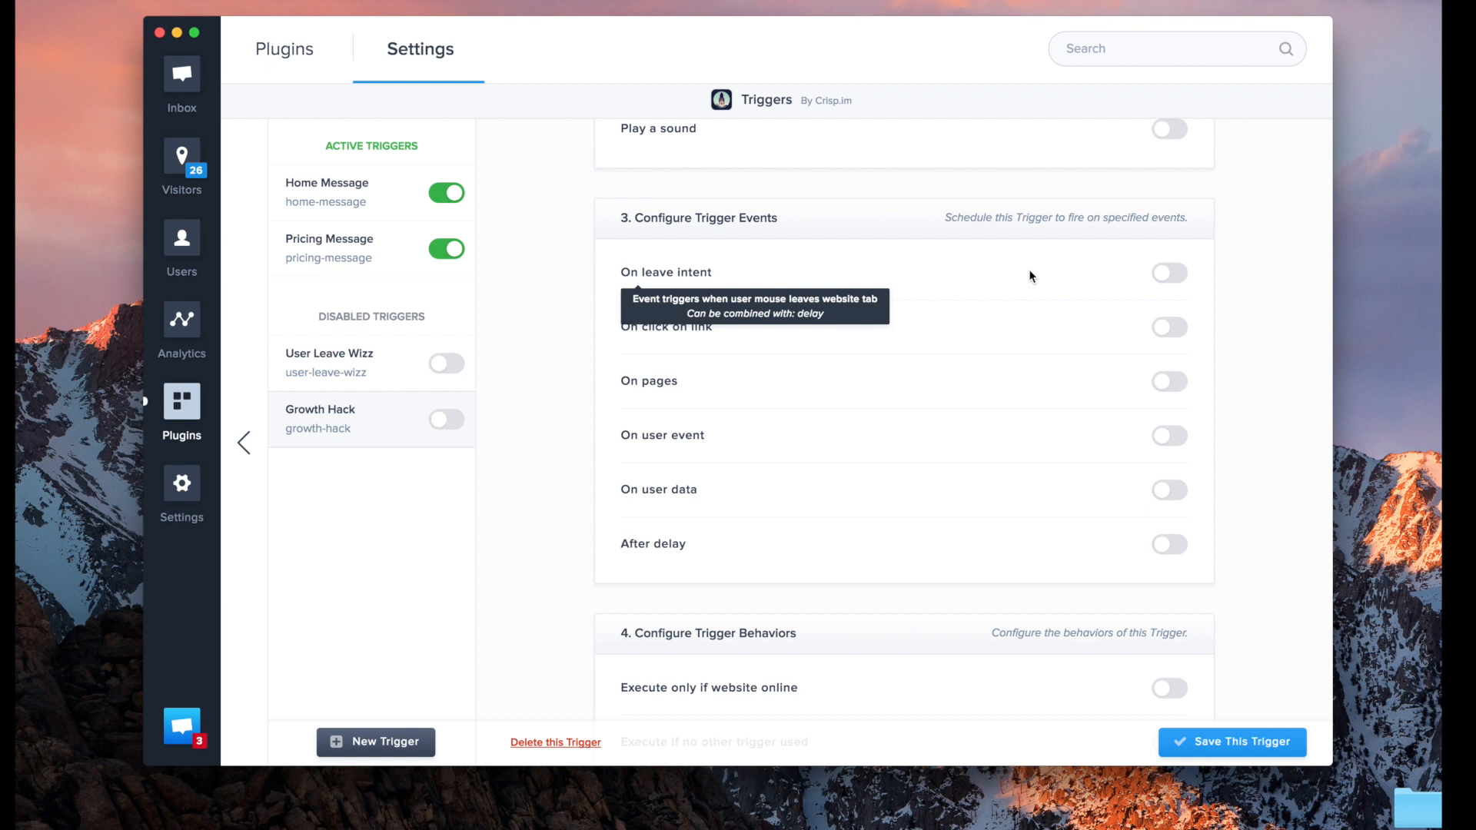
{"action": "mouse_move", "coordinate": [1107, 271]}
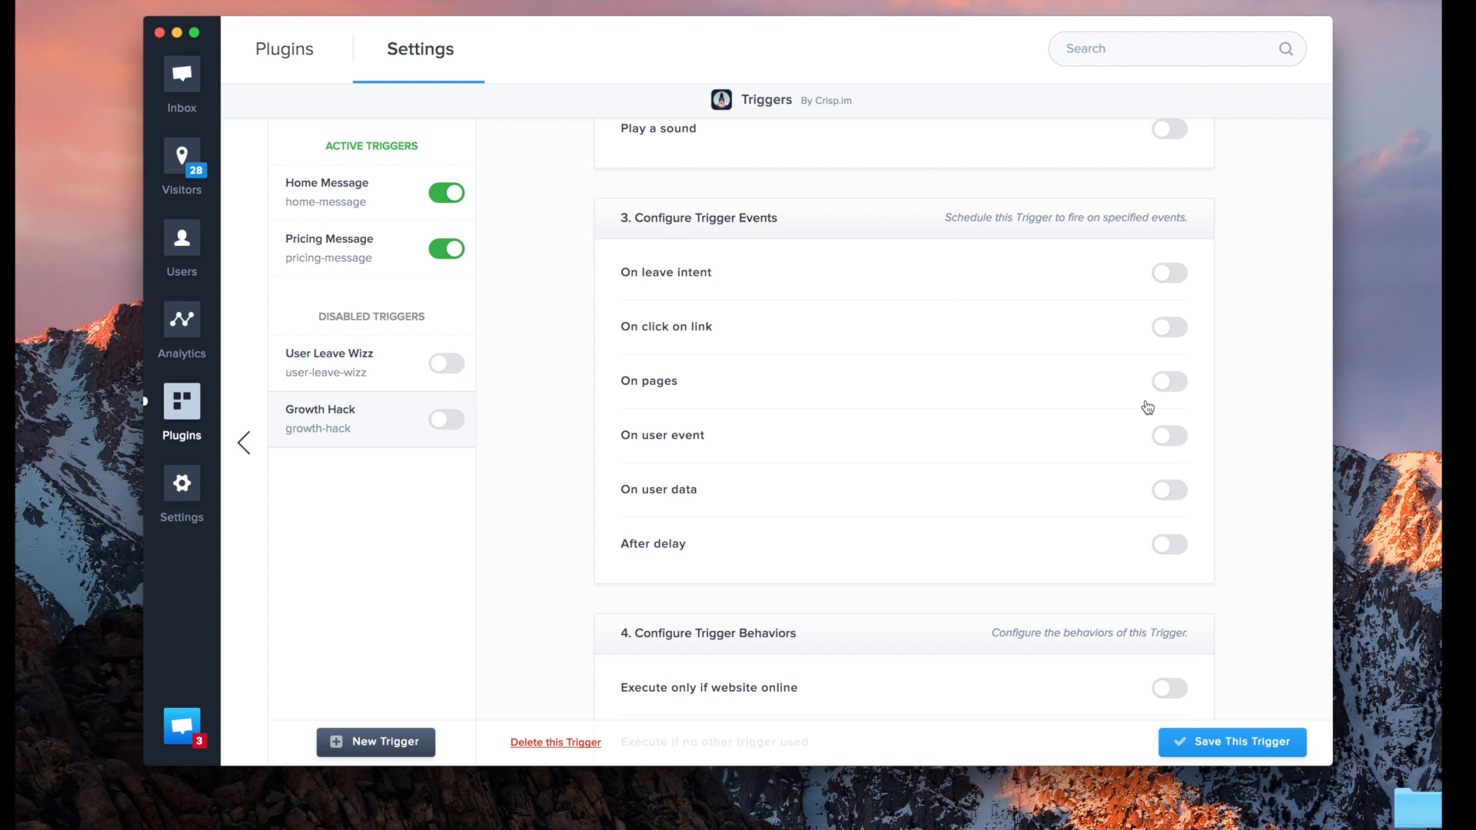
{"action": "mouse_move", "coordinate": [1182, 394]}
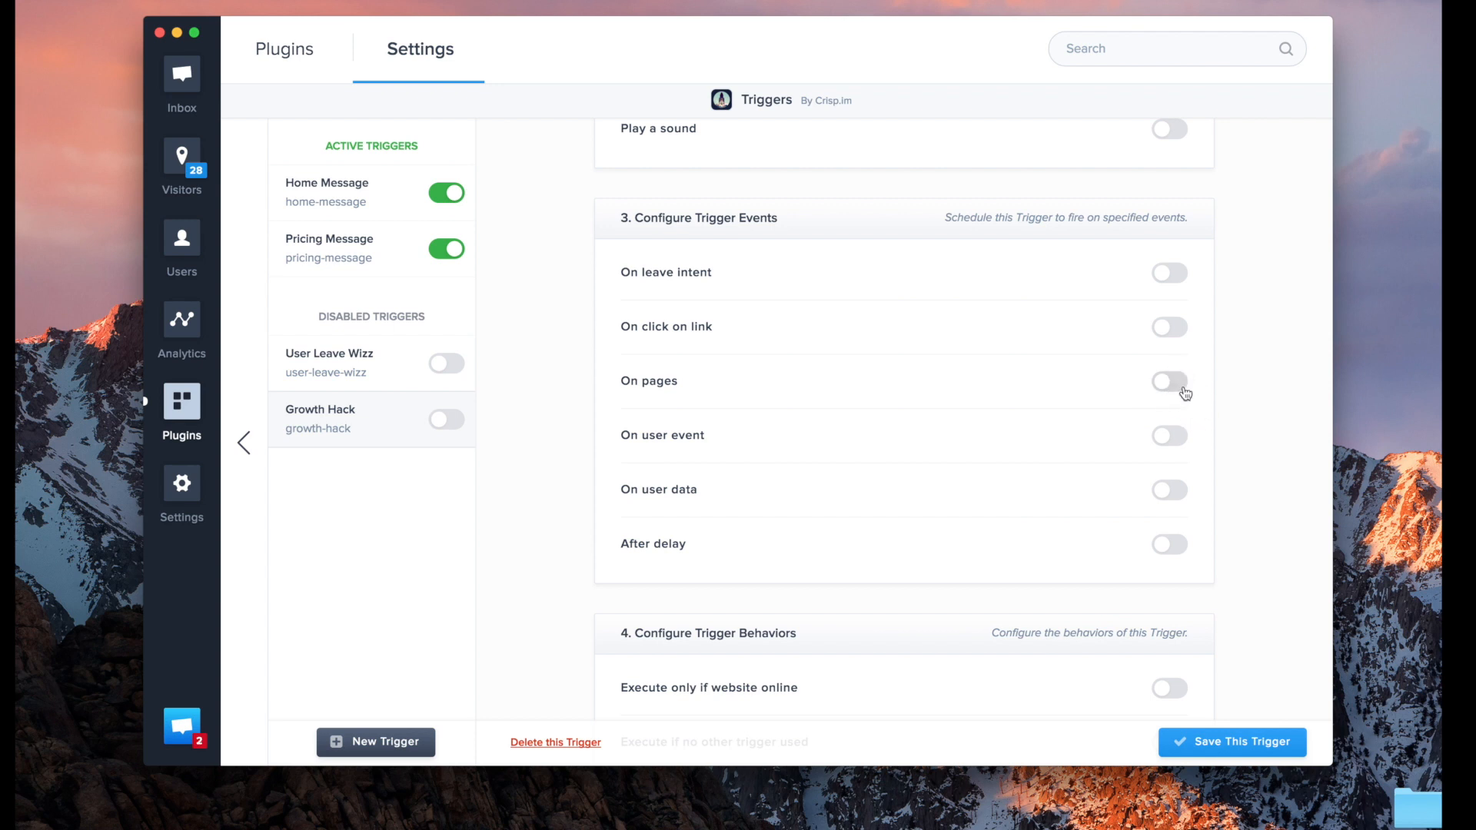
{"action": "mouse_move", "coordinate": [1171, 438]}
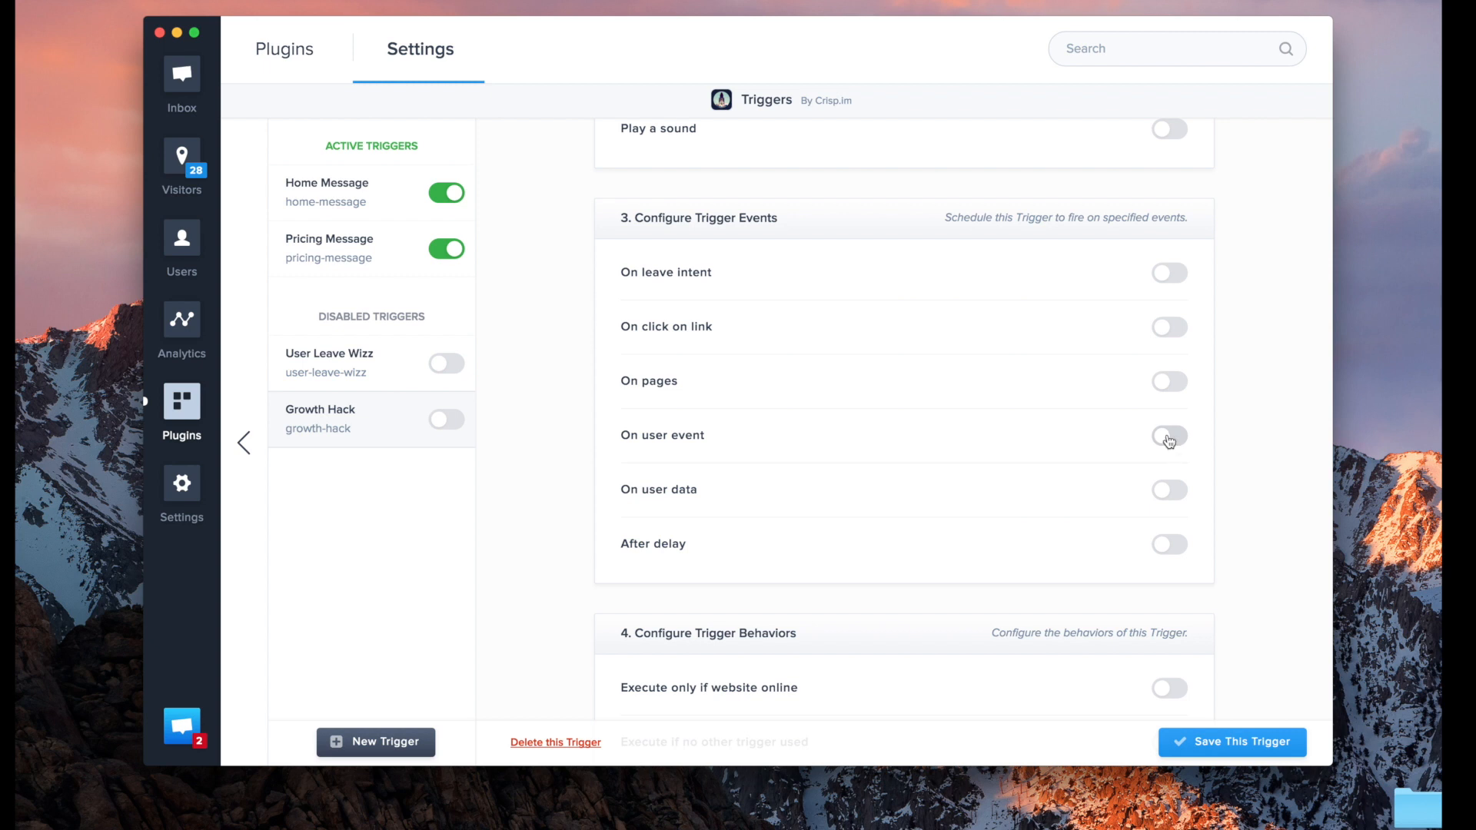
{"action": "mouse_move", "coordinate": [1181, 440]}
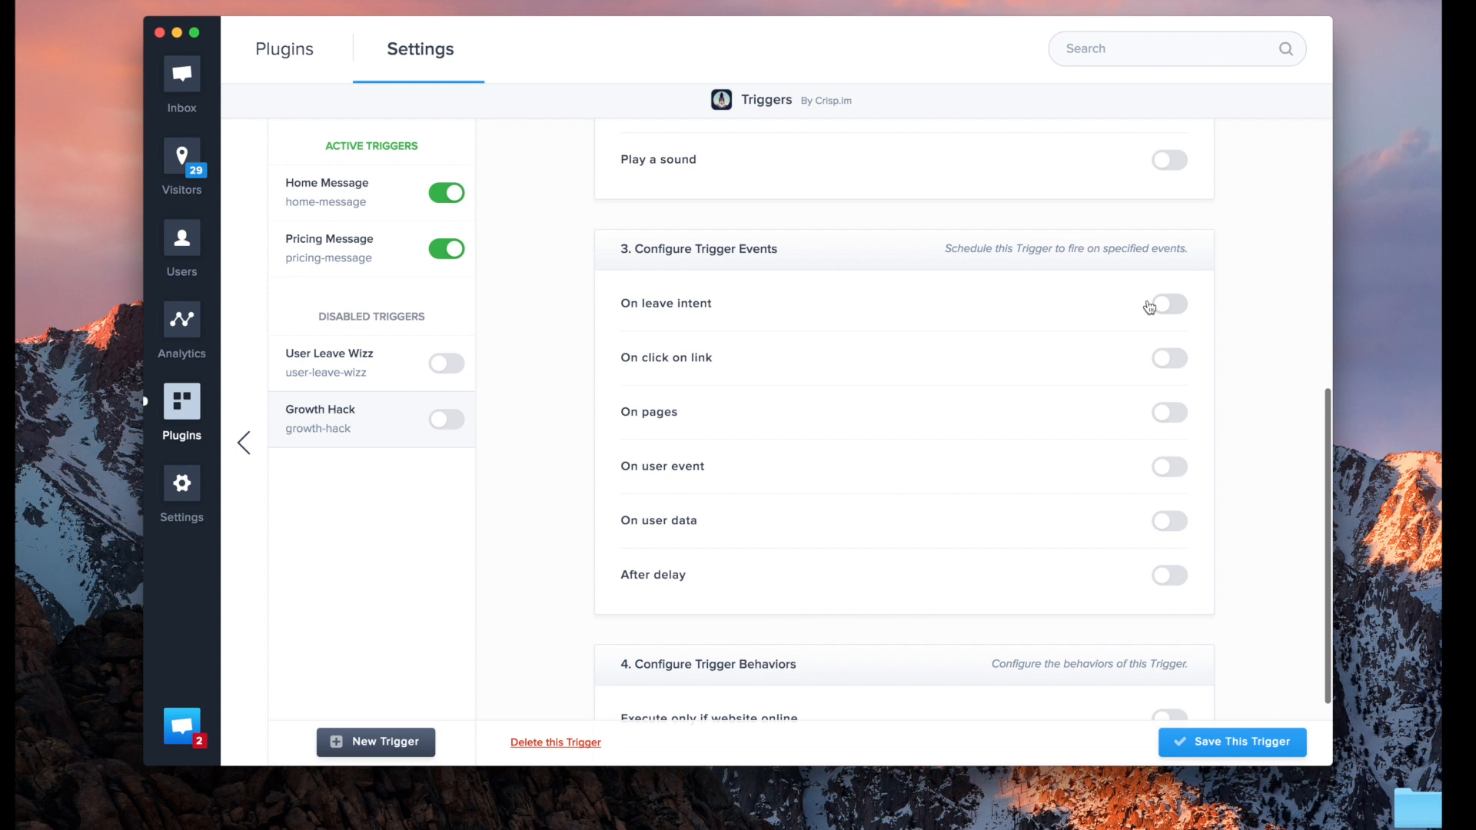
{"action": "mouse_move", "coordinate": [1108, 265]}
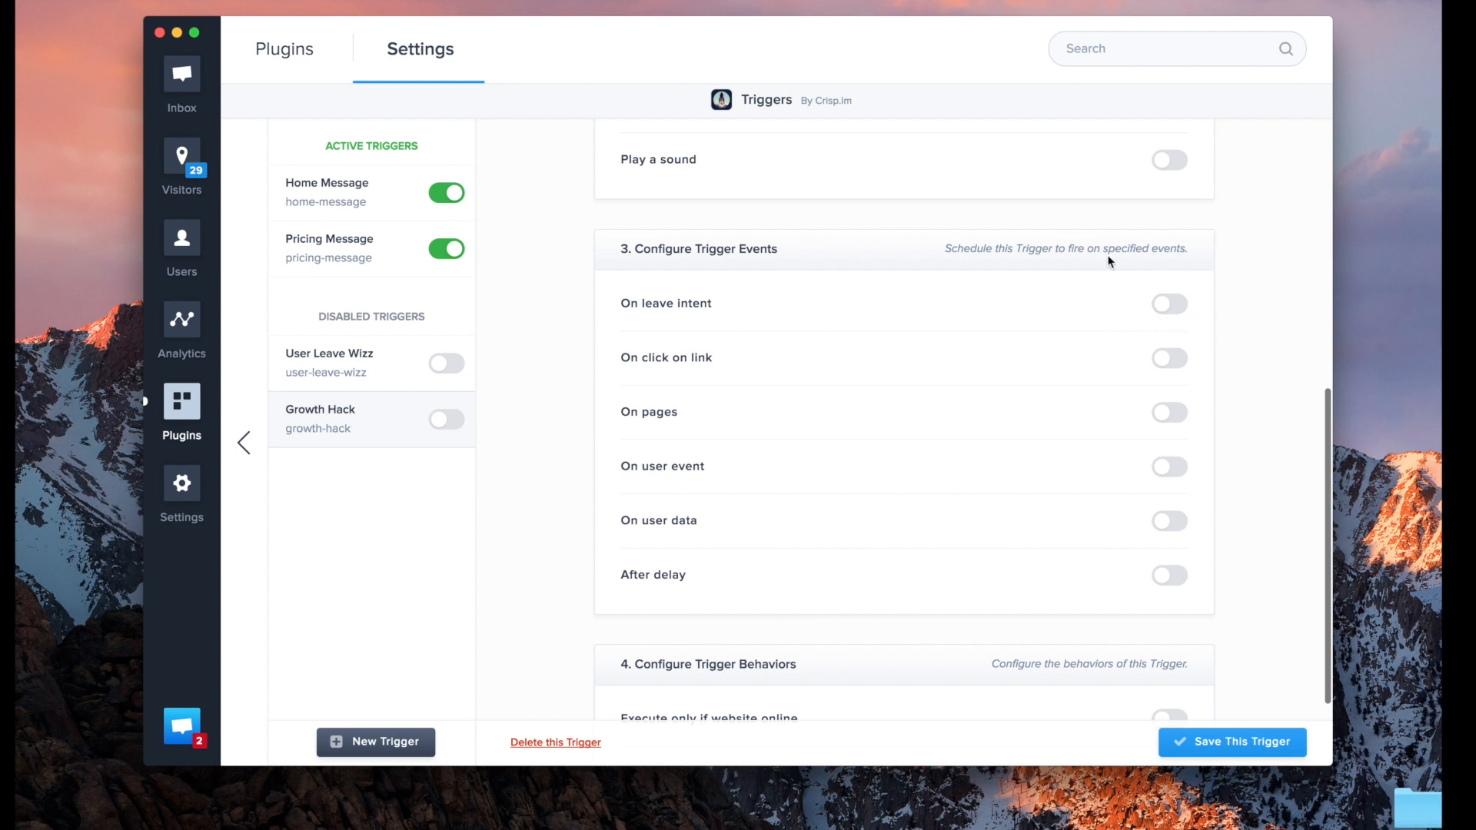
{"action": "mouse_move", "coordinate": [1073, 183]}
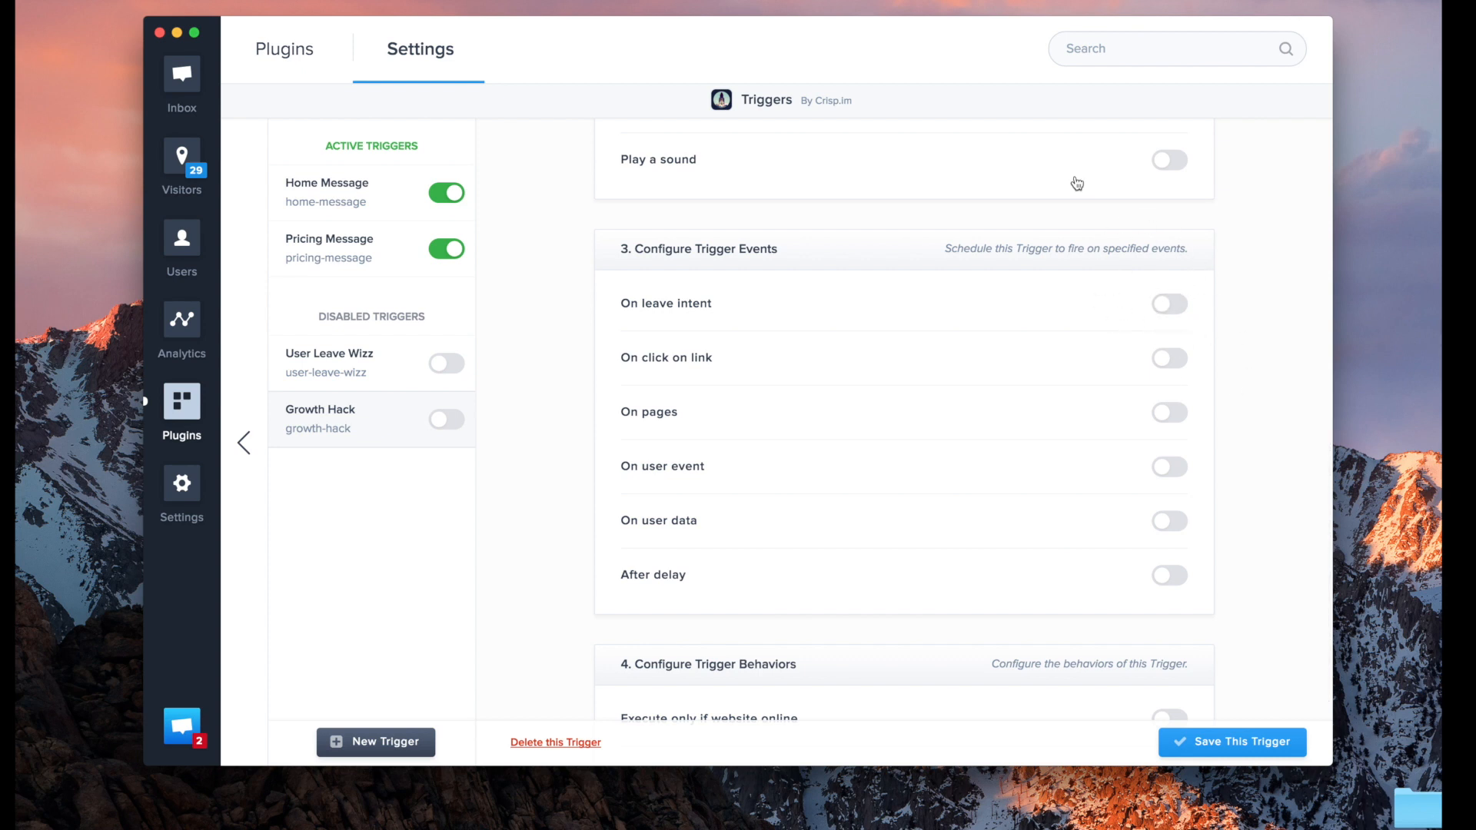
{"action": "mouse_move", "coordinate": [1167, 178]}
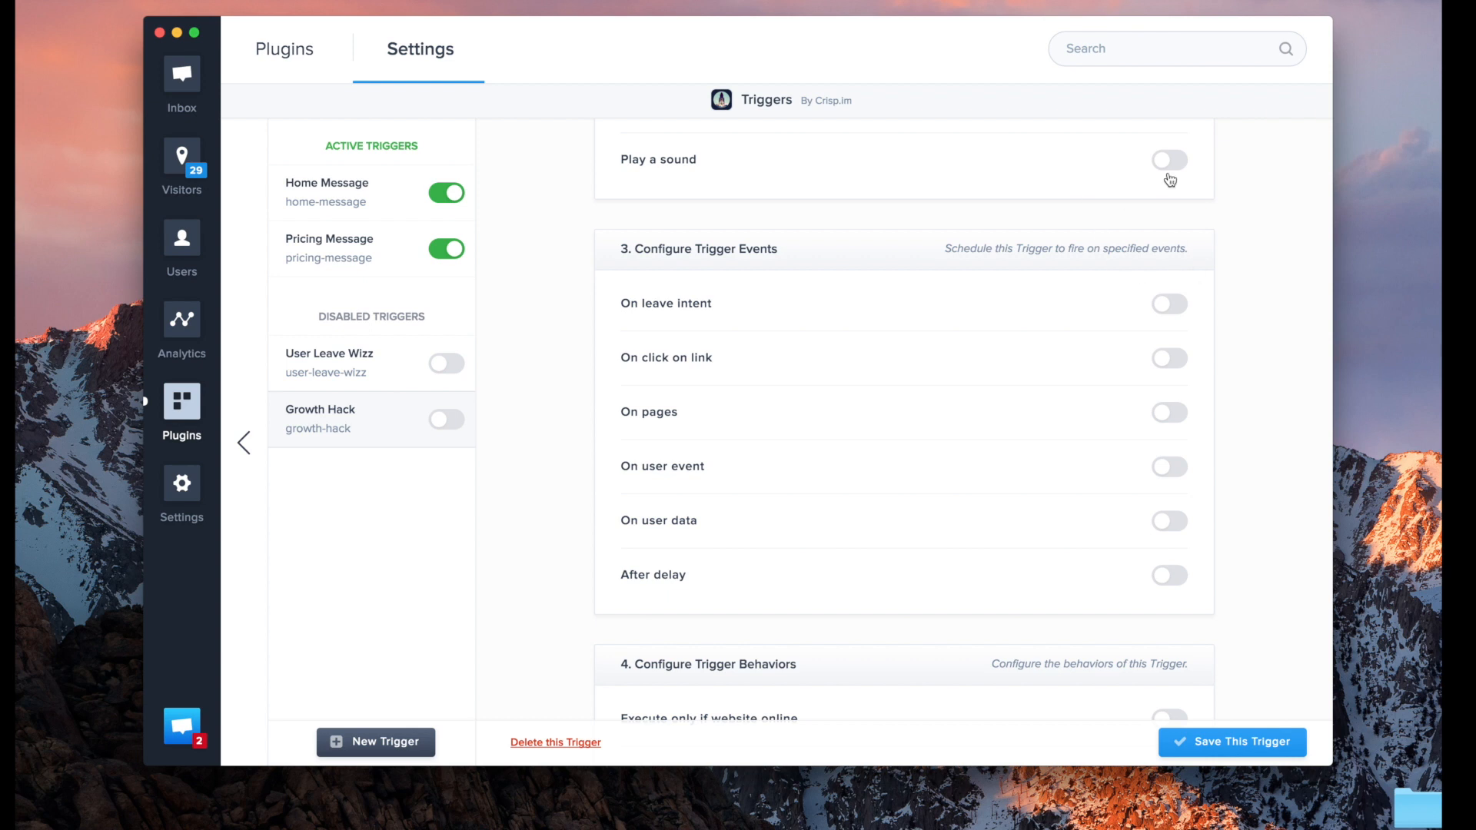
{"action": "mouse_move", "coordinate": [1187, 269]}
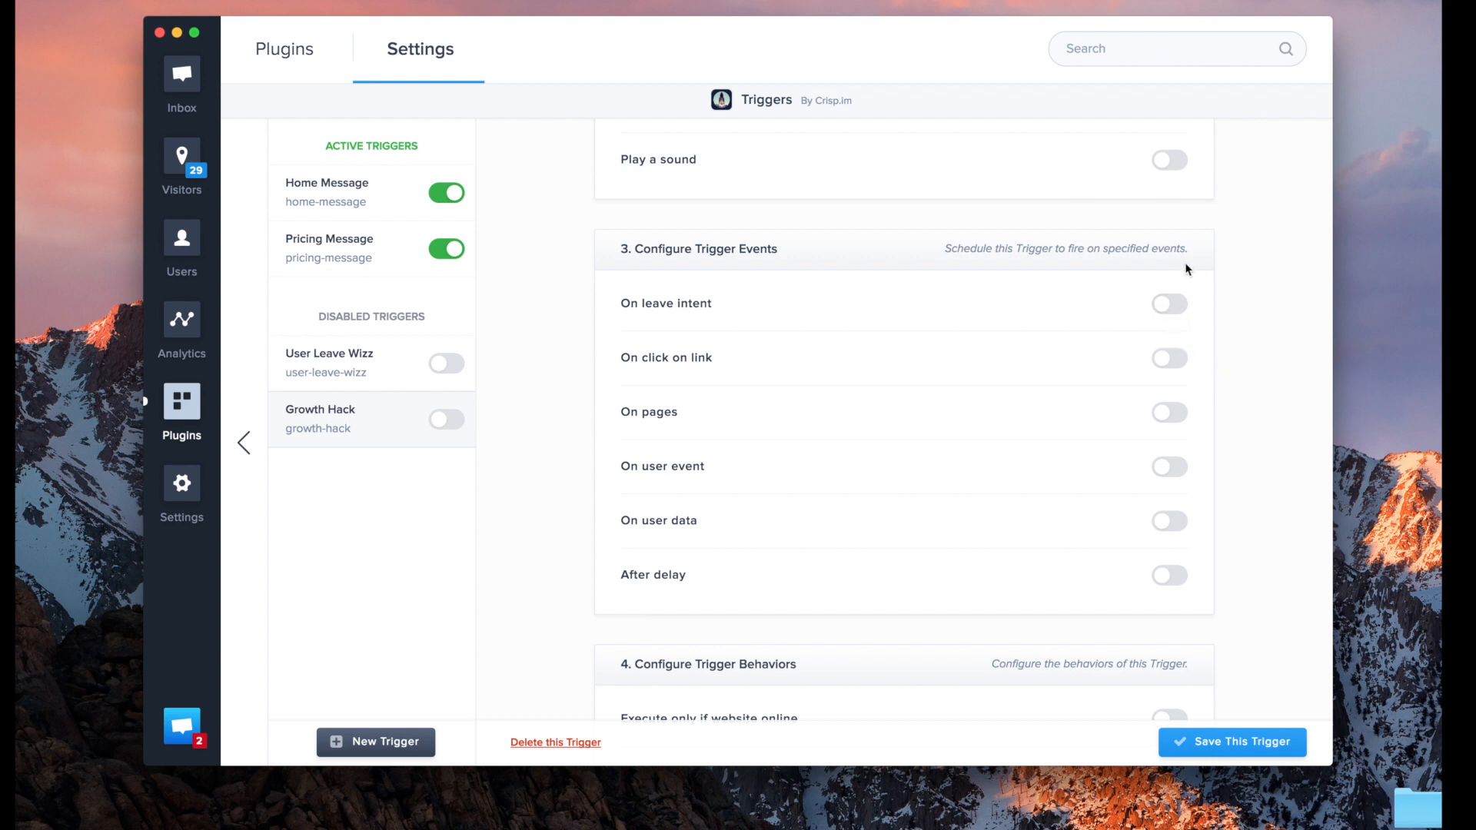
{"action": "mouse_move", "coordinate": [1210, 209]}
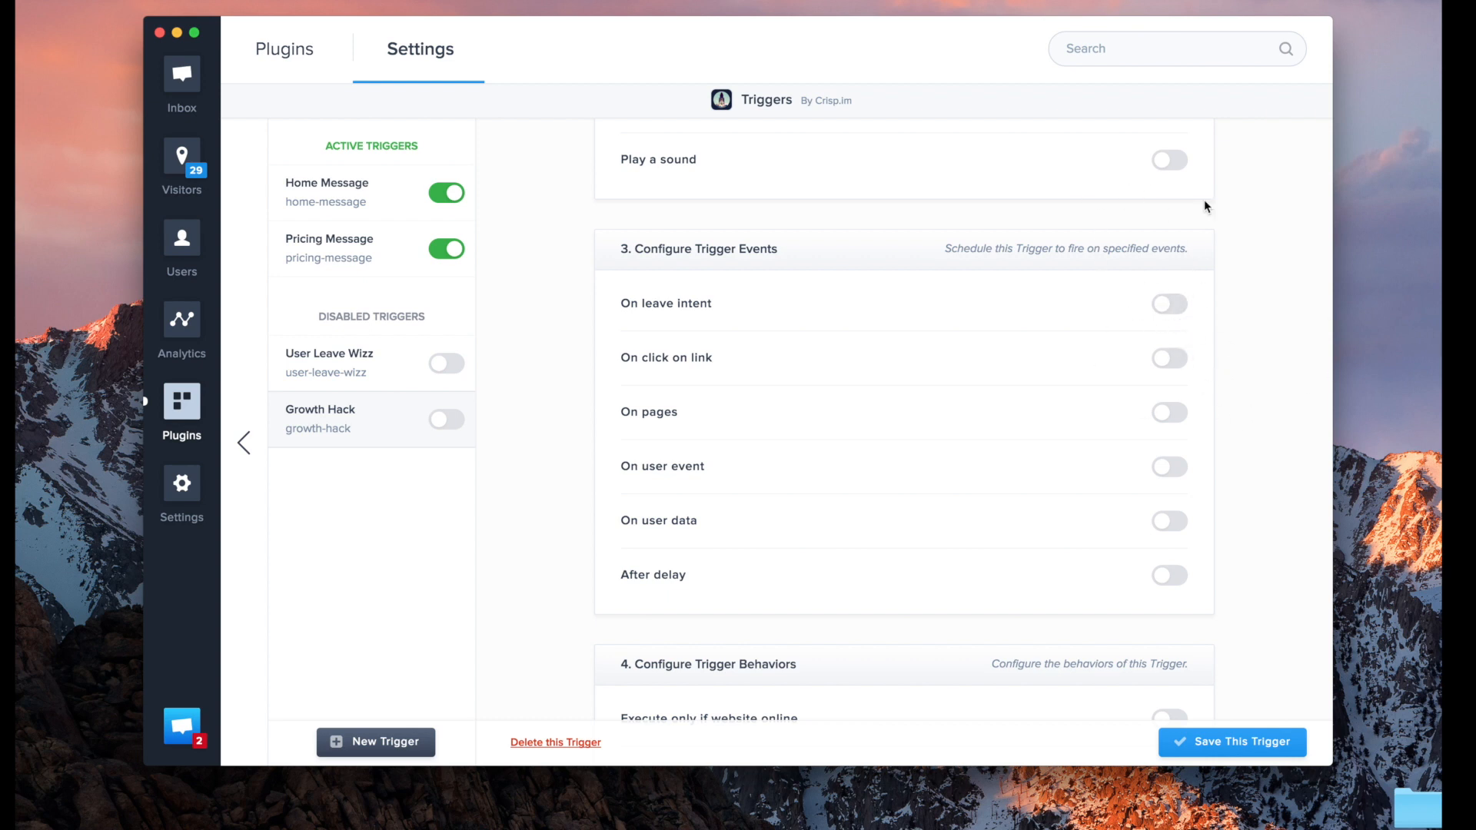
{"action": "mouse_move", "coordinate": [1276, 389]}
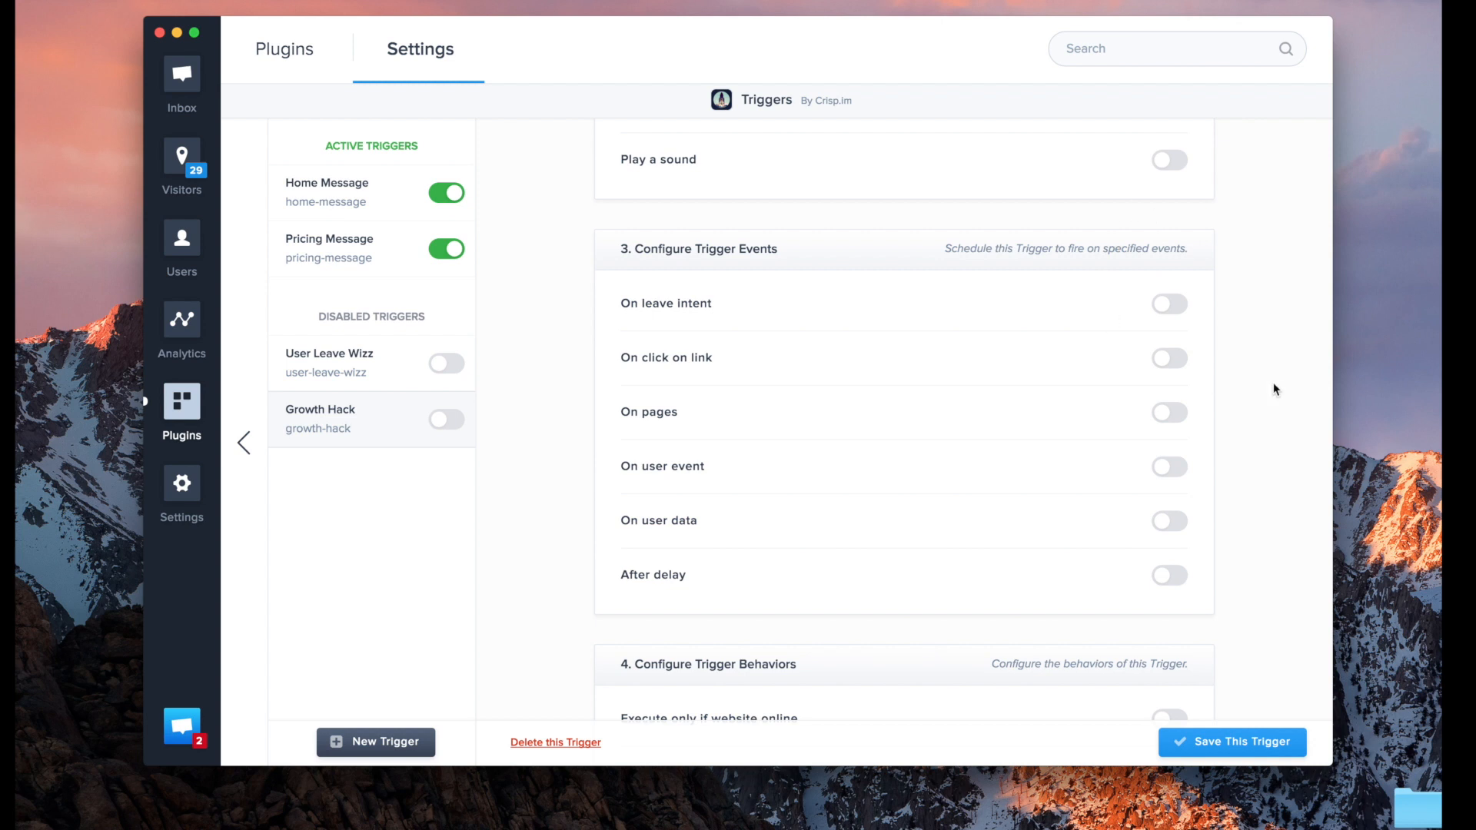
{"action": "mouse_move", "coordinate": [1201, 347]}
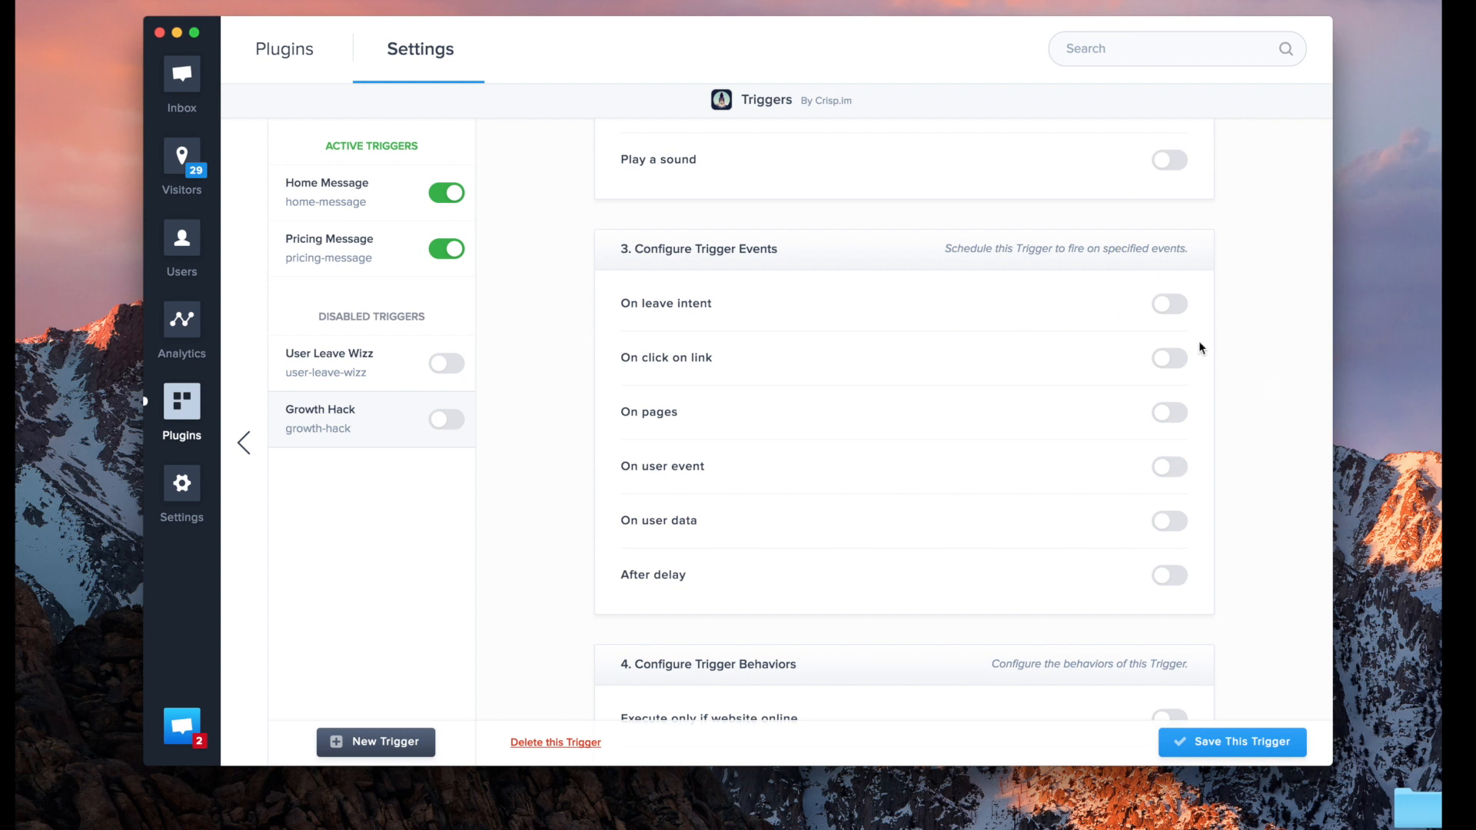
{"action": "scroll", "scroll_direction": "down", "scroll_amount": 3}
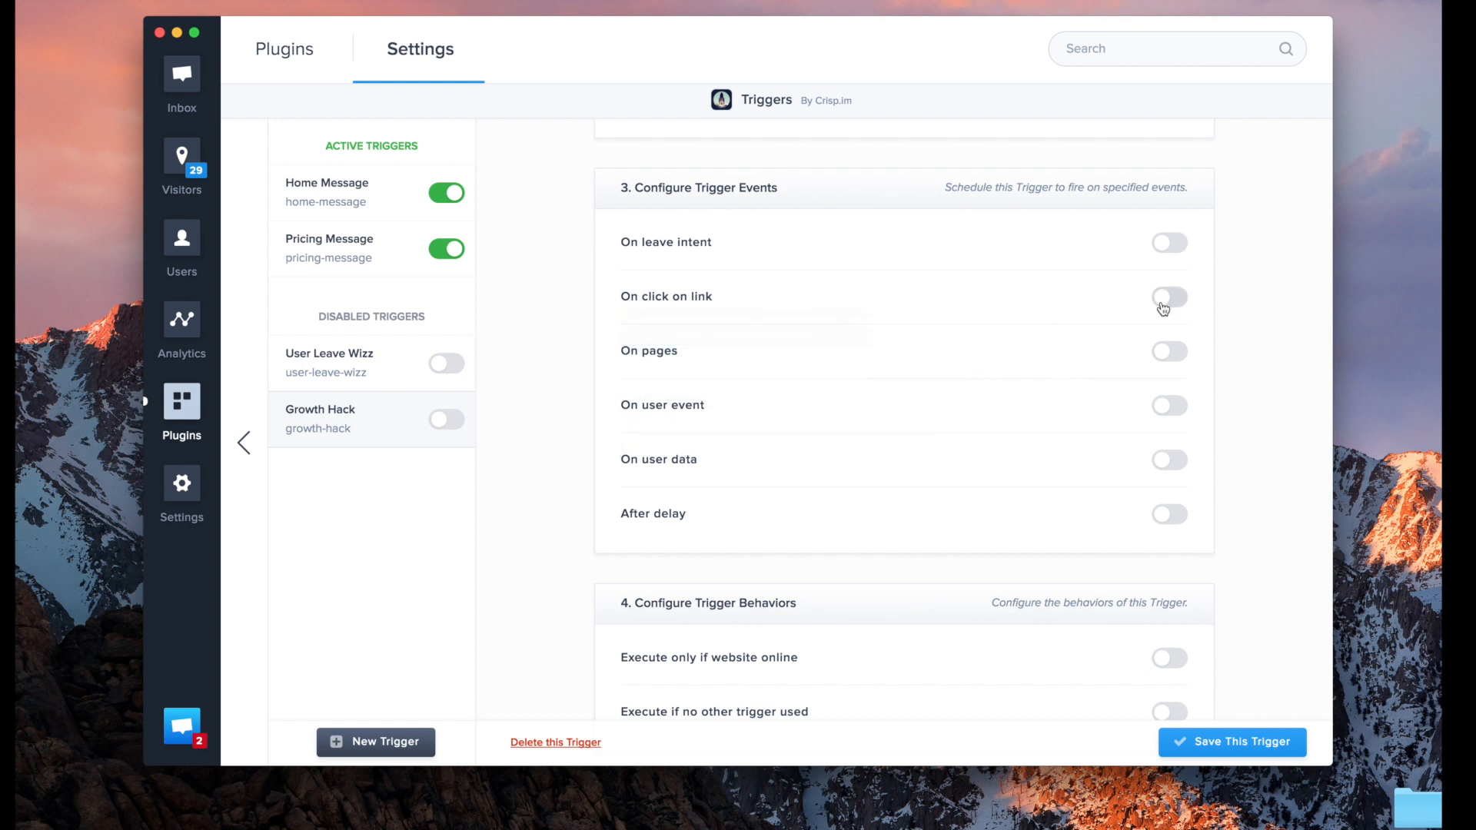
{"action": "mouse_move", "coordinate": [1160, 301]}
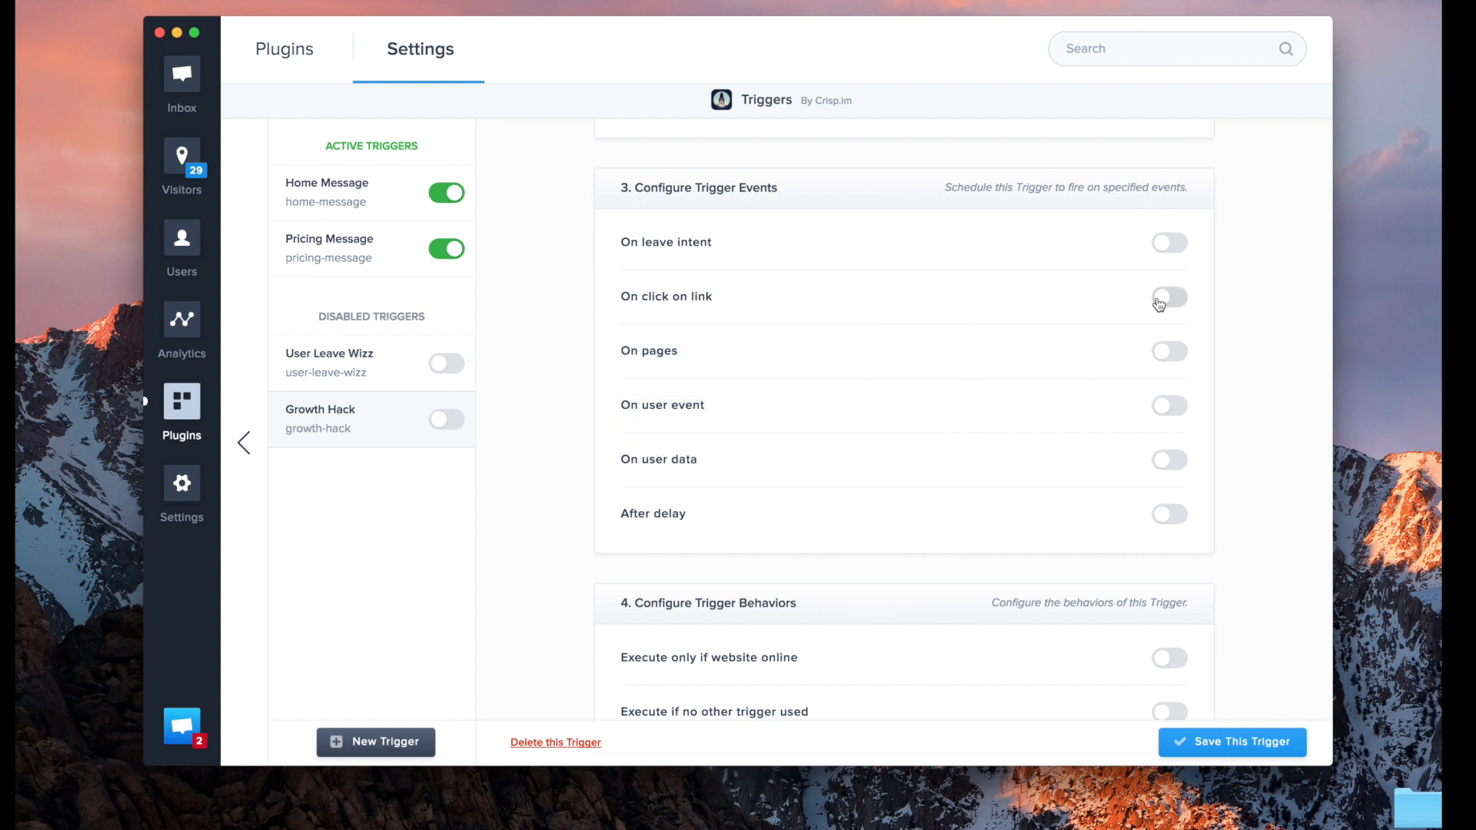
{"action": "mouse_move", "coordinate": [1143, 279]}
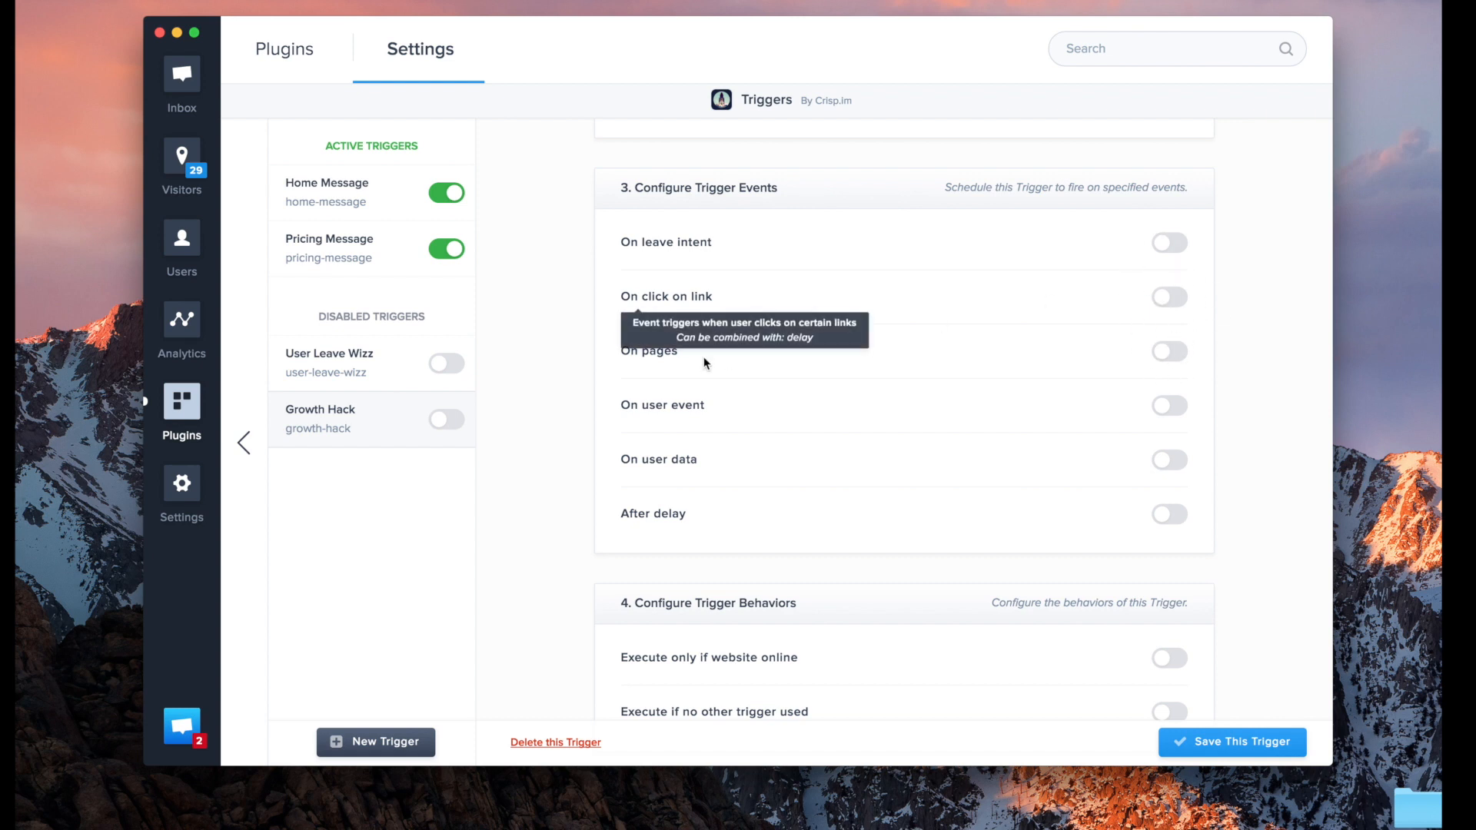
{"action": "mouse_move", "coordinate": [658, 306]}
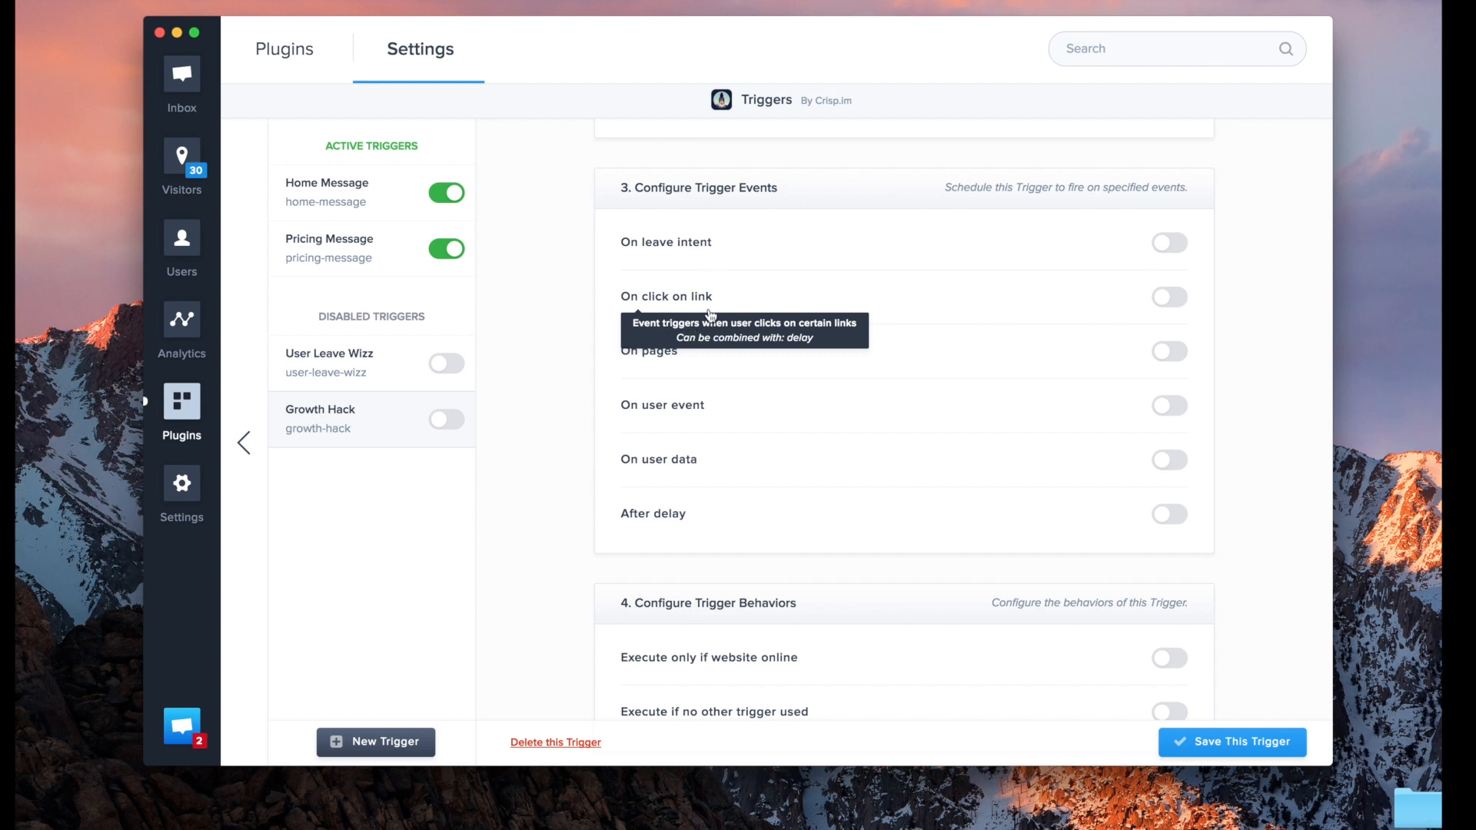
{"action": "mouse_move", "coordinate": [966, 309]}
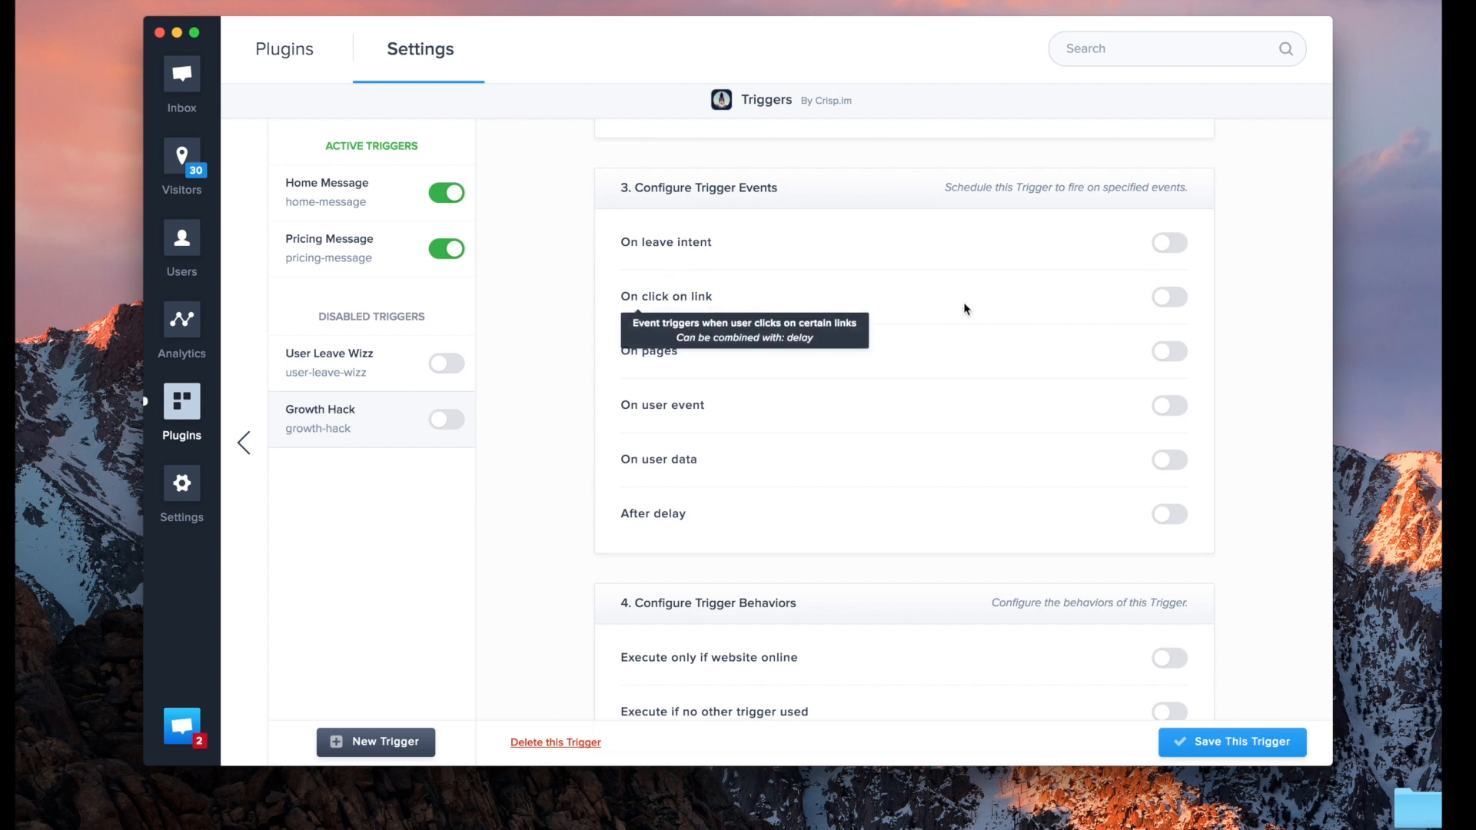
{"action": "mouse_move", "coordinate": [1049, 401]}
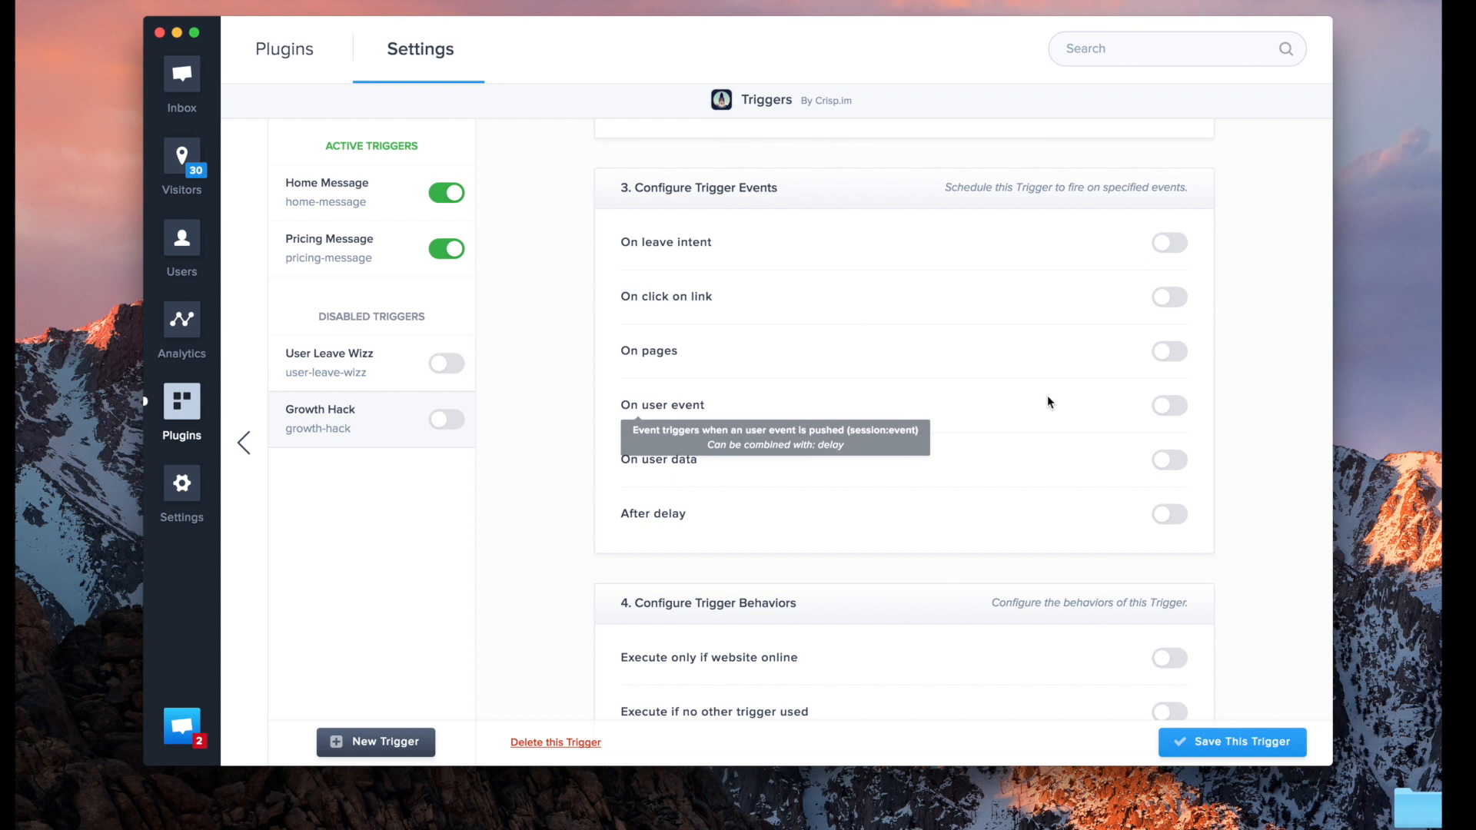
{"action": "mouse_move", "coordinate": [1172, 408]}
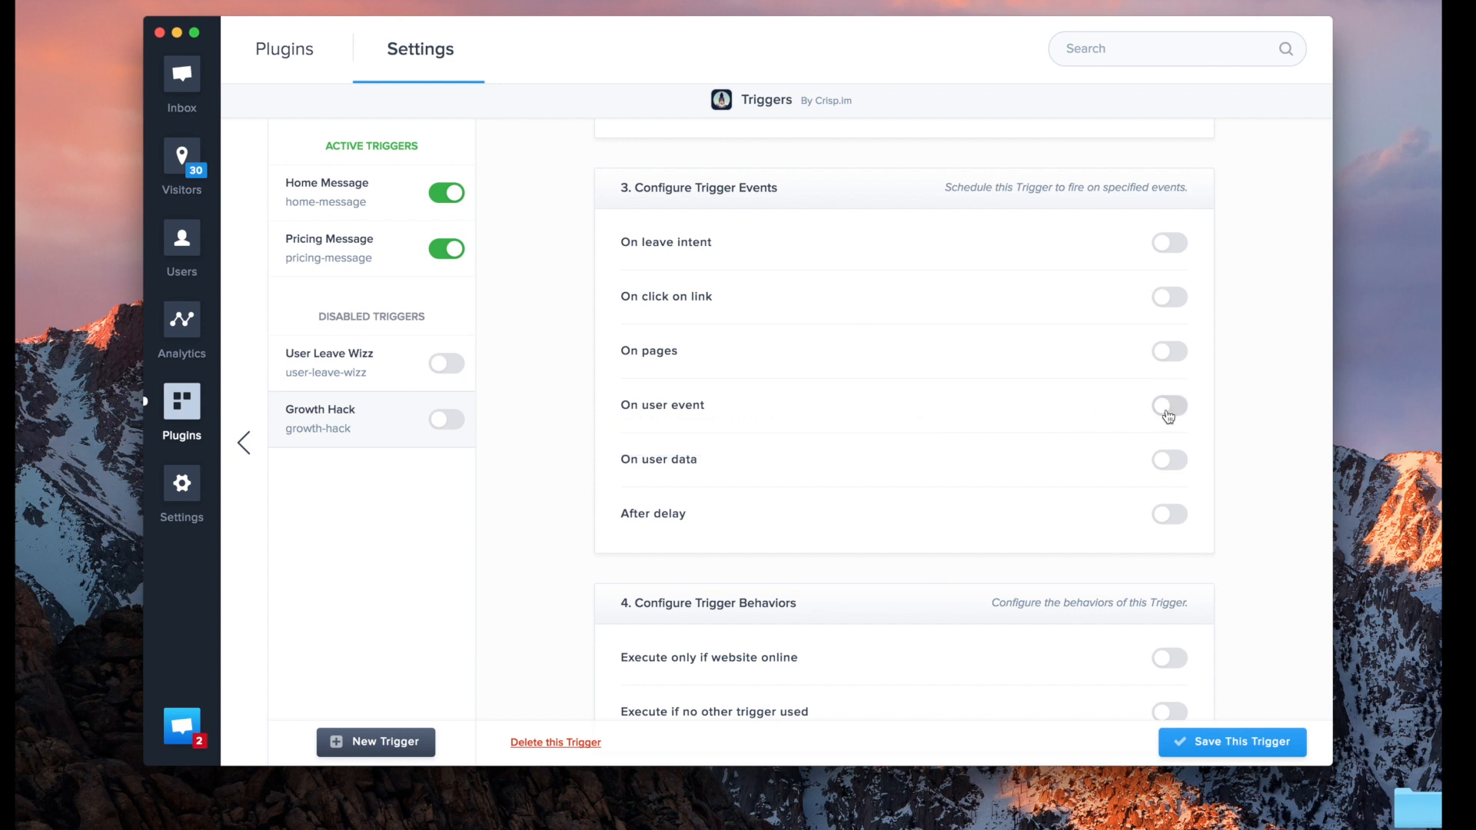
{"action": "mouse_move", "coordinate": [1196, 450]}
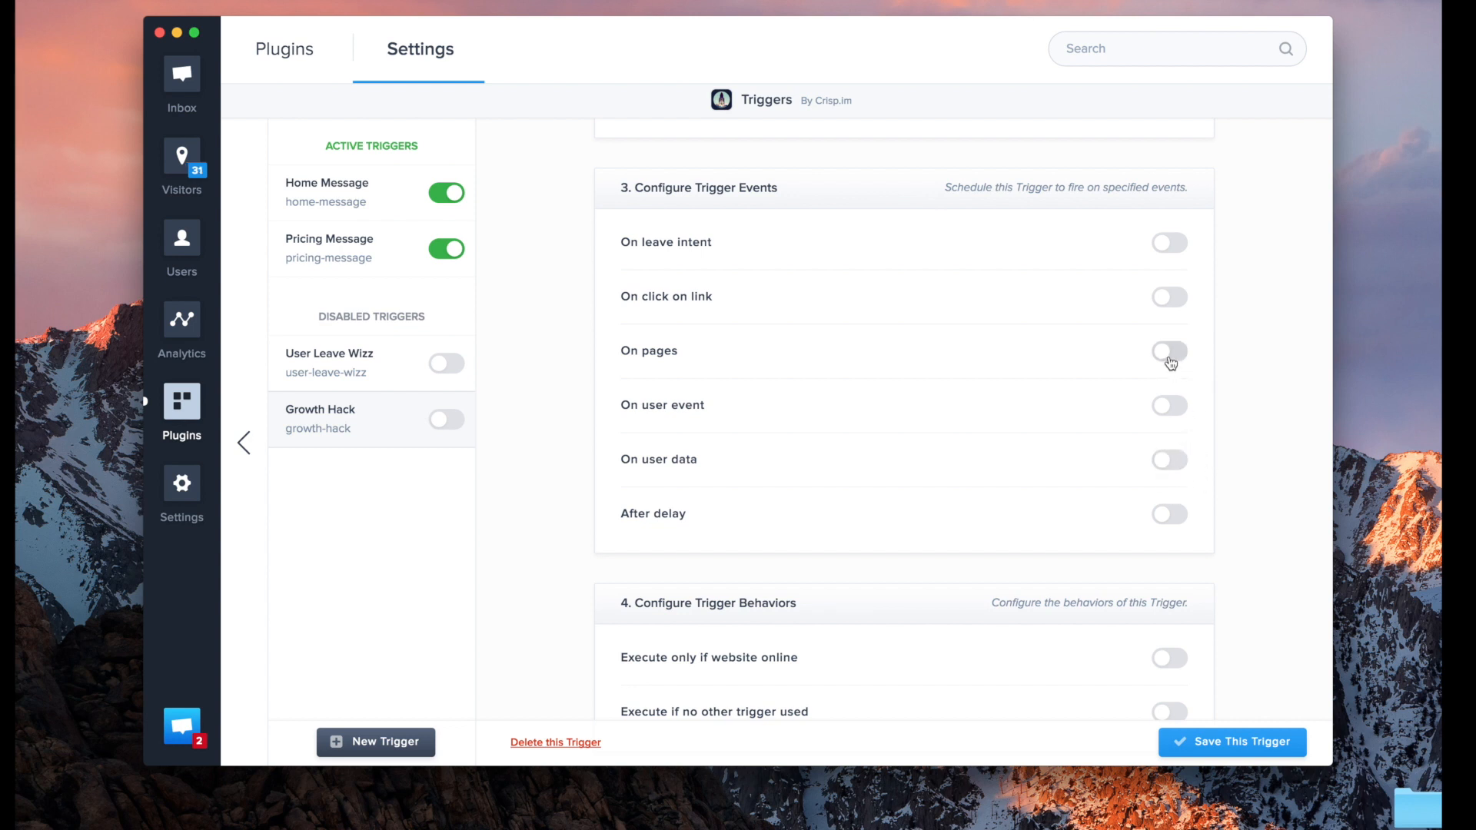
Step: Enable page-based firing and begin adding a page URL to match
{"action": "left_click", "coordinate": [1169, 352]}
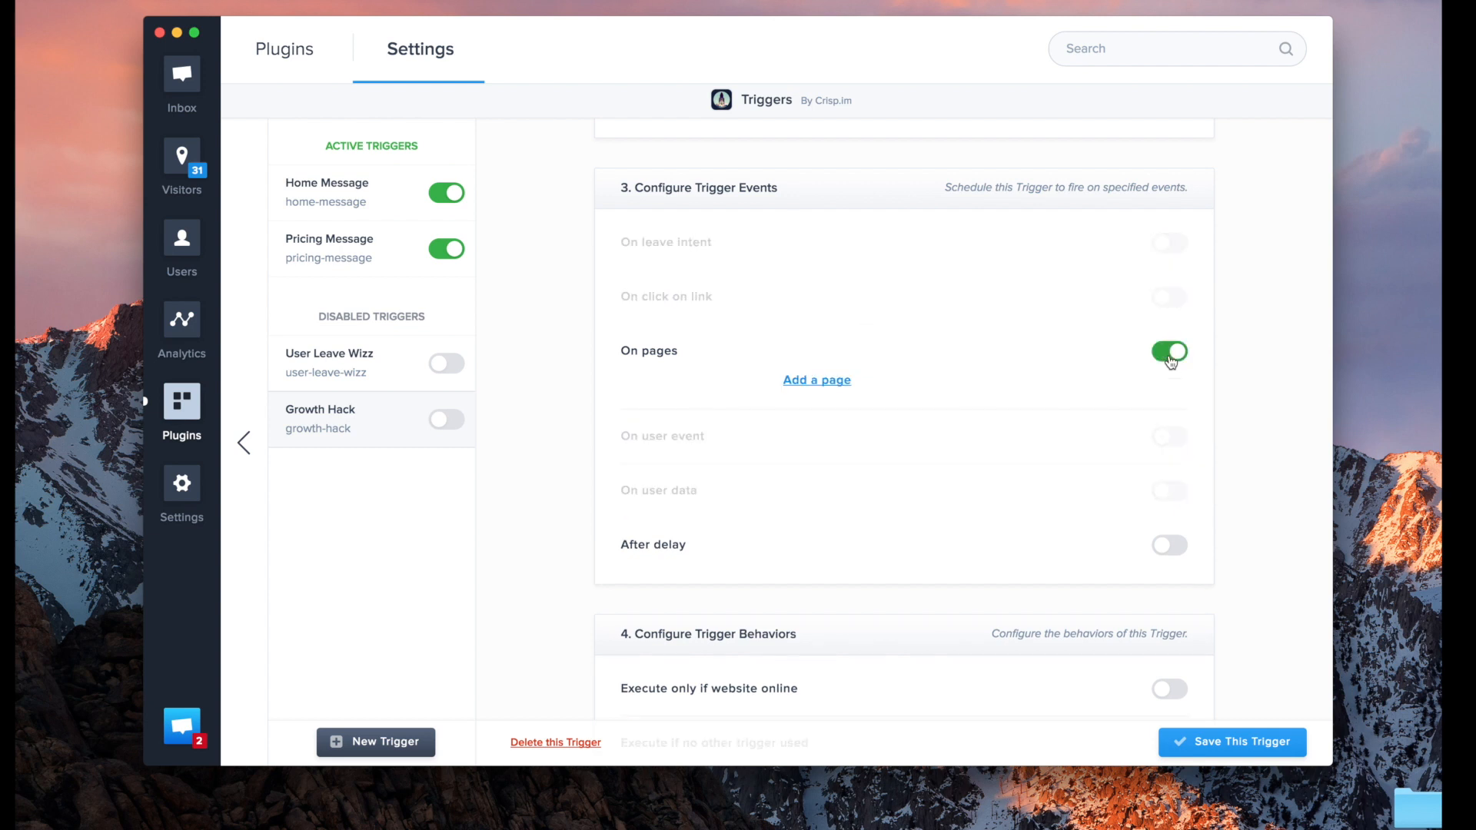
{"action": "left_click", "coordinate": [1169, 353]}
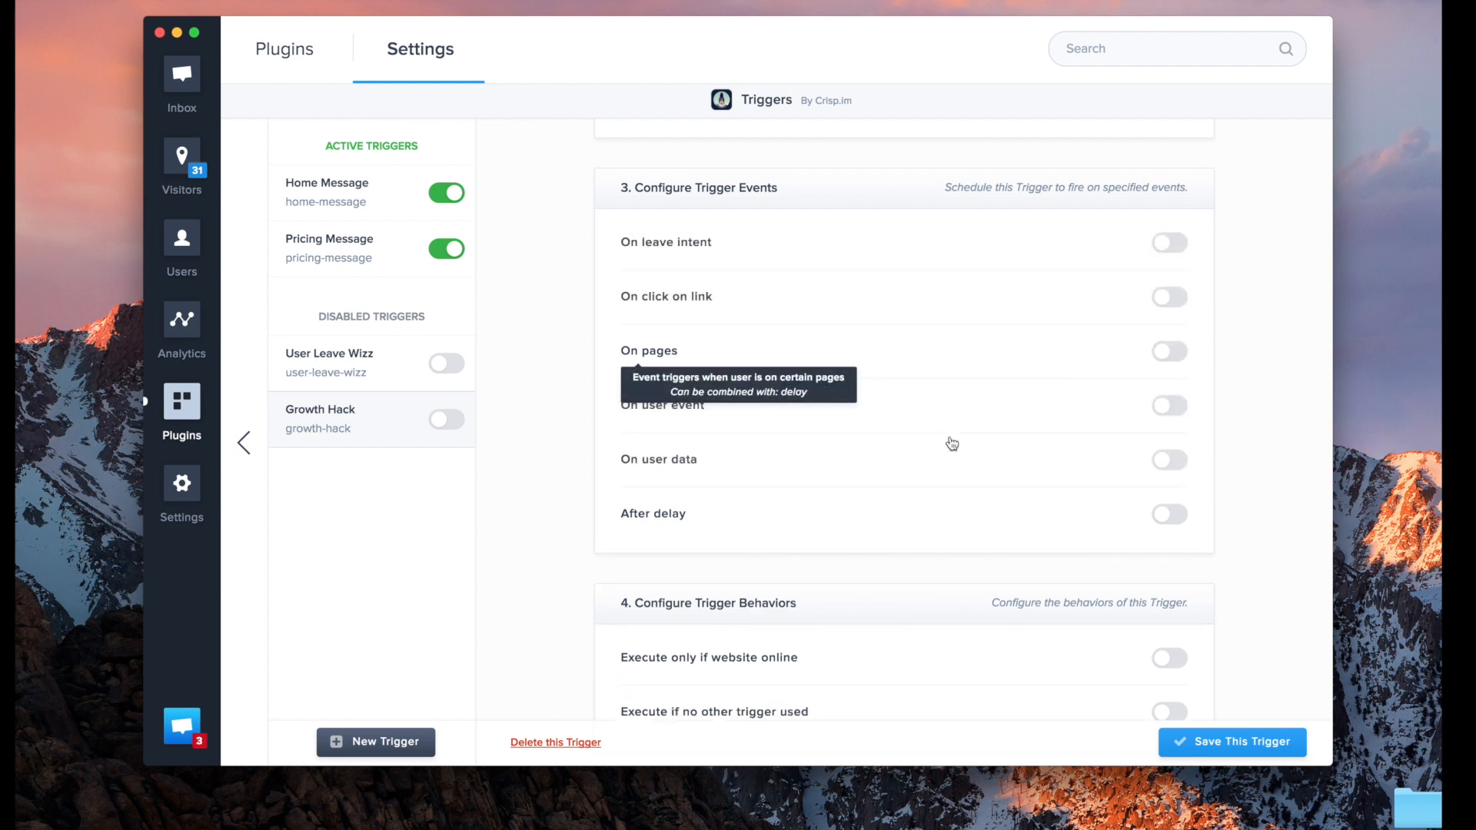
{"action": "left_click", "coordinate": [1169, 350]}
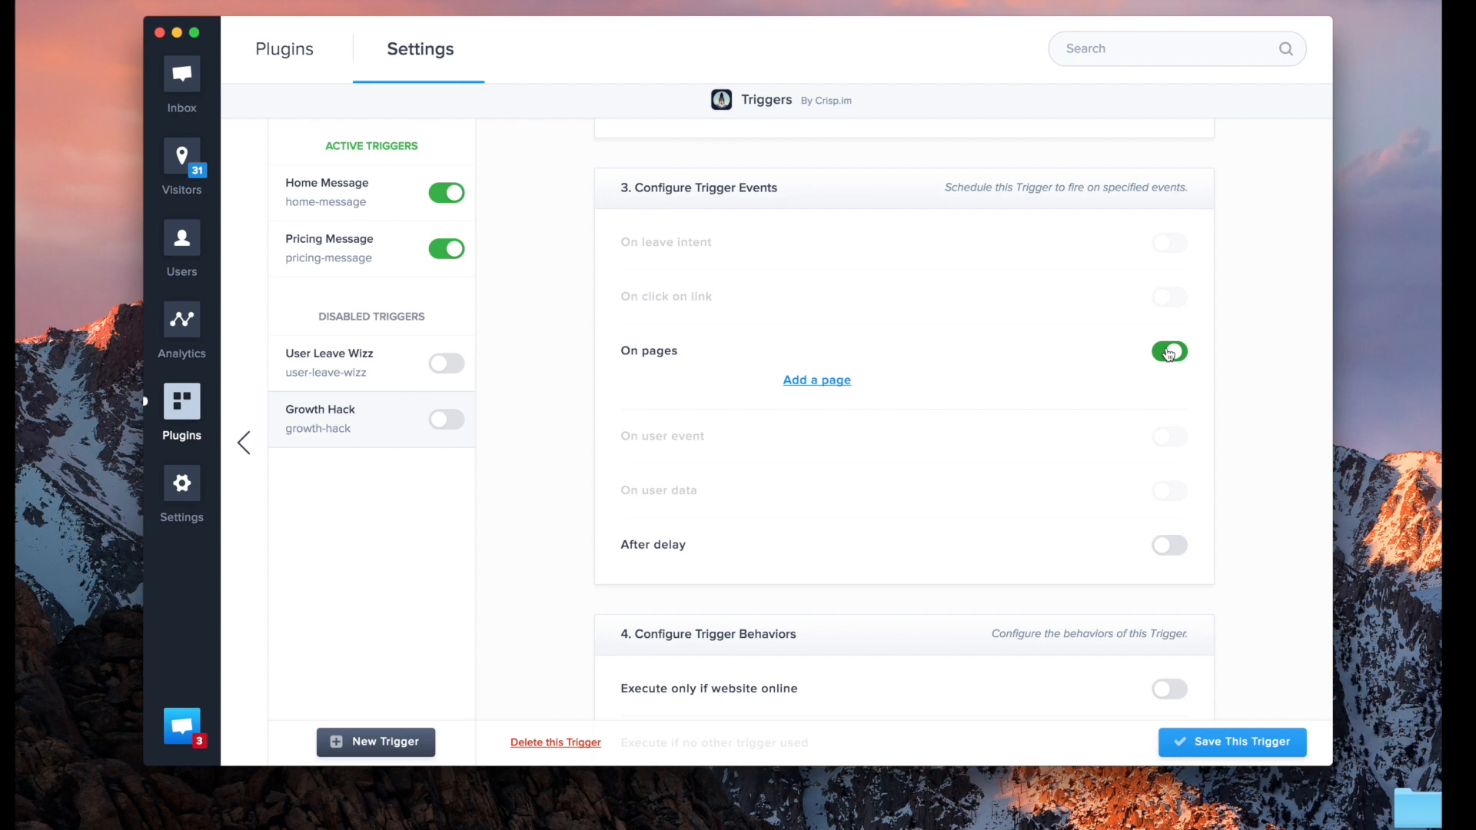
{"action": "left_click", "coordinate": [816, 380]}
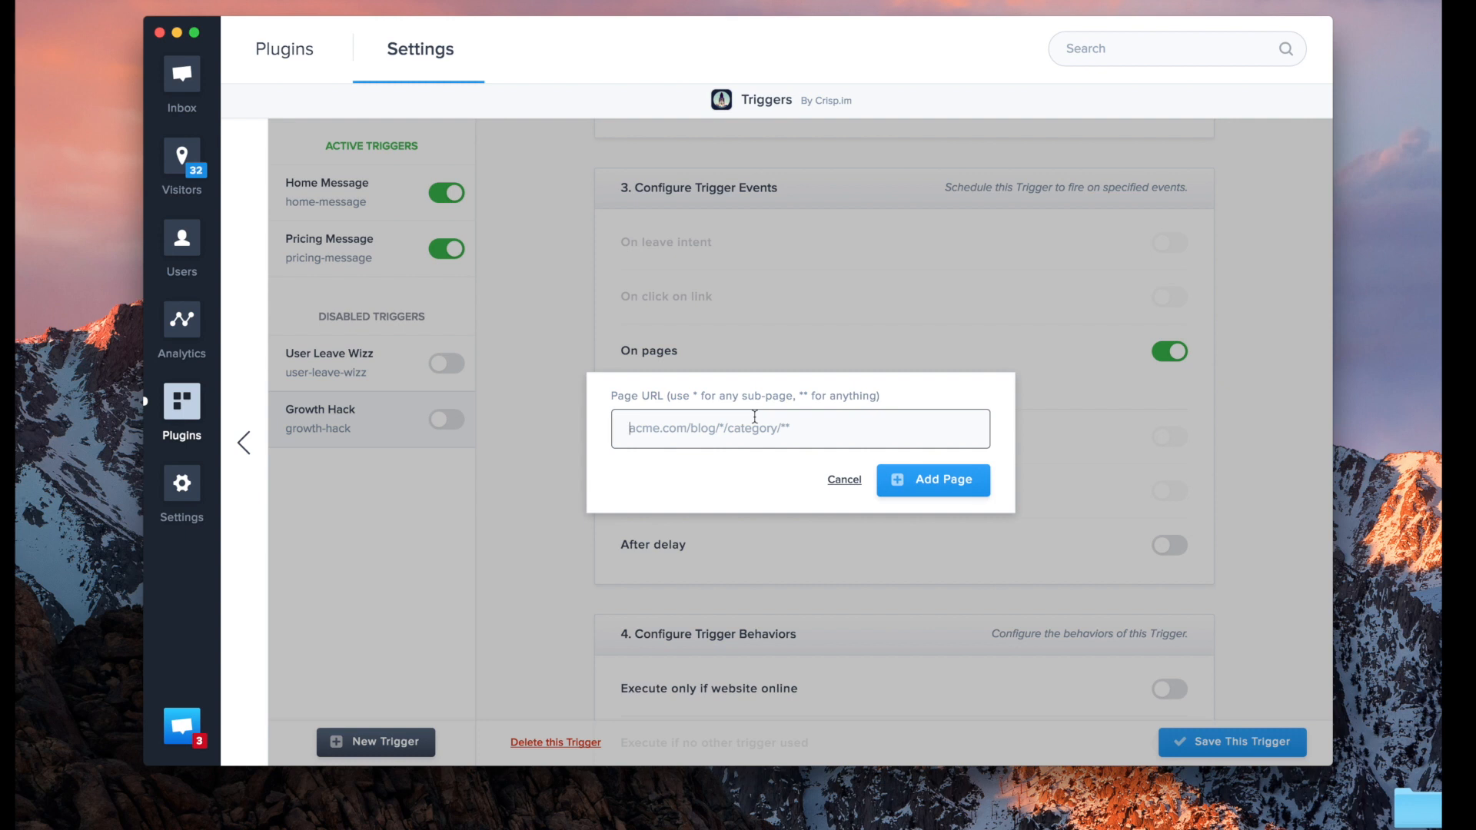
Step: Add crisp.chat/blog/** as the page URL pattern the trigger fires on
{"action": "type", "text": "crsi"}
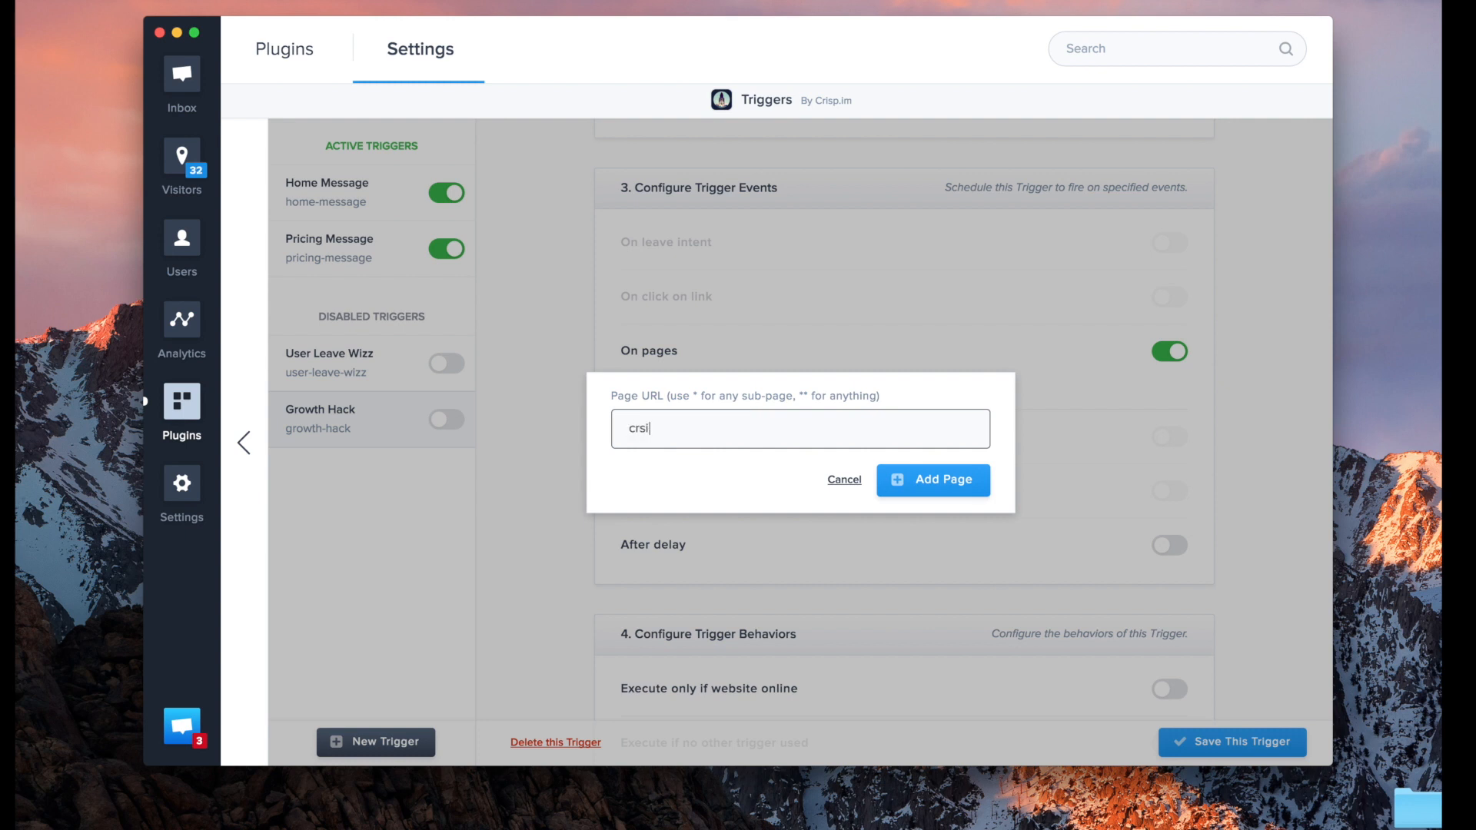
{"action": "type", "text": "crisp.c"}
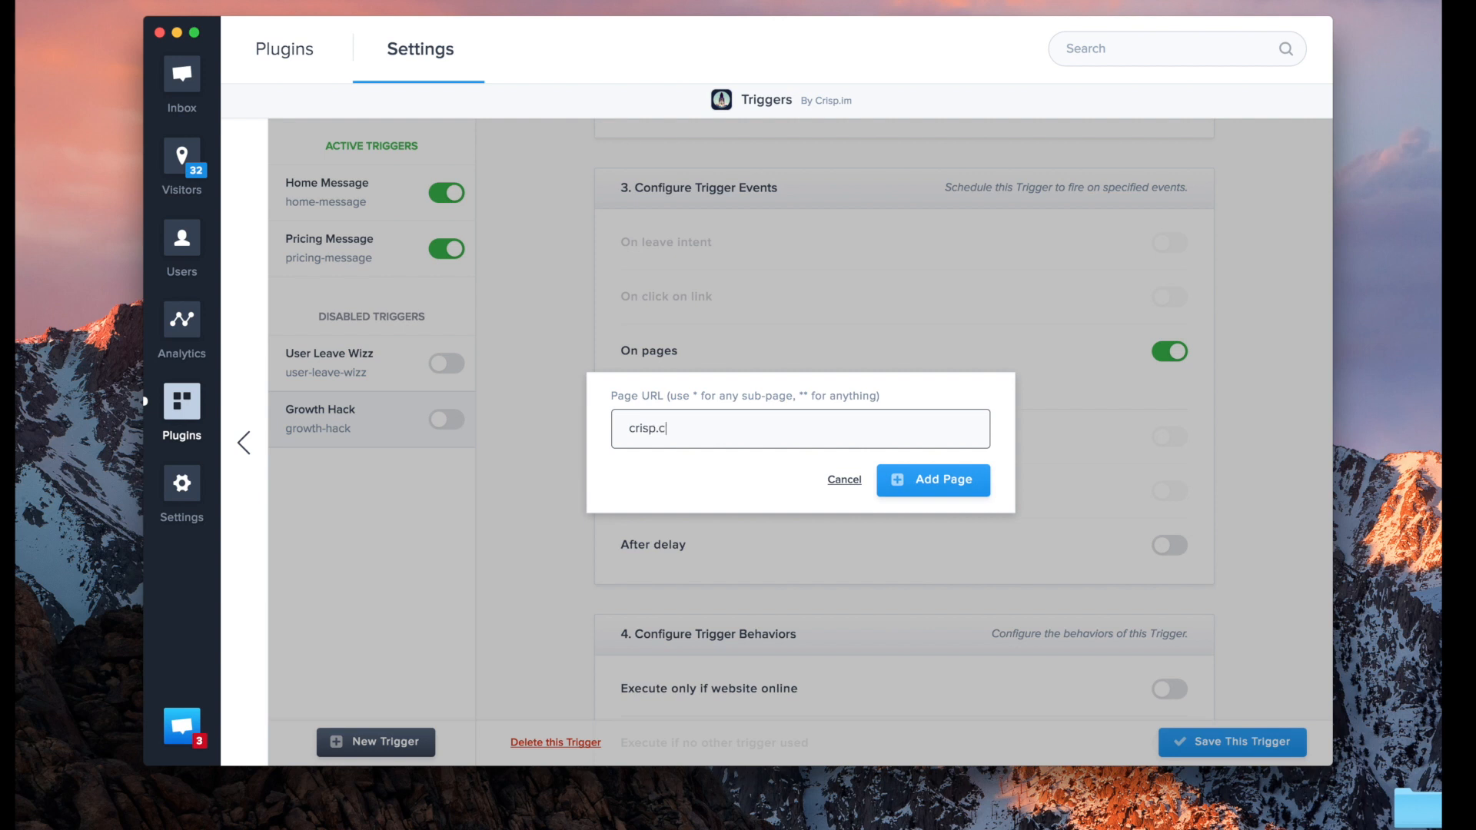
{"action": "type", "text": "hat/"}
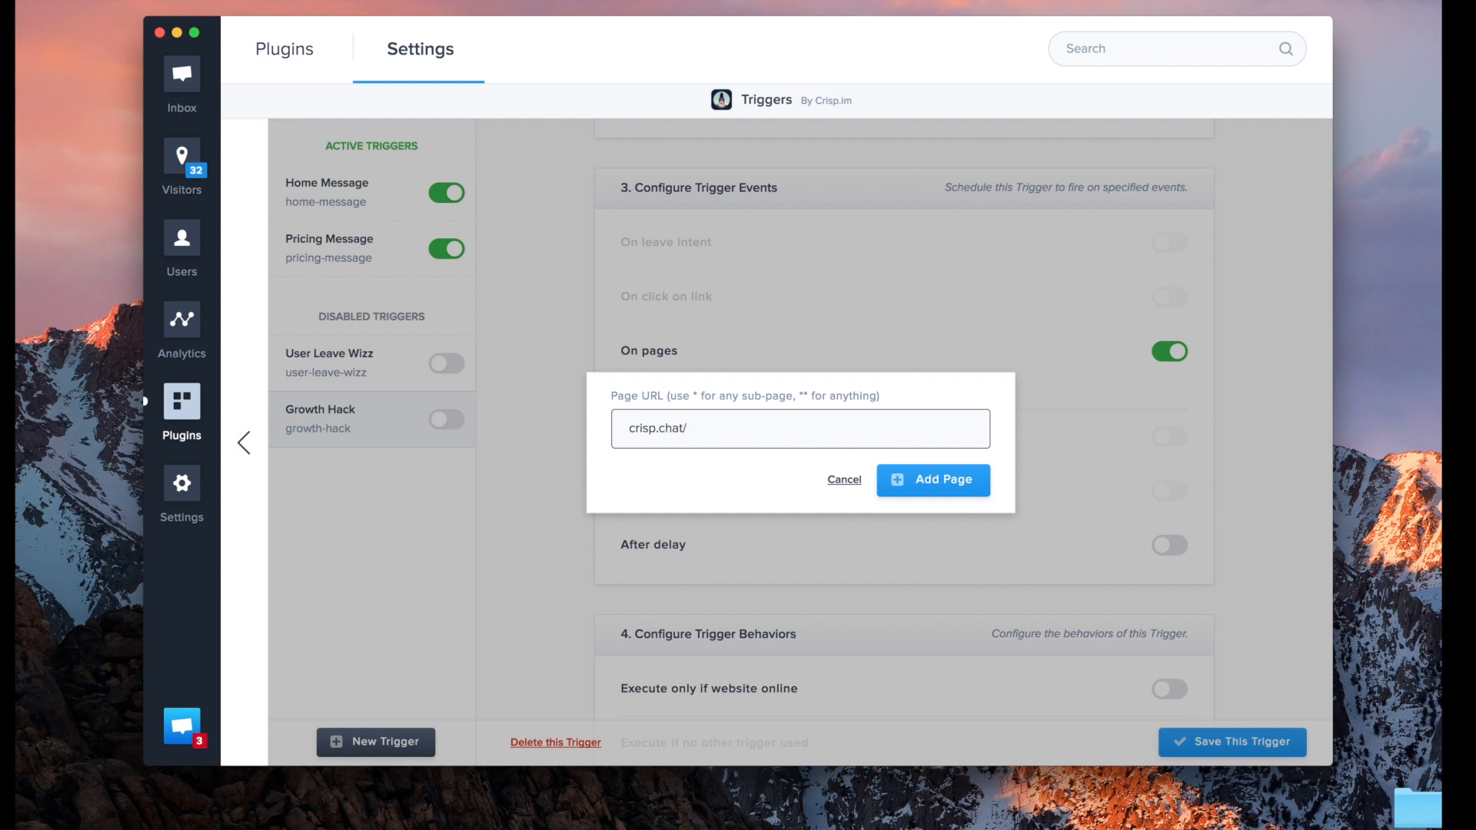
{"action": "type", "text": "blog/"}
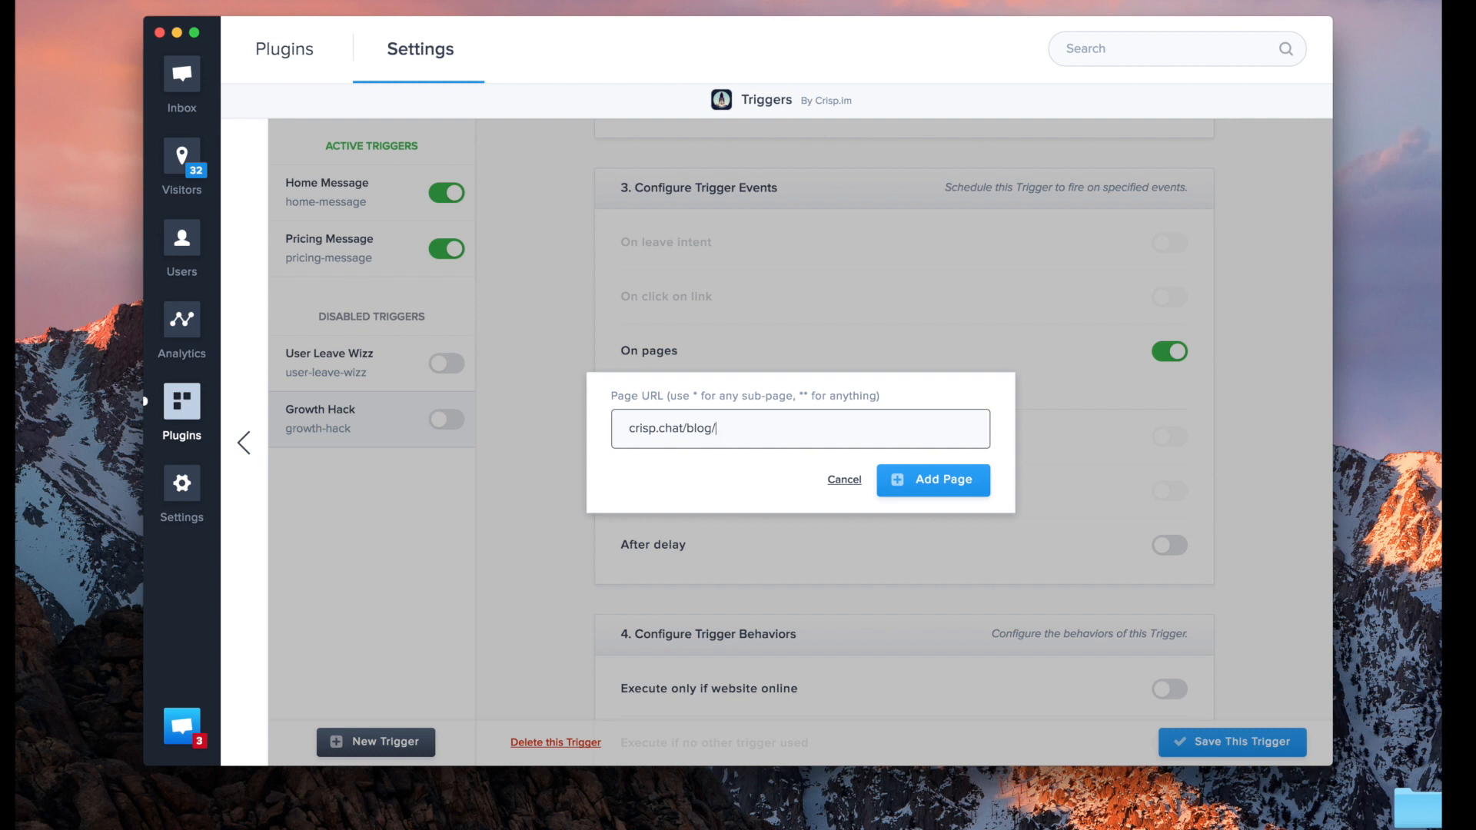
{"action": "type", "text": "*"}
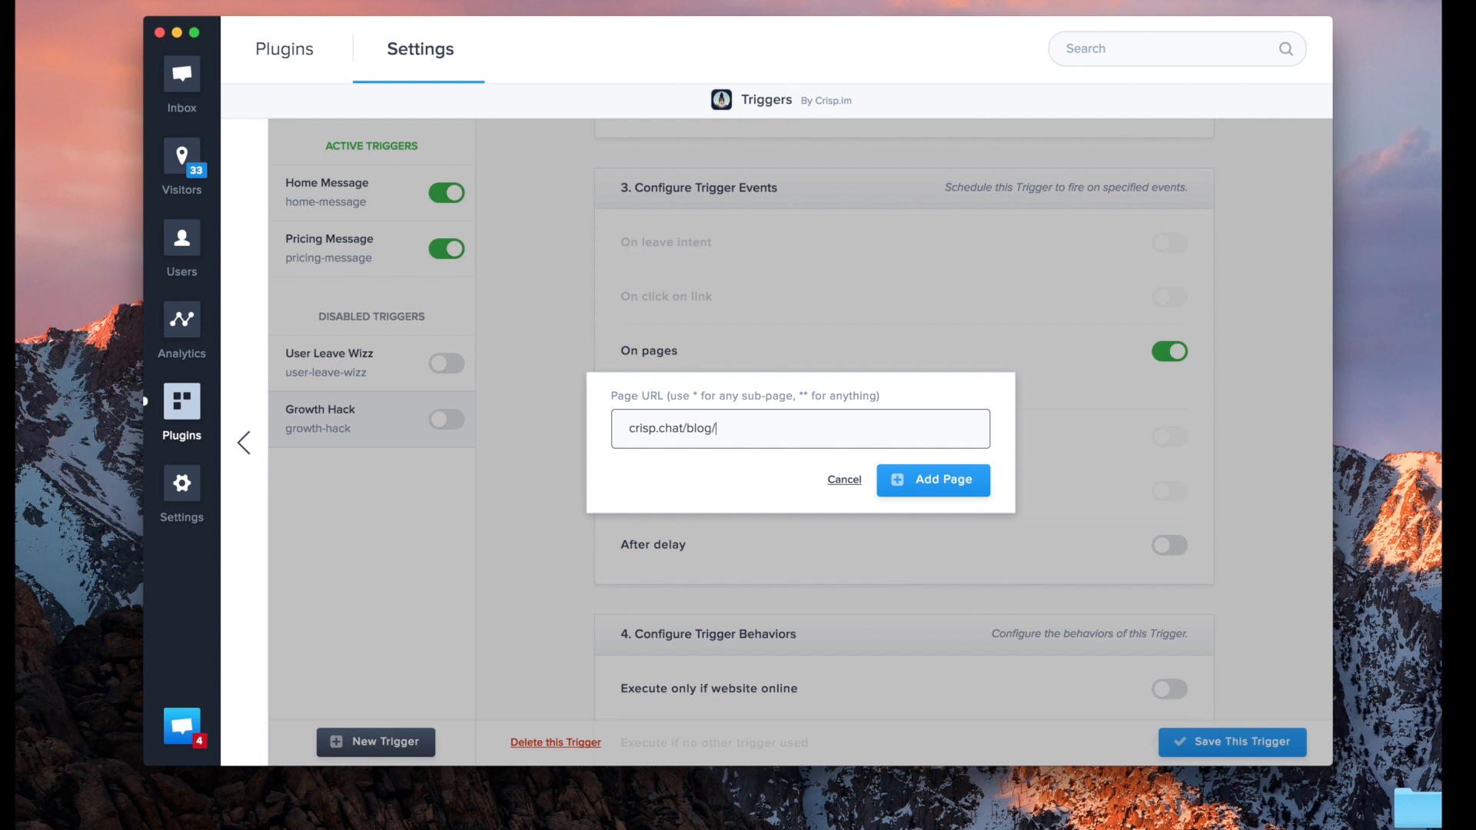
{"action": "type", "text": "**"}
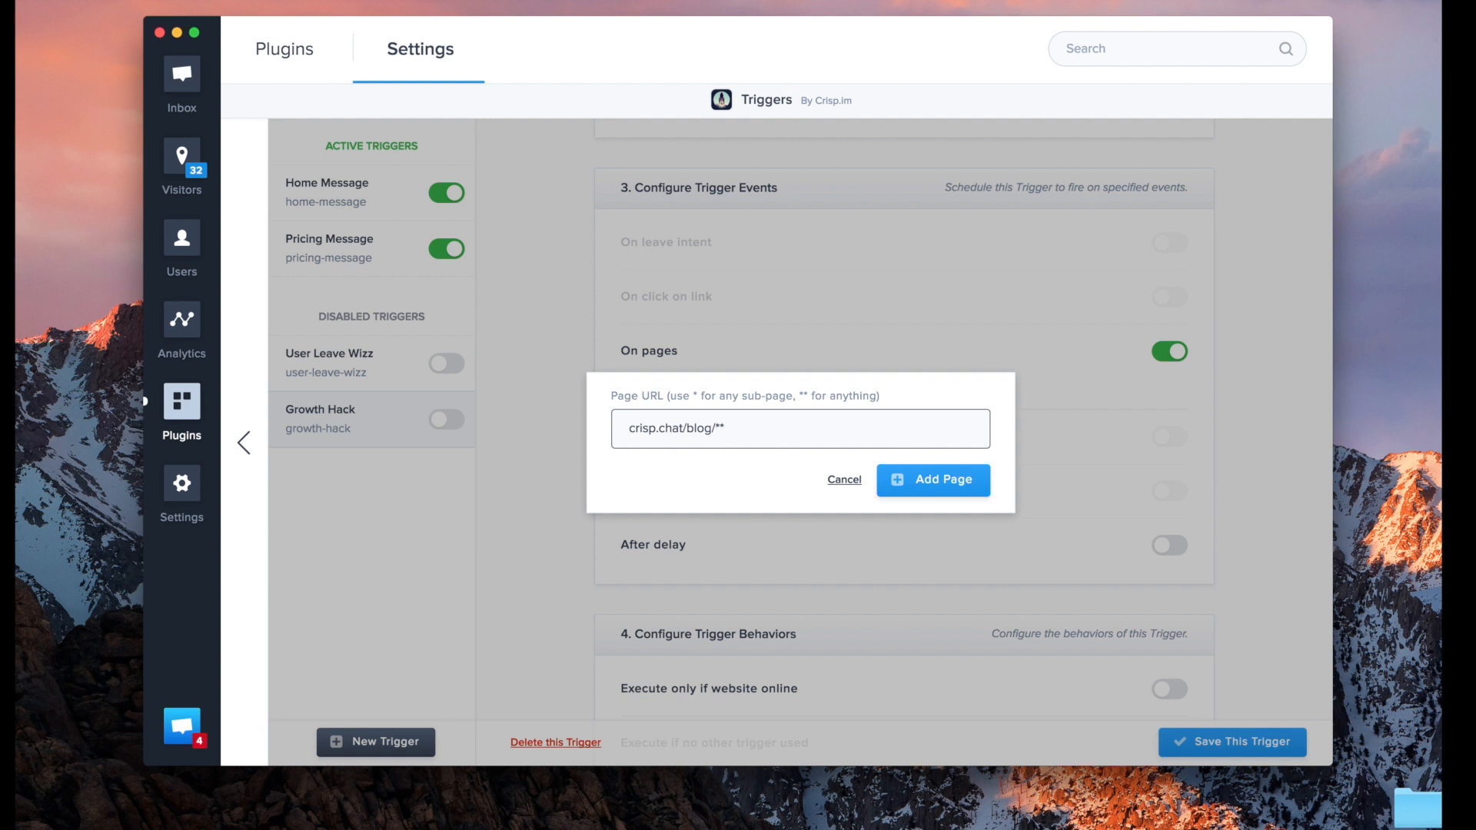
{"action": "left_click", "coordinate": [933, 480]}
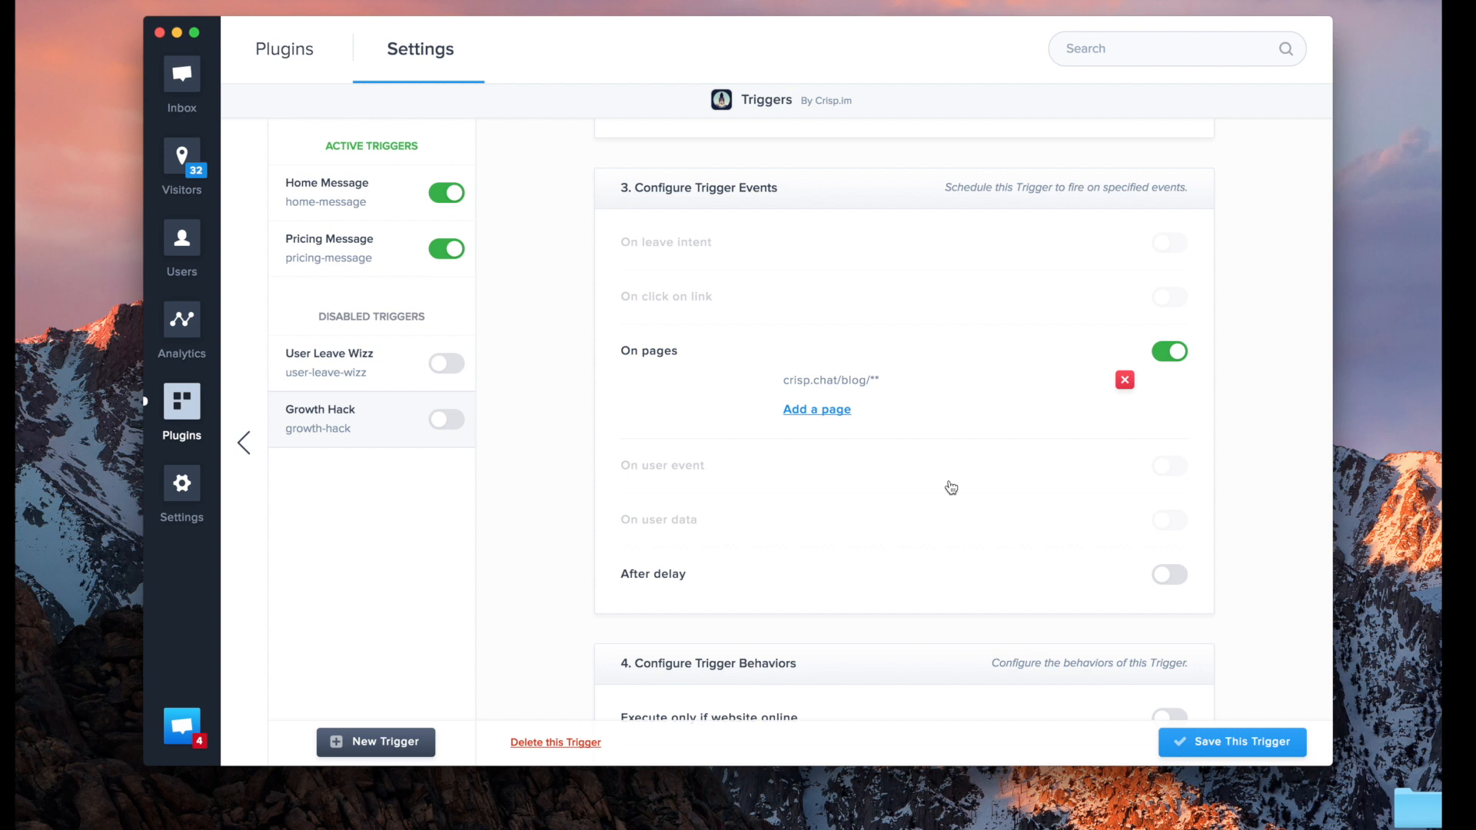
Step: Turn on After delay firing with a delay of 3 seconds
{"action": "scroll", "scroll_direction": "down", "scroll_amount": 3}
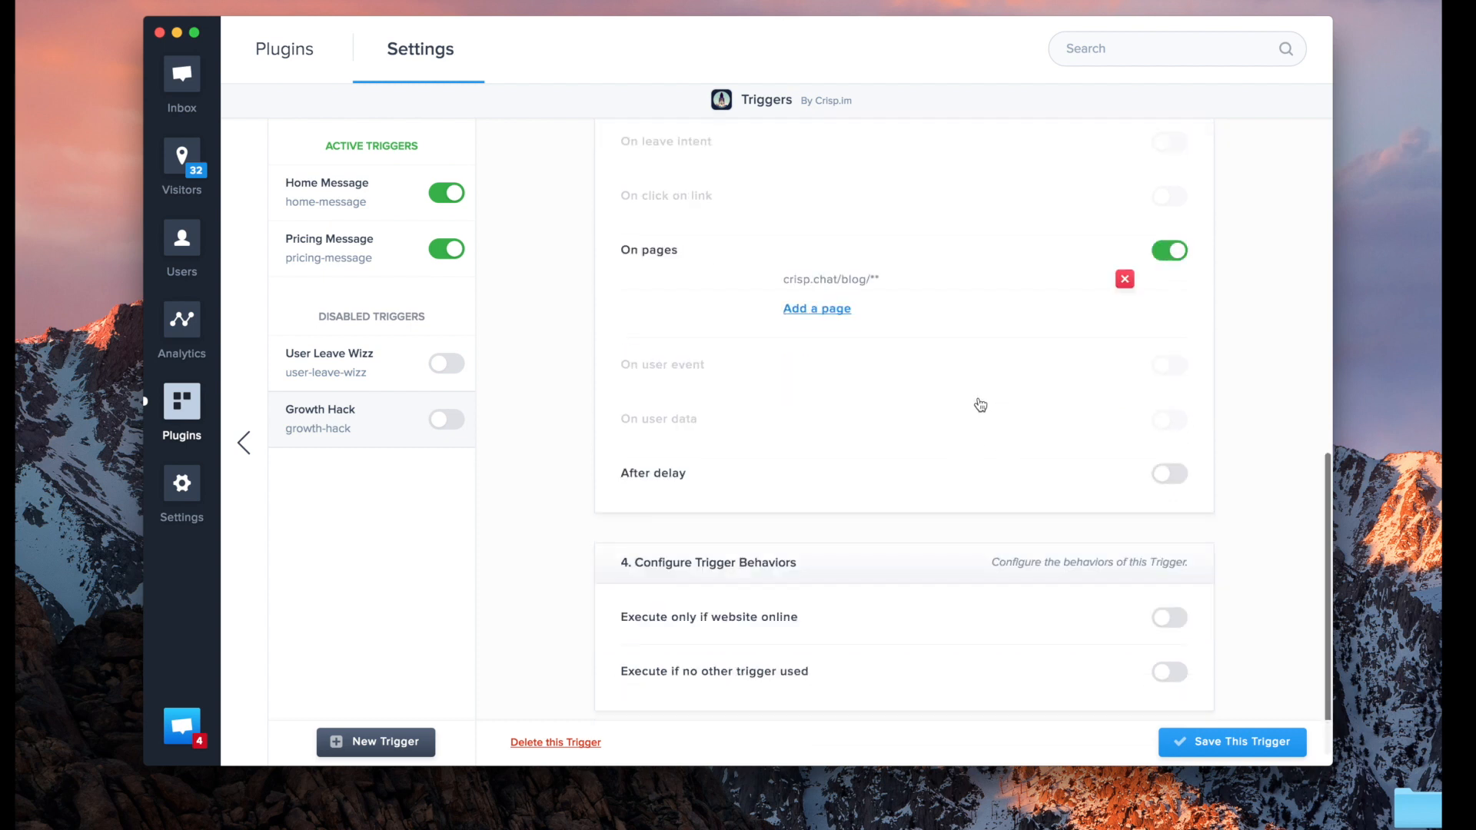
{"action": "scroll", "scroll_direction": "down", "scroll_amount": 3}
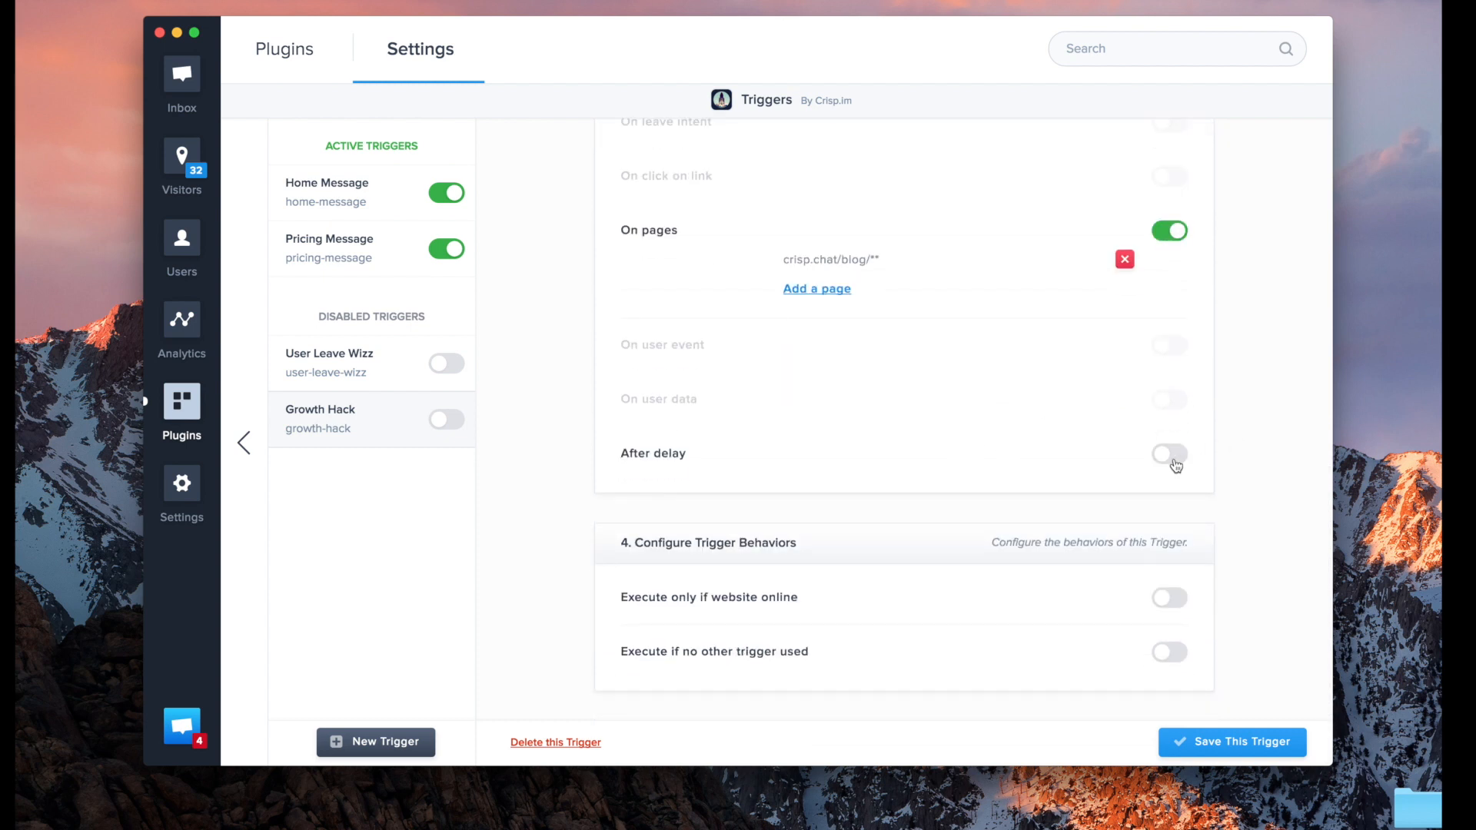
{"action": "left_click", "coordinate": [1169, 453]}
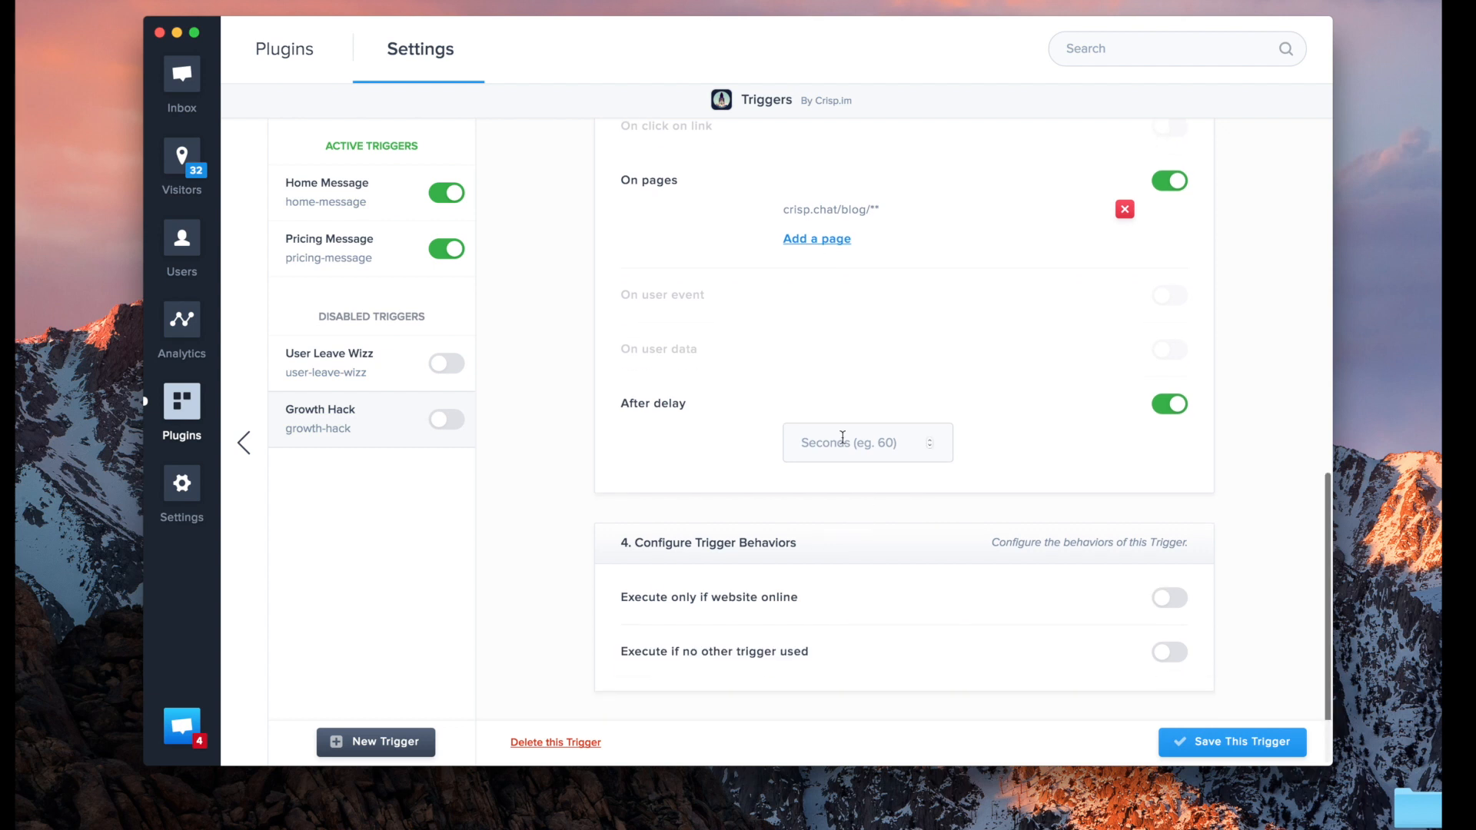
{"action": "left_click", "coordinate": [857, 443]}
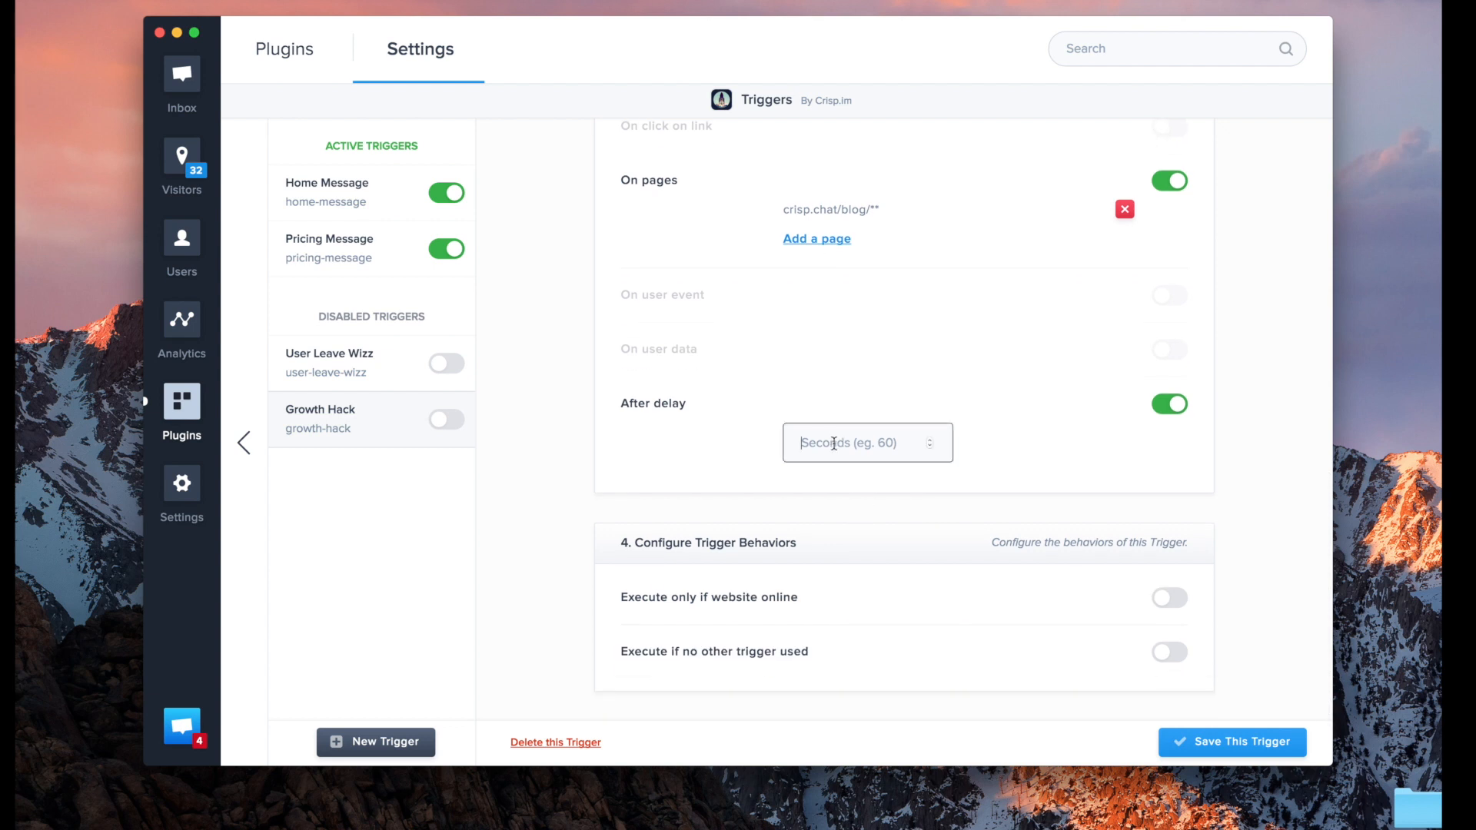
{"action": "type", "text": "3"}
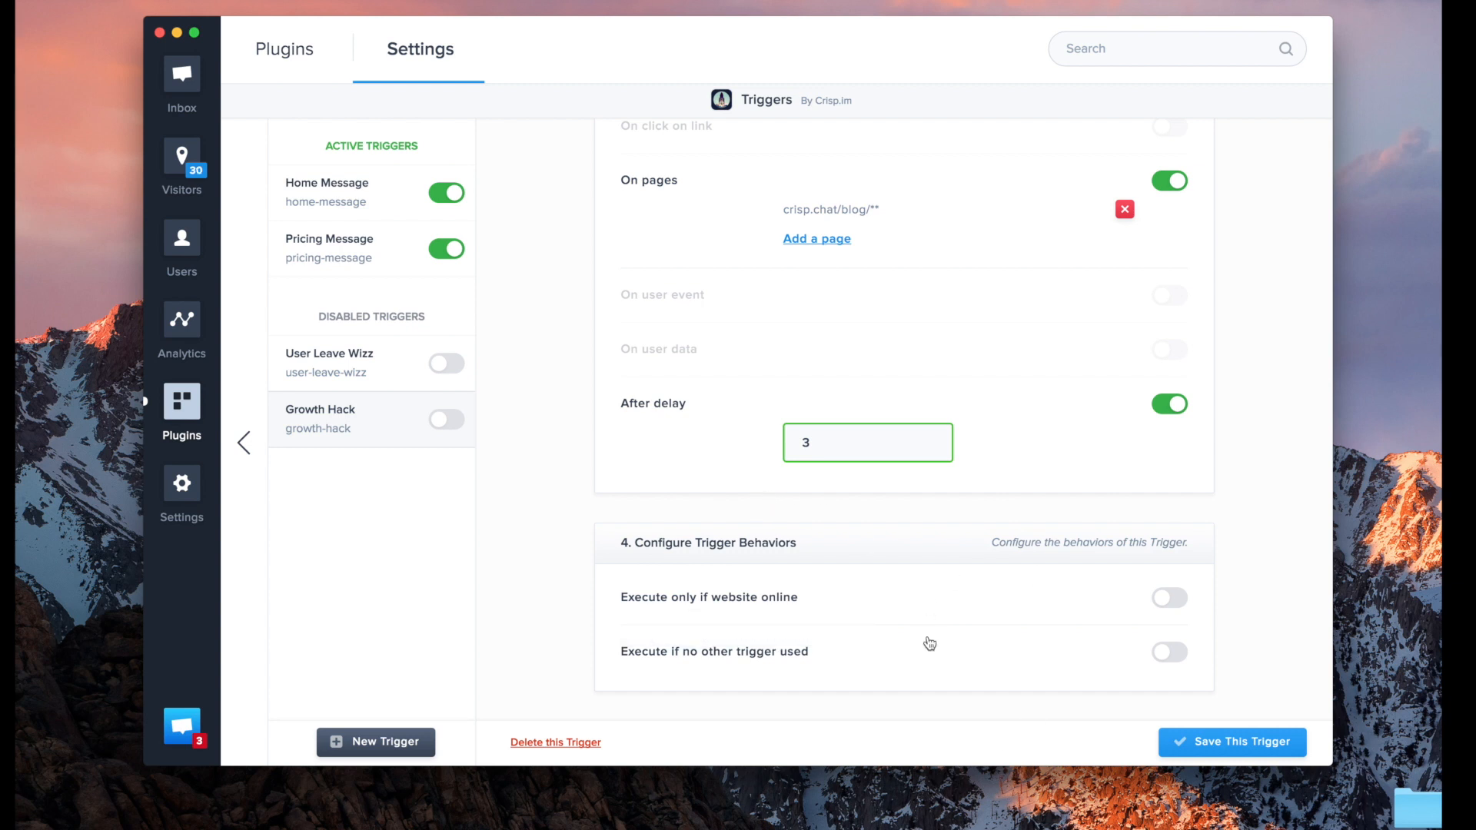
{"action": "mouse_move", "coordinate": [1099, 592]}
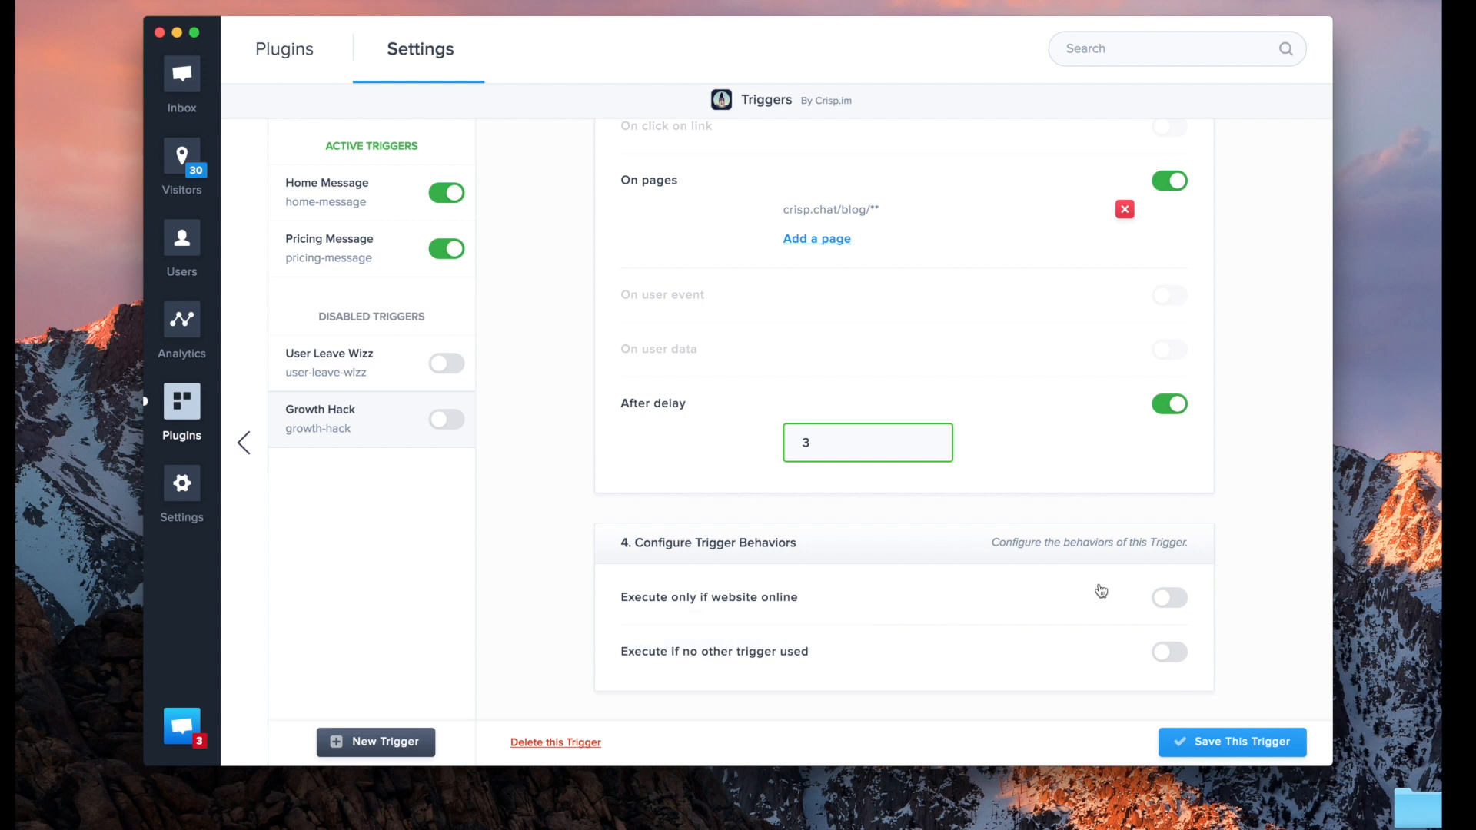
{"action": "mouse_move", "coordinate": [1167, 615]}
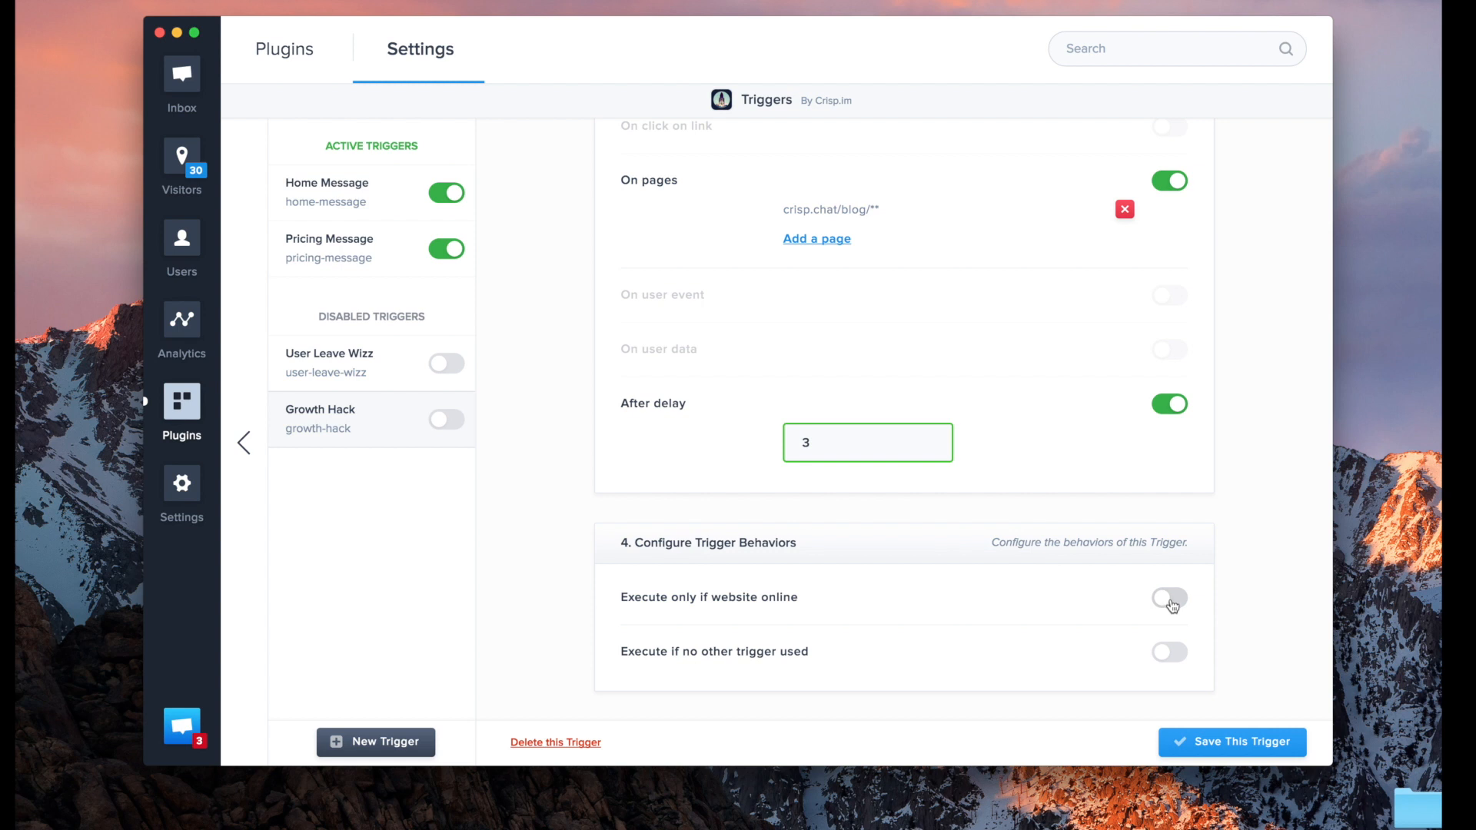
{"action": "mouse_move", "coordinate": [1183, 618]}
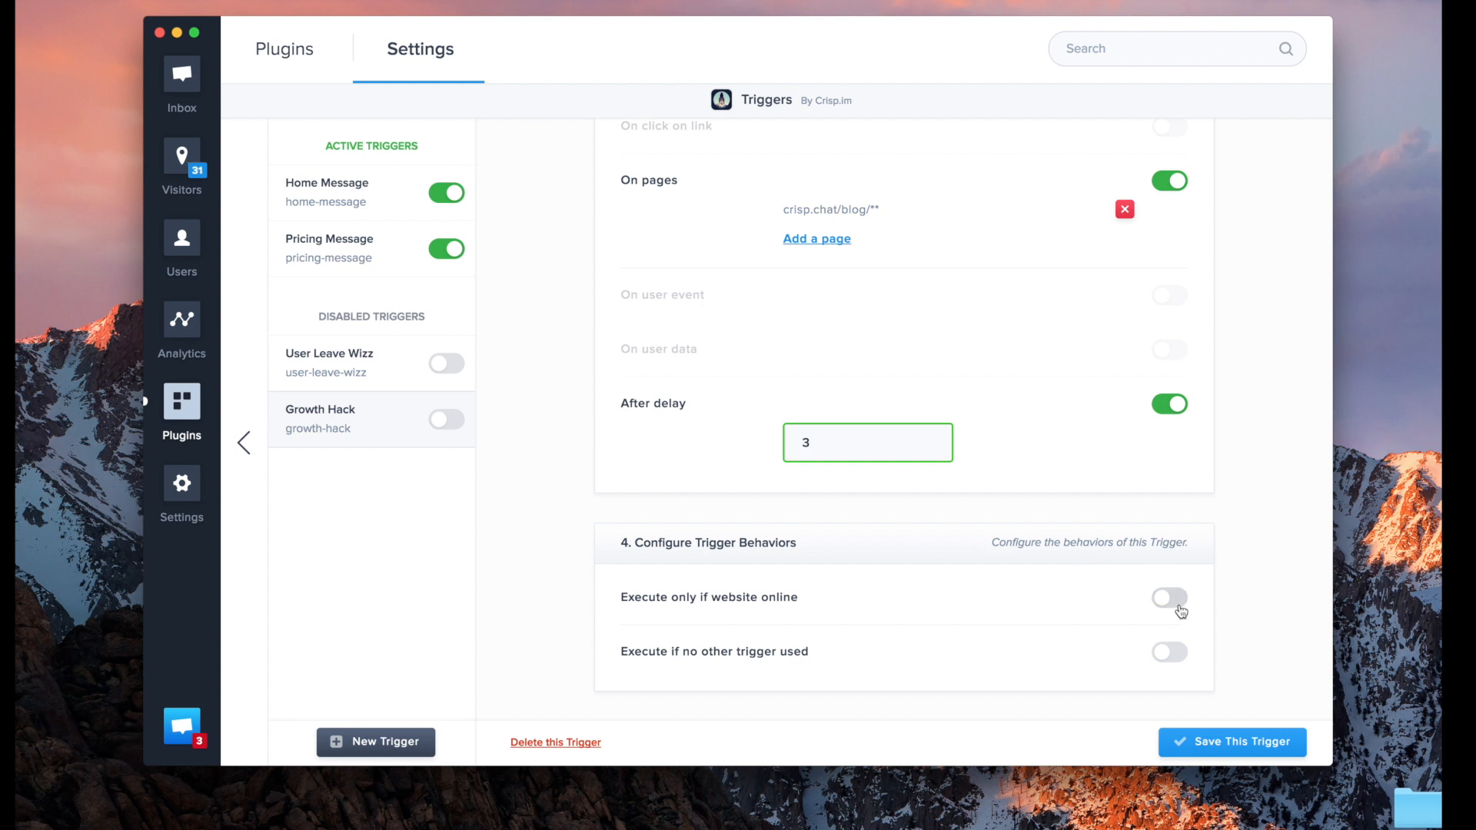
Step: Restrict Growth Hack to when the website is online and save the trigger
{"action": "left_click", "coordinate": [1168, 598]}
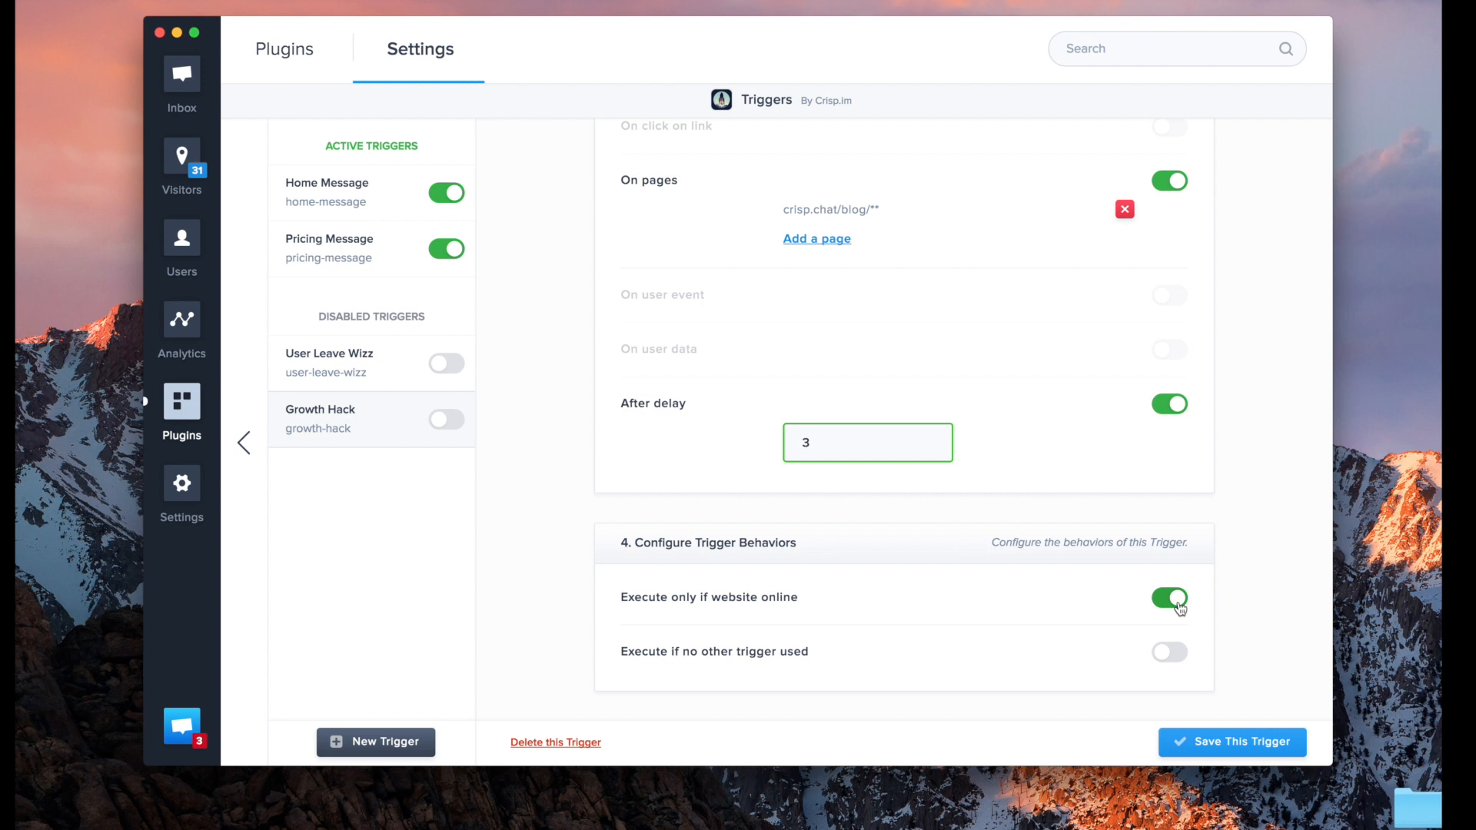
{"action": "mouse_move", "coordinate": [1137, 533]}
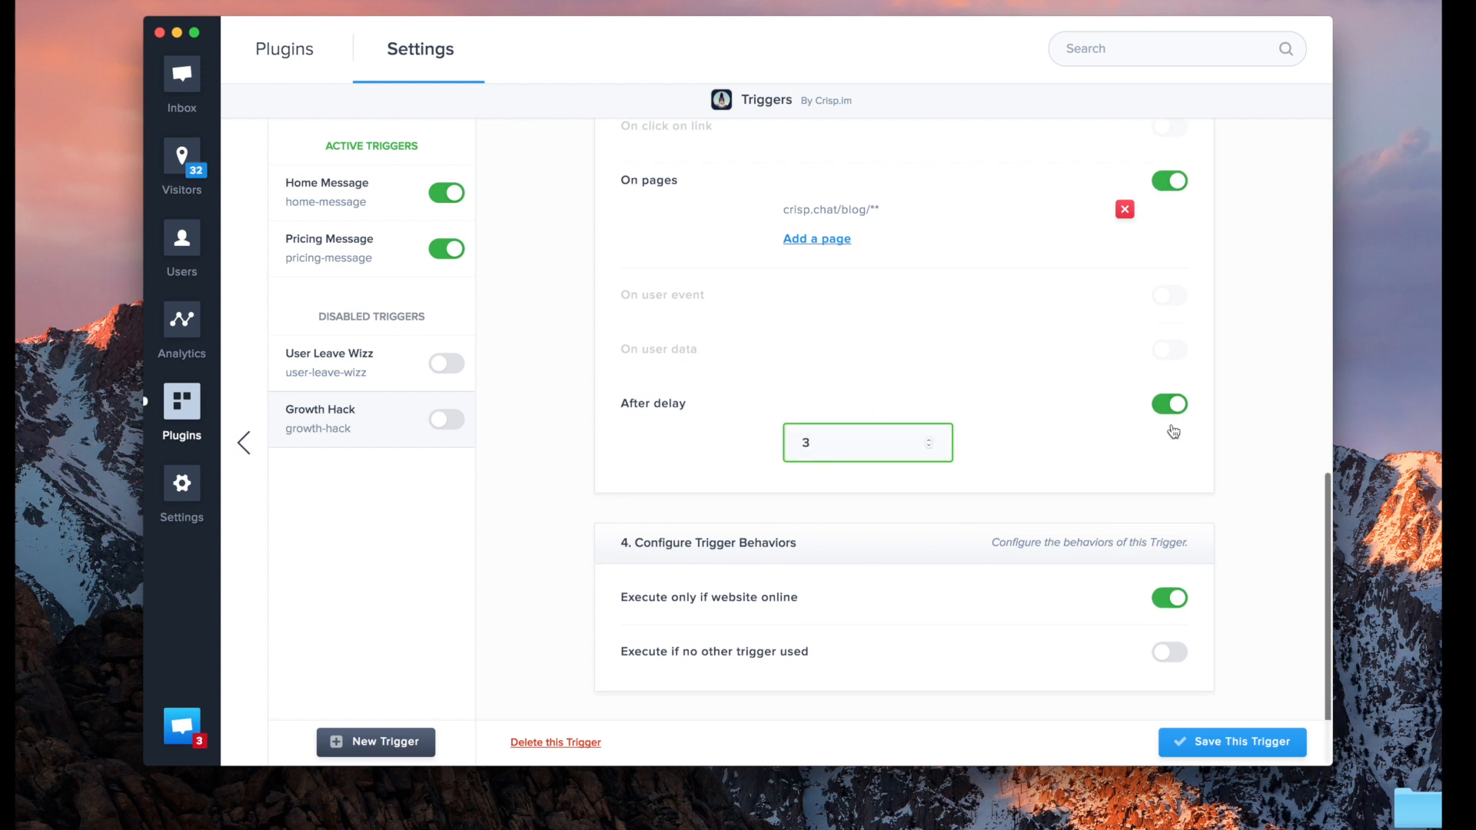
{"action": "mouse_move", "coordinate": [1233, 744]}
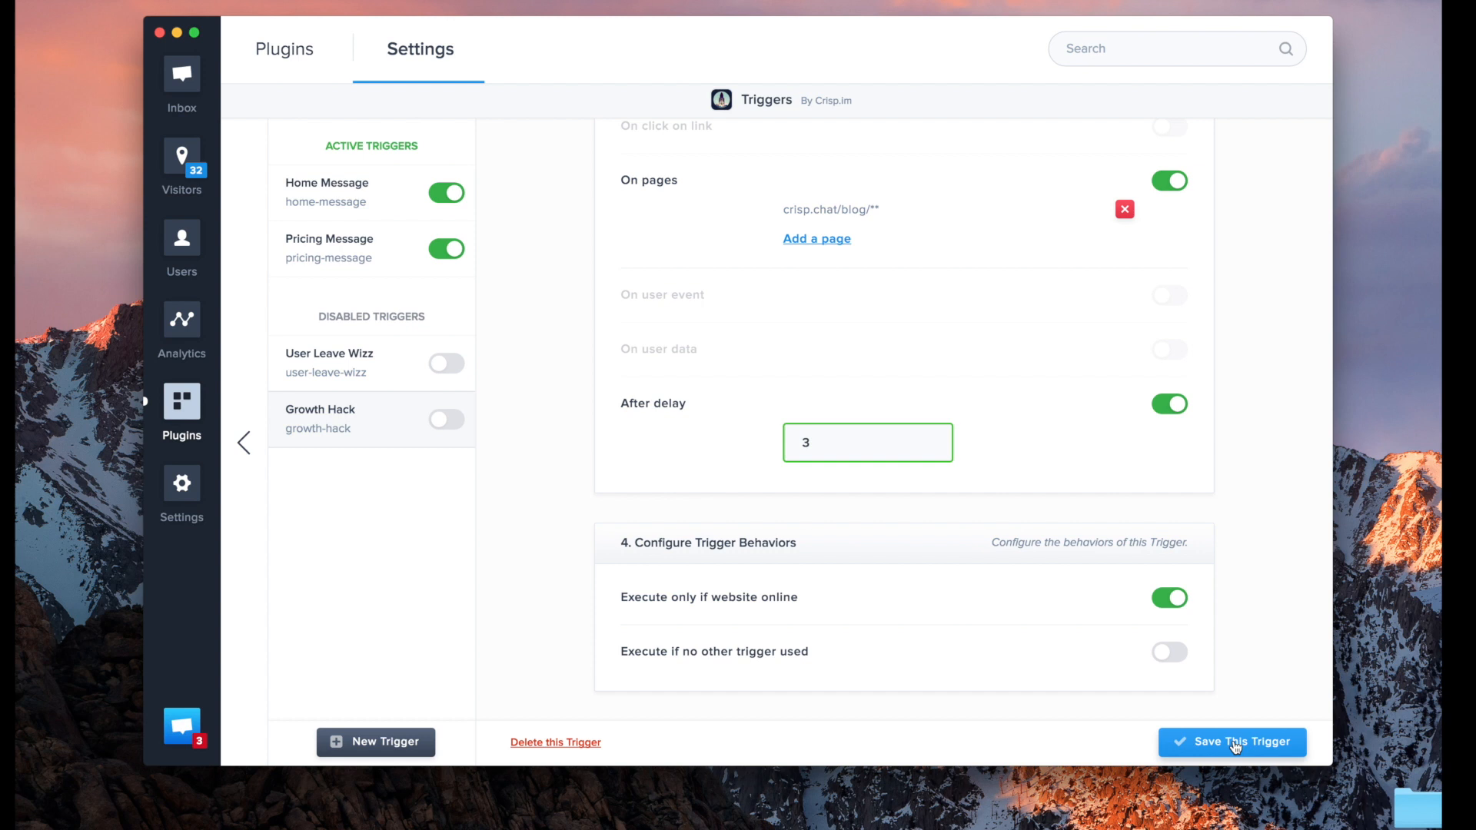
{"action": "left_click", "coordinate": [1233, 743]}
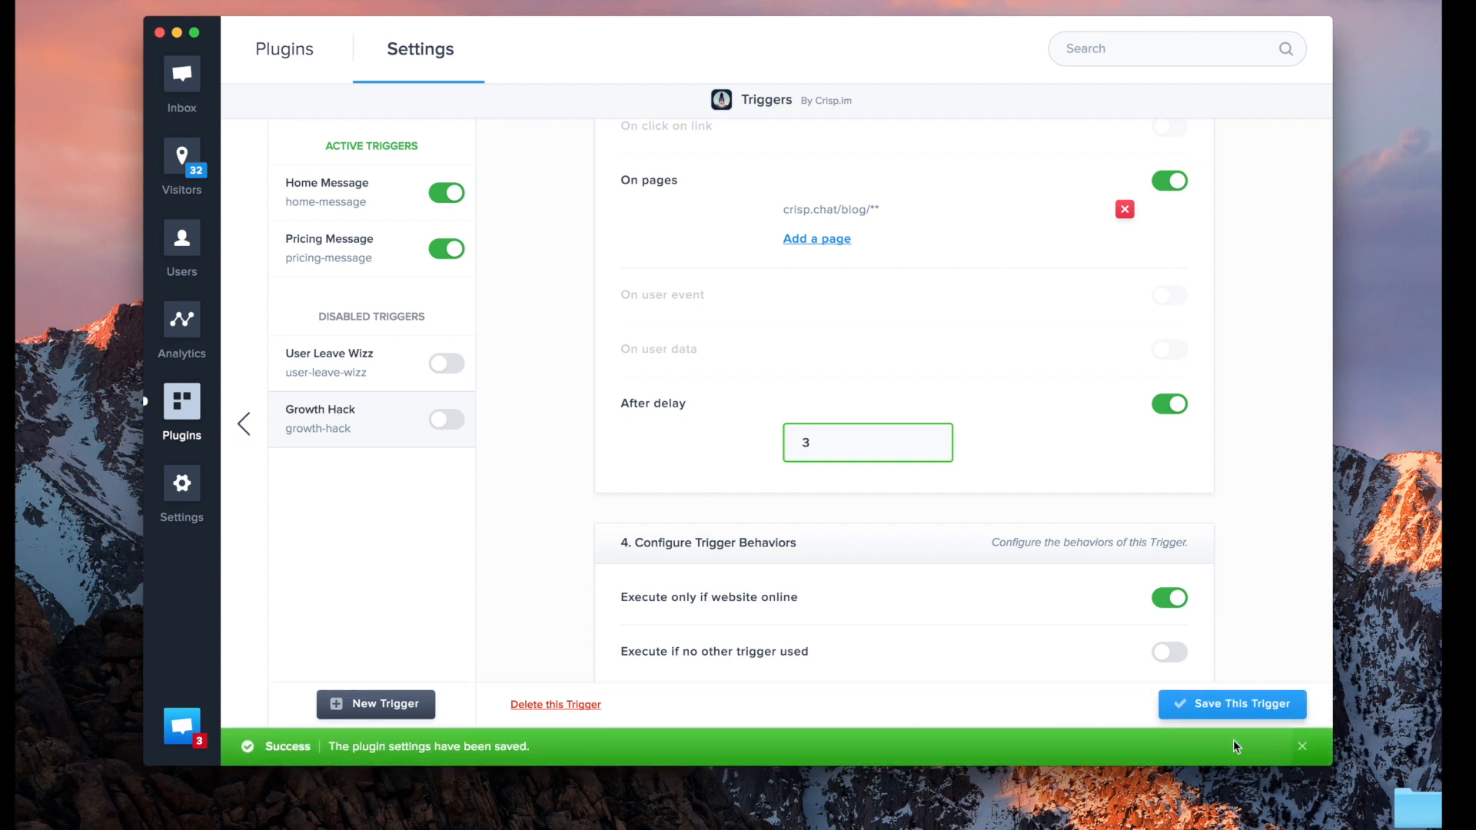
{"action": "mouse_move", "coordinate": [341, 571]}
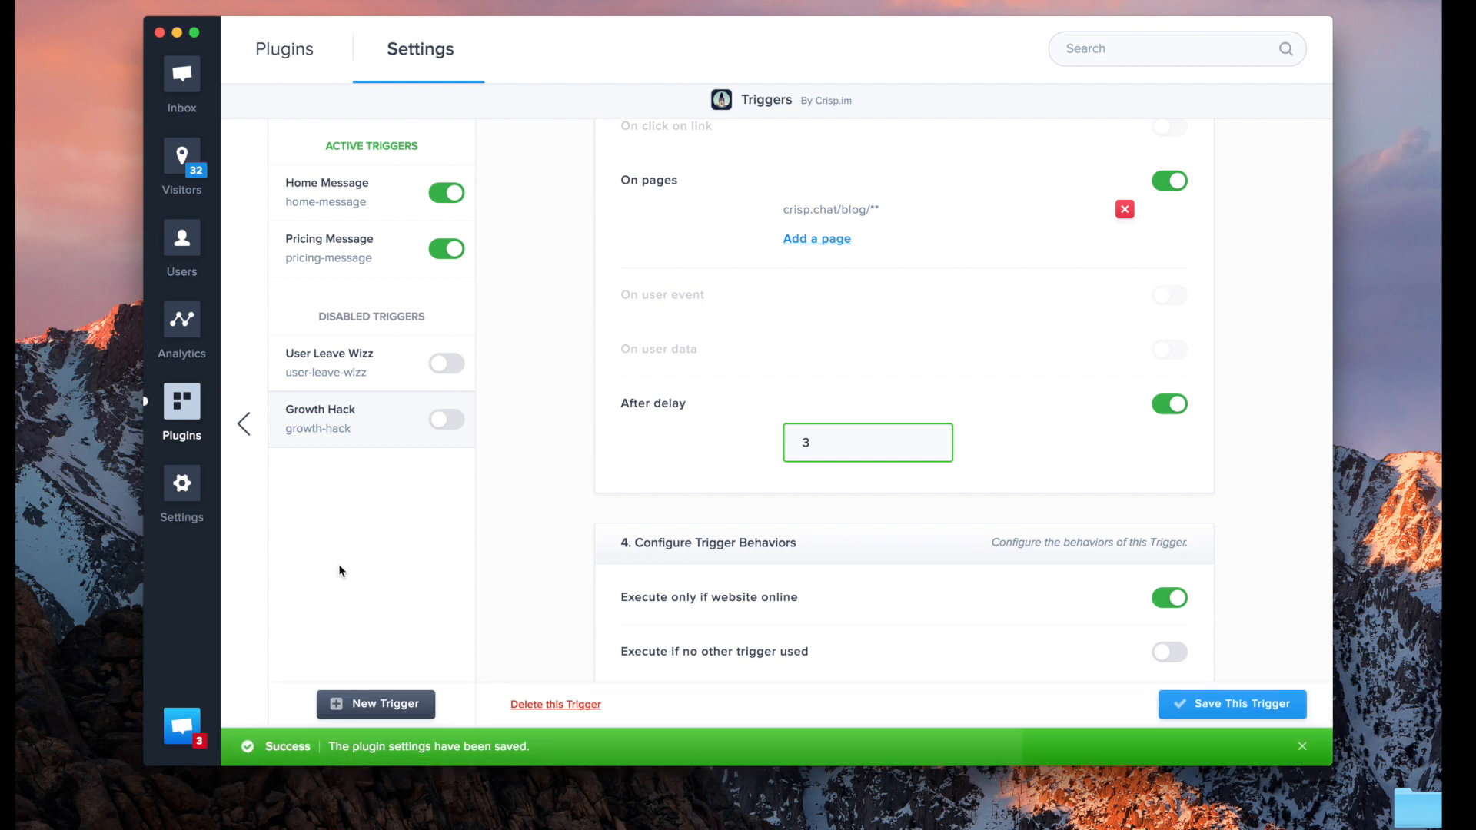
{"action": "left_click", "coordinate": [446, 418]}
{"action": "type", "text": "crisp"}
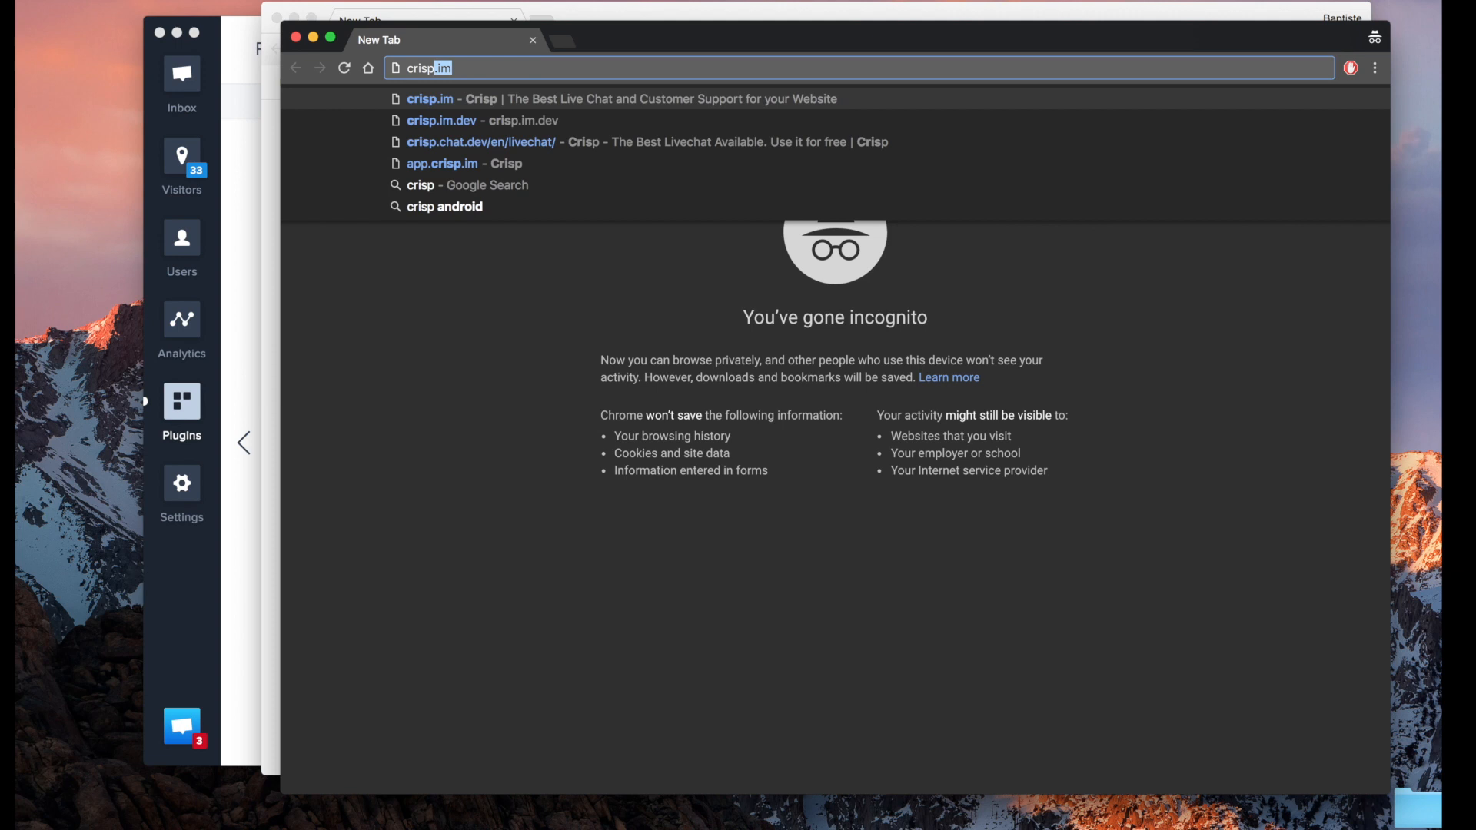
Step: Load the Crisp blog post "5 Growth Hacks to Start a Discussion With Your Customers" in incognito
{"action": "key", "text": "Backspace"}
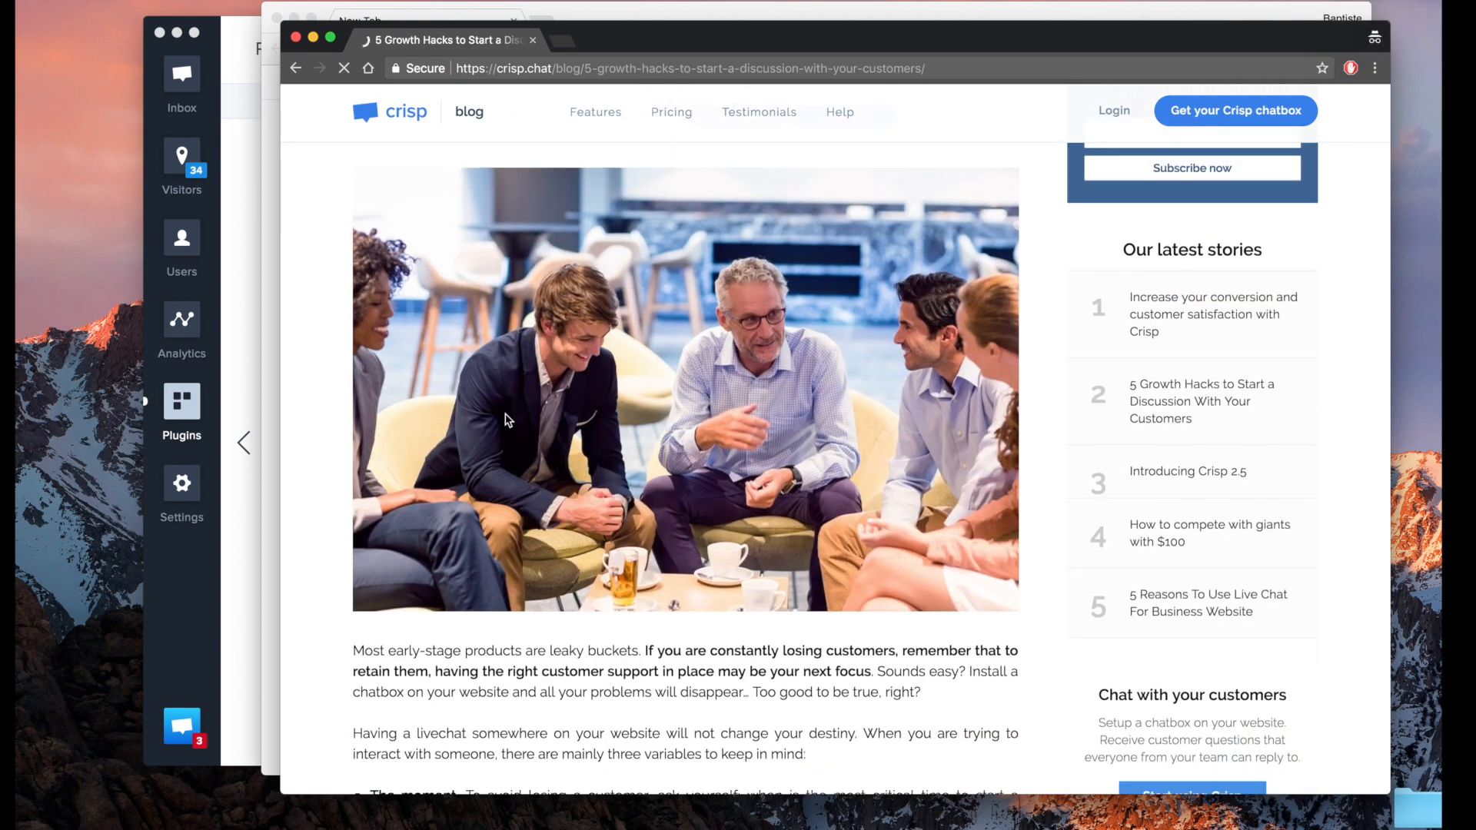
Step: Scroll the article until the trigger fires and open the "My first trigger" chat bubble
{"action": "scroll", "scroll_direction": "down", "scroll_amount": 3}
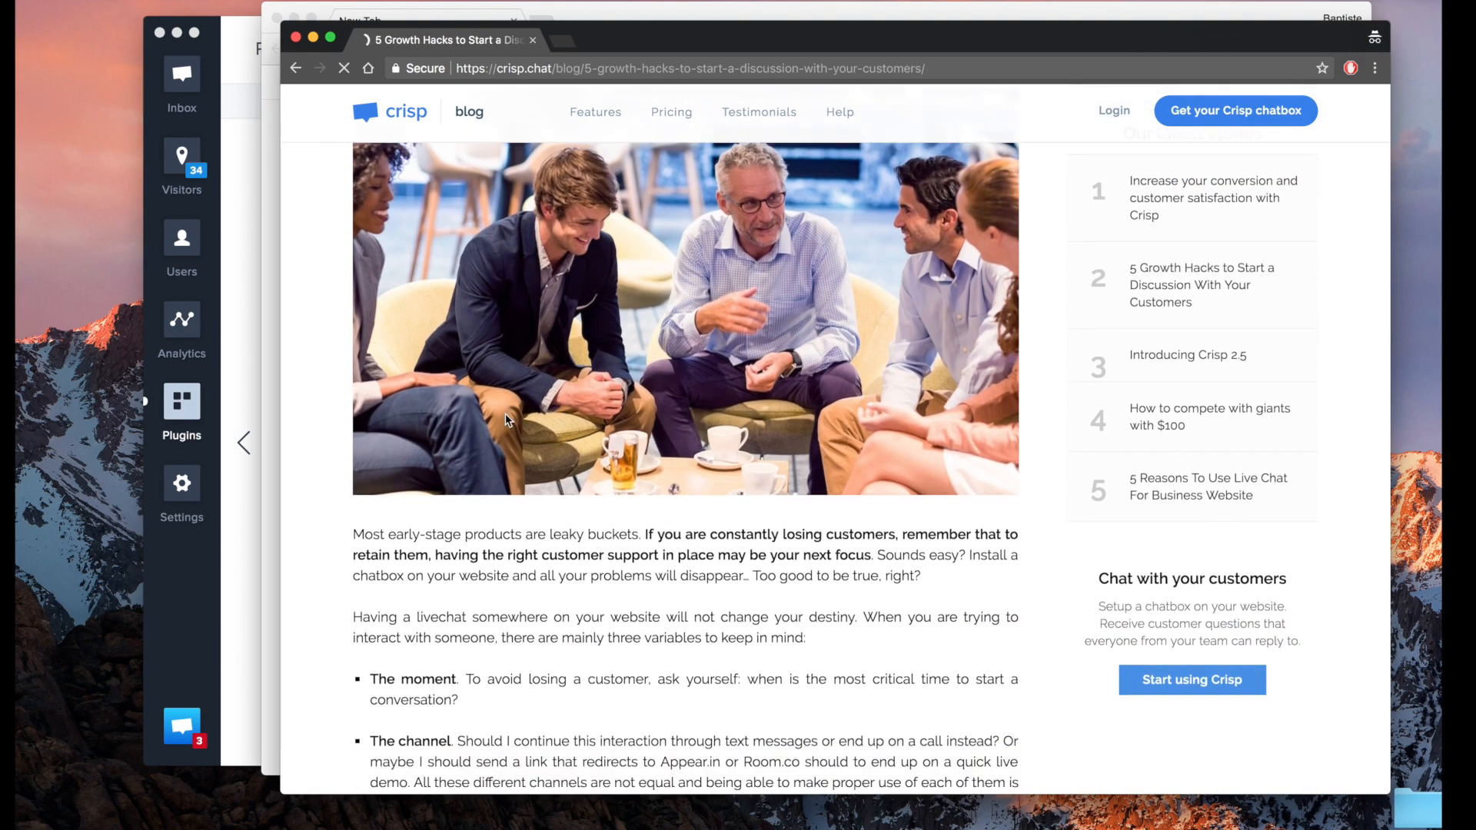
{"action": "scroll", "scroll_direction": "down", "scroll_amount": 3}
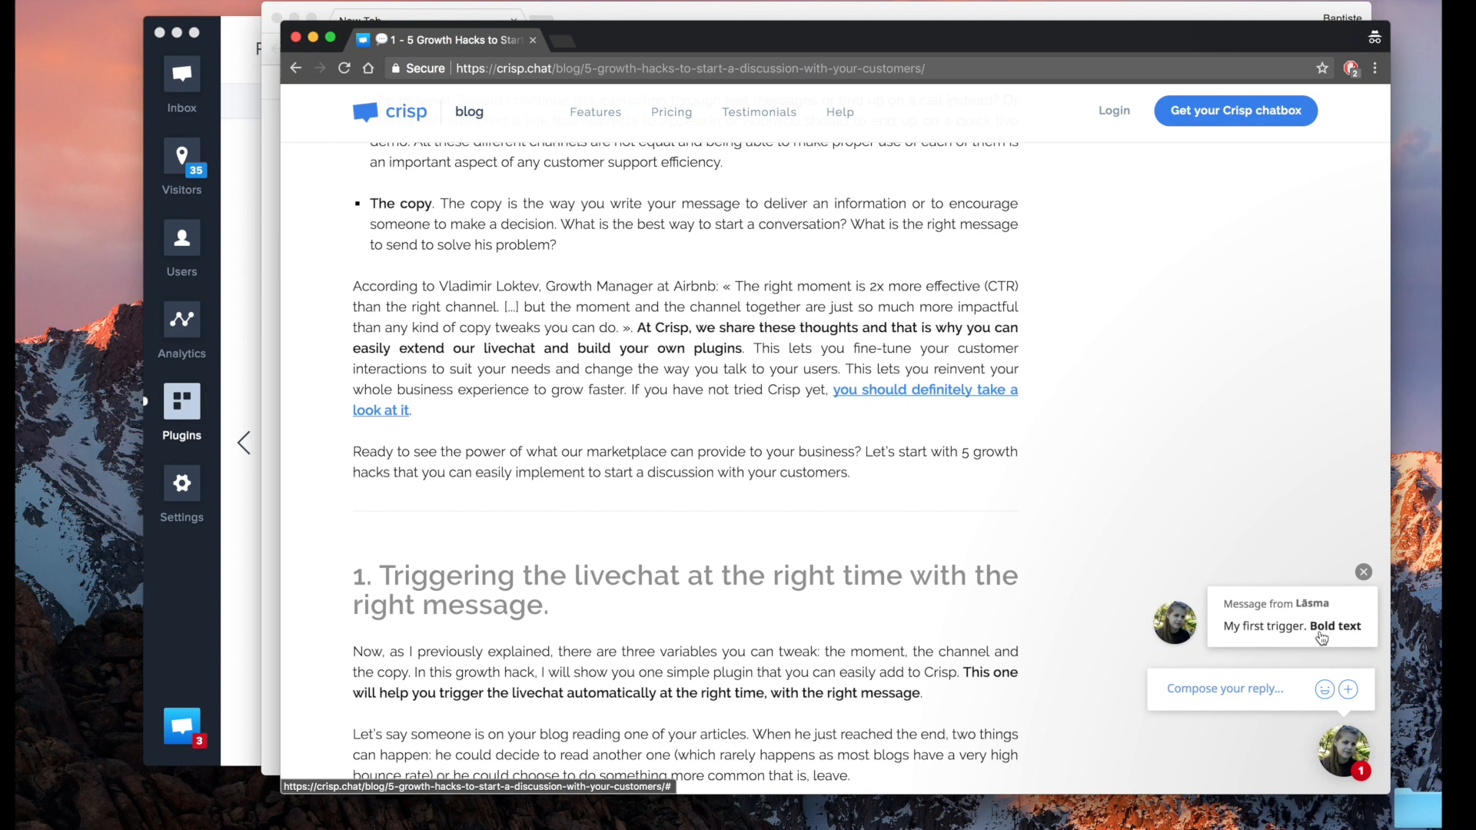
{"action": "left_click", "coordinate": [1290, 626]}
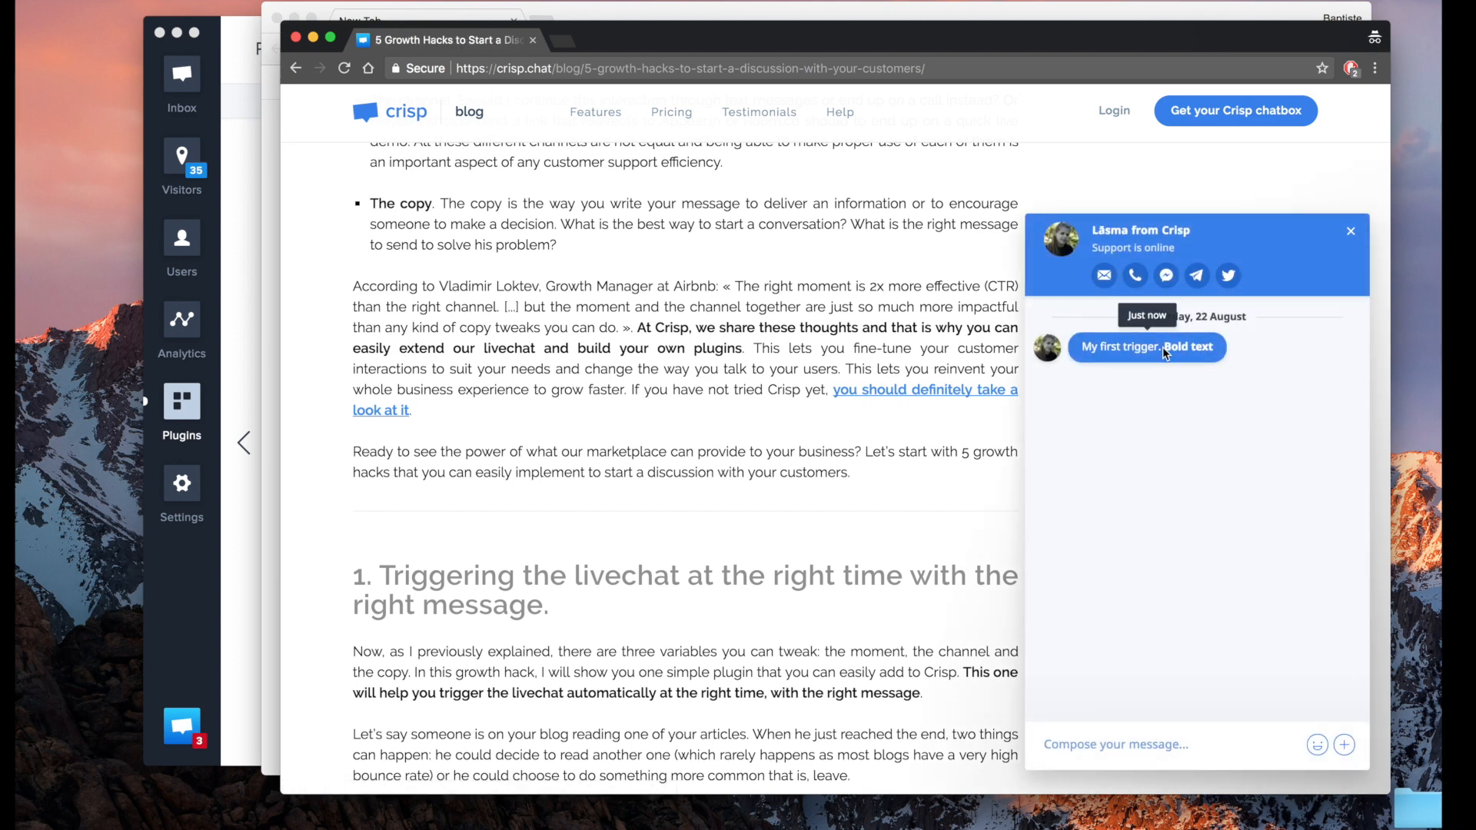
{"action": "mouse_move", "coordinate": [1184, 245]}
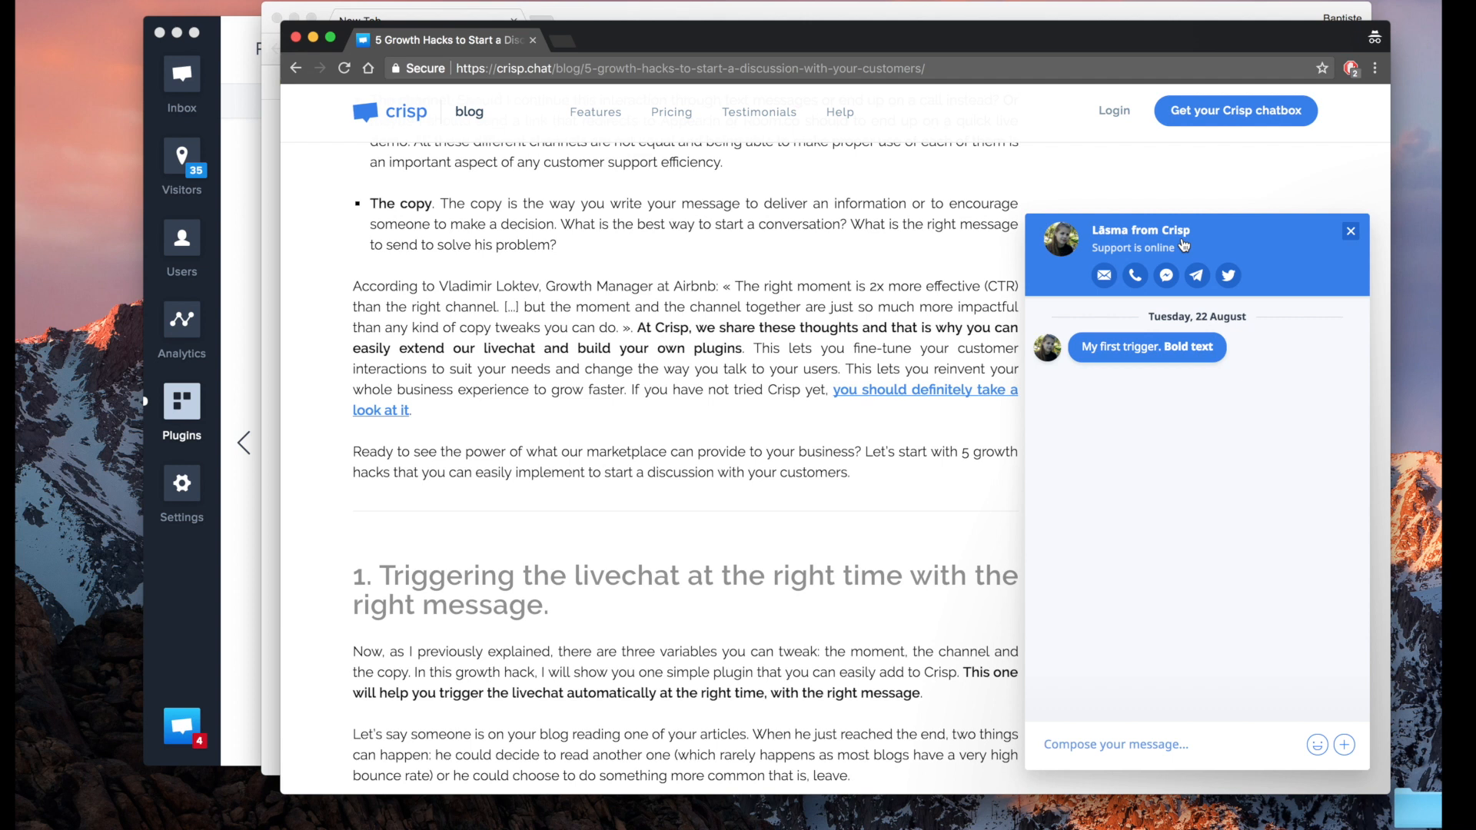
{"action": "mouse_move", "coordinate": [1170, 221]}
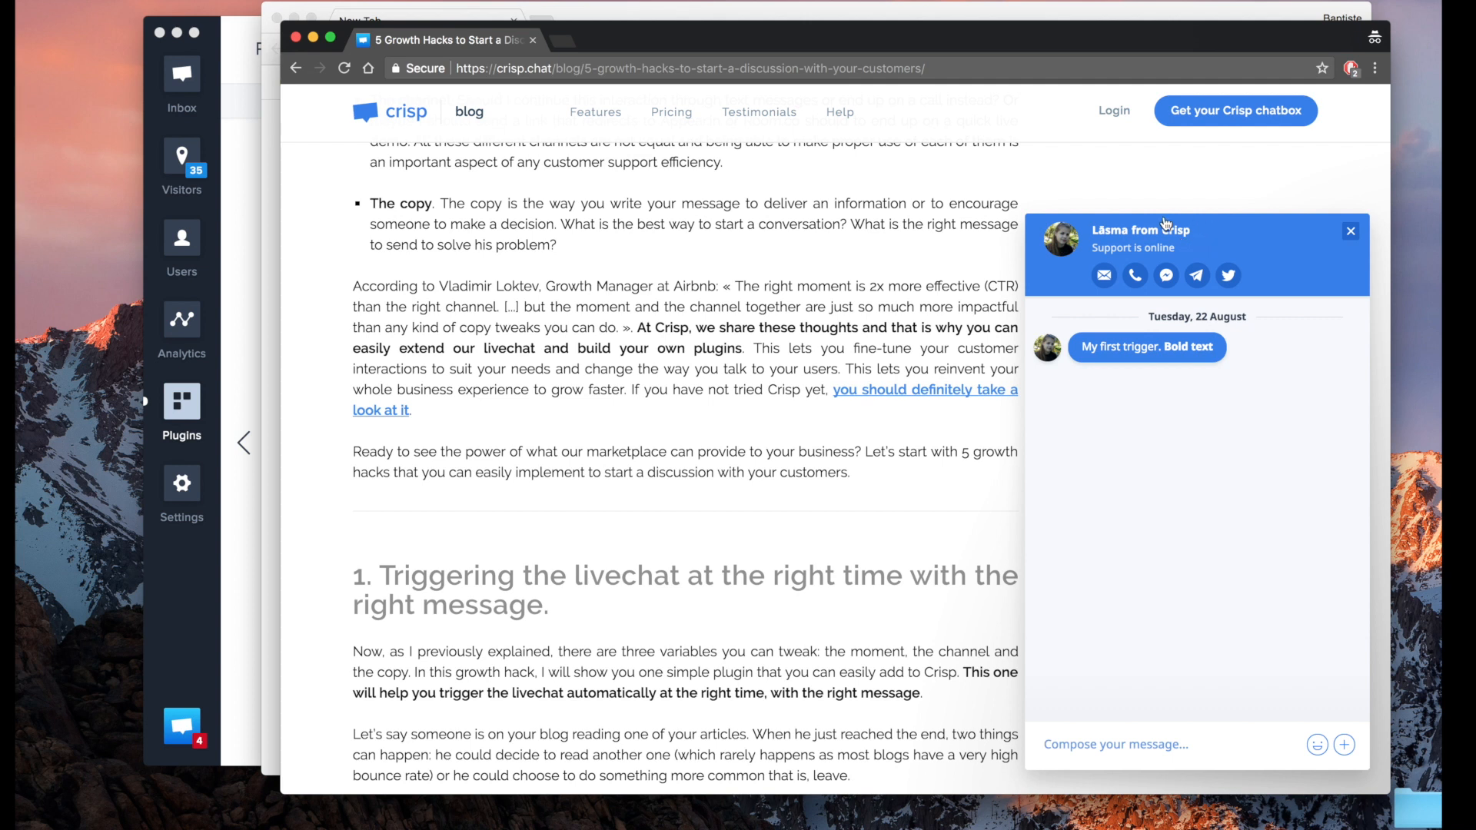
{"action": "mouse_move", "coordinate": [1157, 226]}
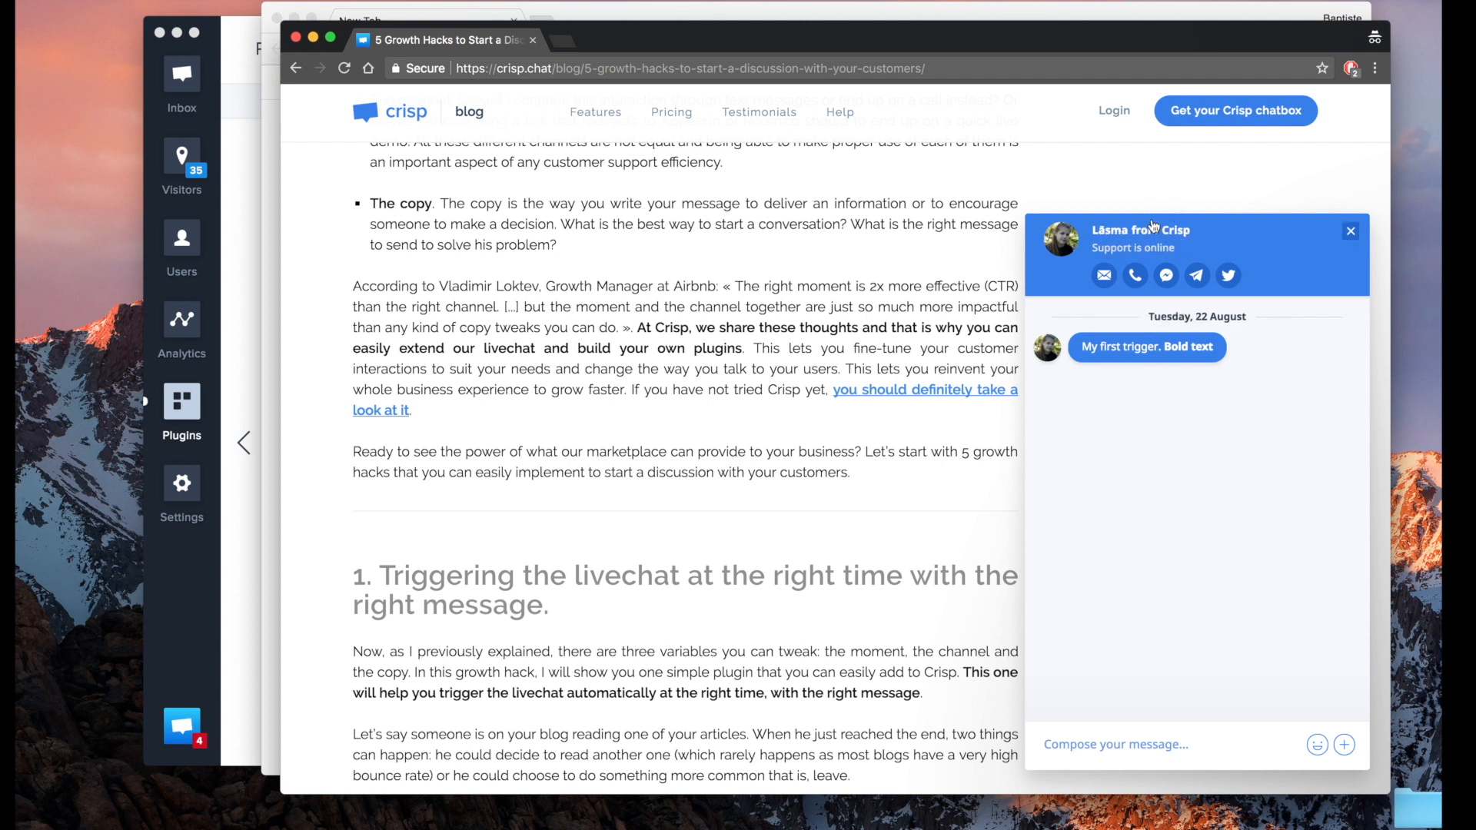